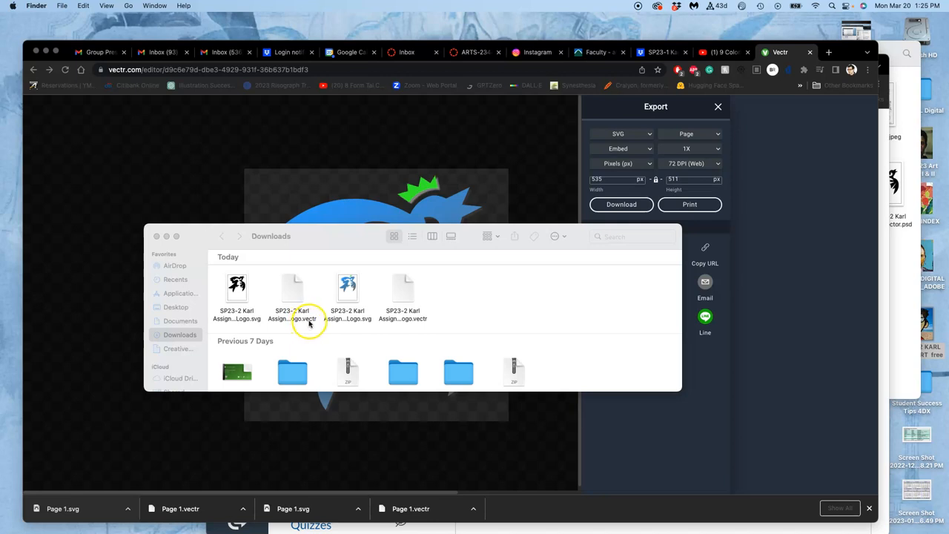
{"action": "mouse_move", "coordinate": [422, 285]}
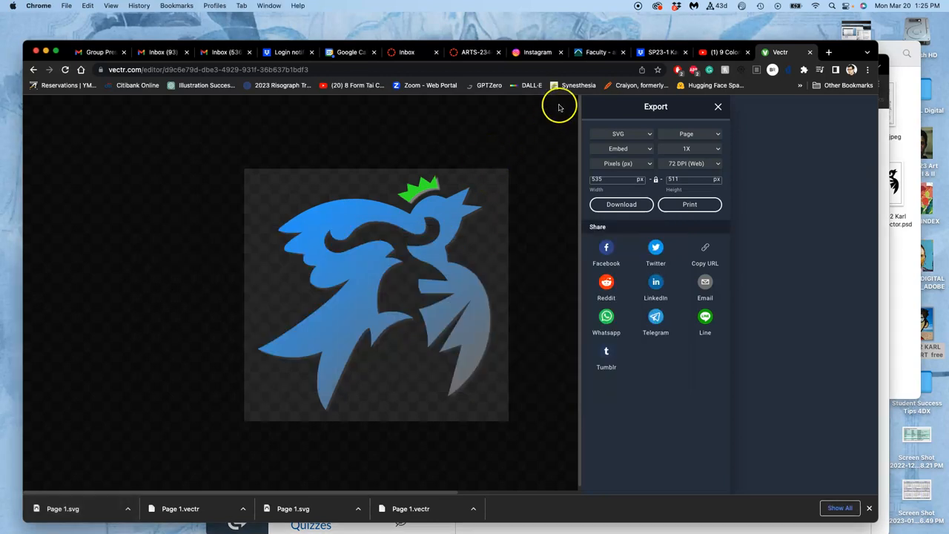
{"action": "mouse_move", "coordinate": [810, 52]}
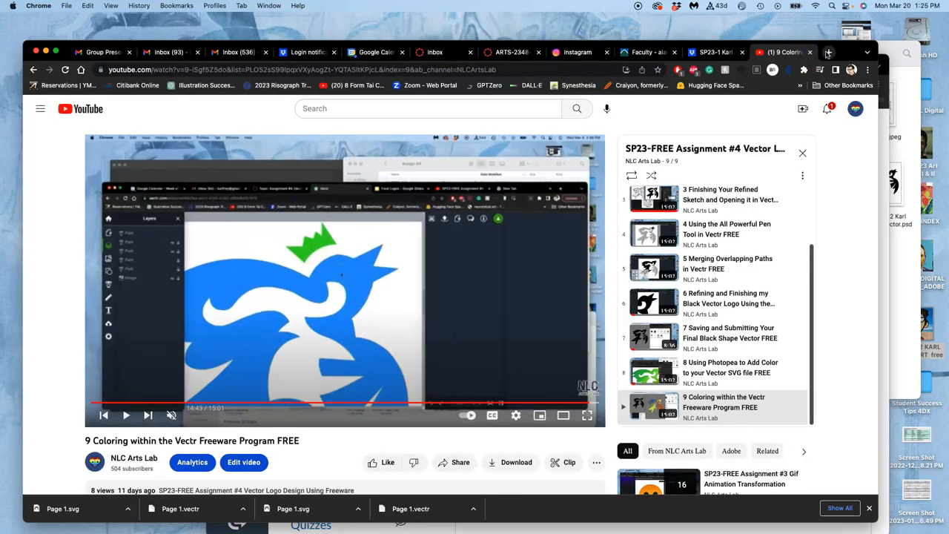
Open a new Chrome tab to load photopea.com
{"action": "left_click", "coordinate": [829, 51]}
{"action": "type", "text": "photopea.com"}
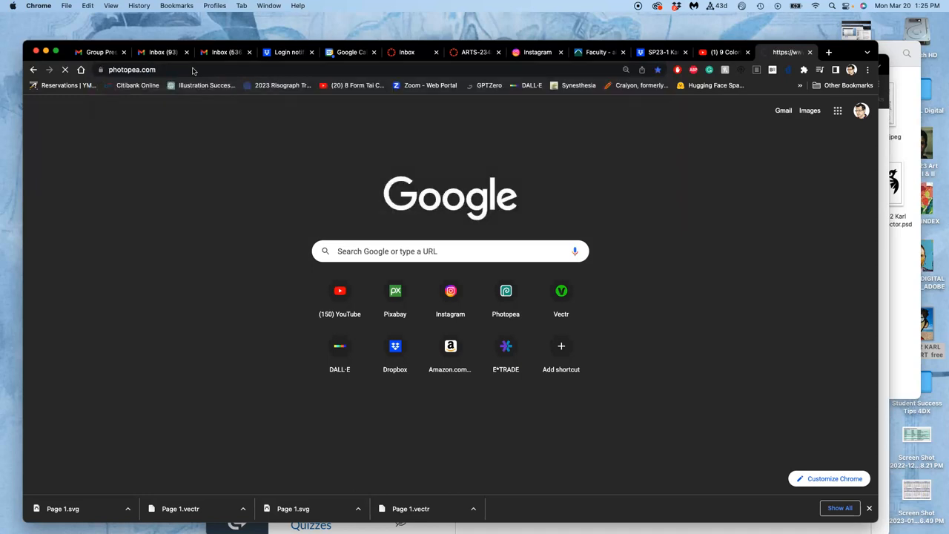
Load photopea.com and wait for its Home start page
{"action": "left_click", "coordinate": [134, 69]}
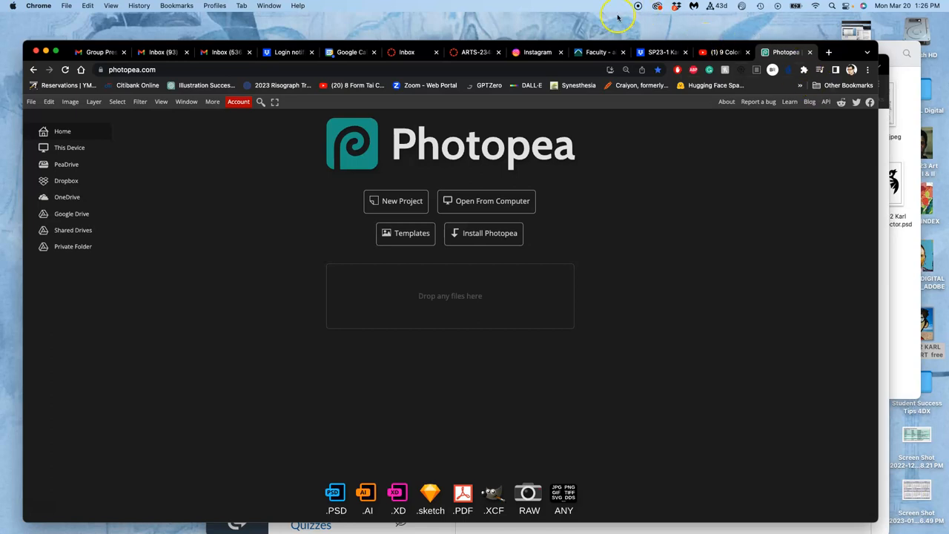
{"action": "mouse_move", "coordinate": [468, 153]}
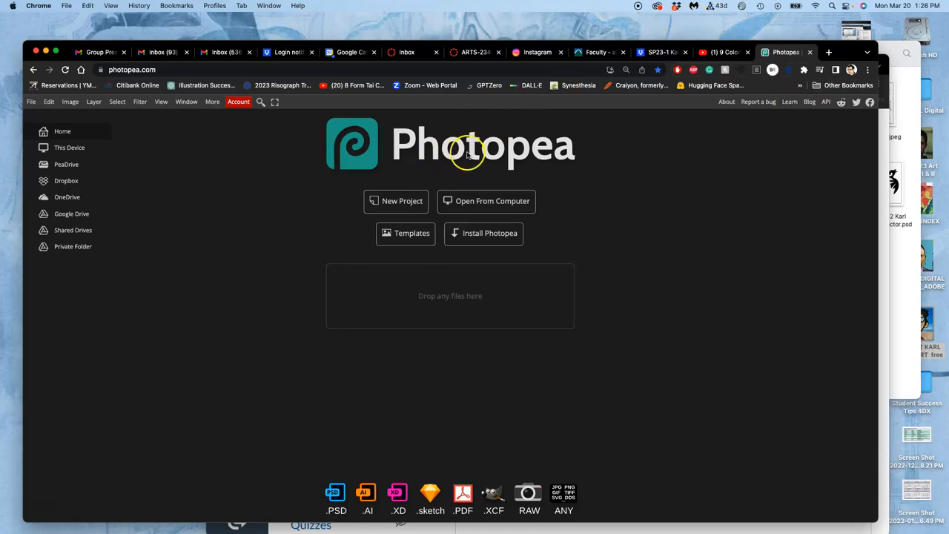
{"action": "mouse_move", "coordinate": [467, 153]}
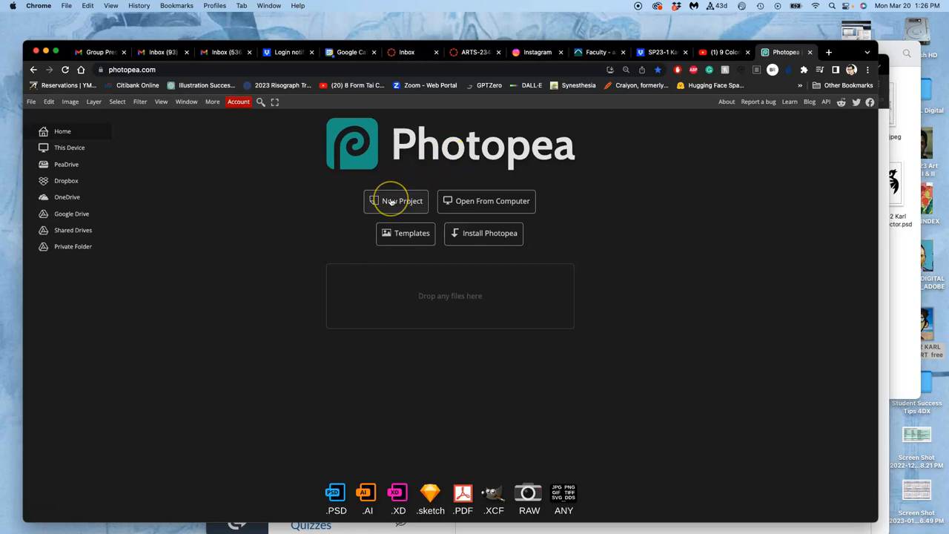
Create a new blank project in inches: width 8, height 10, 350 DPI
{"action": "left_click", "coordinate": [396, 201]}
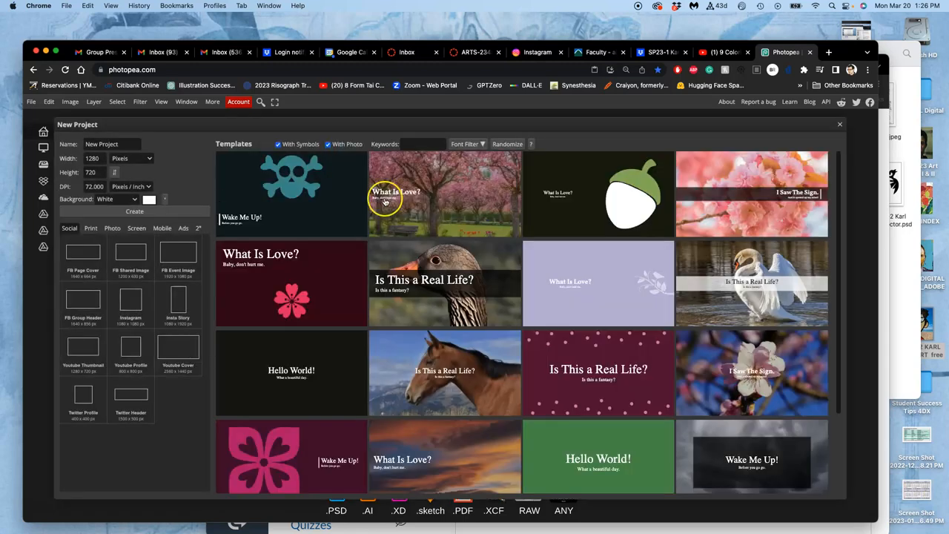
{"action": "left_click", "coordinate": [95, 157]}
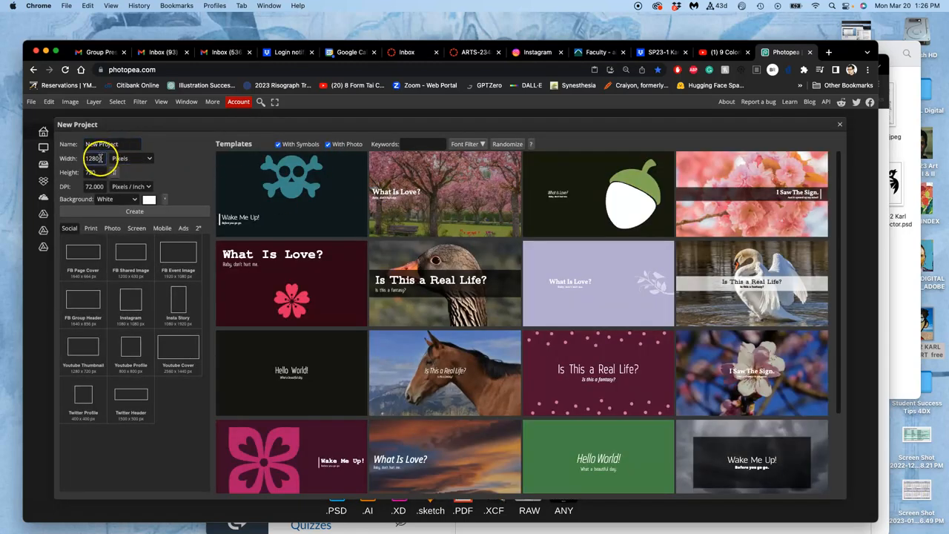
{"action": "left_click", "coordinate": [149, 158]}
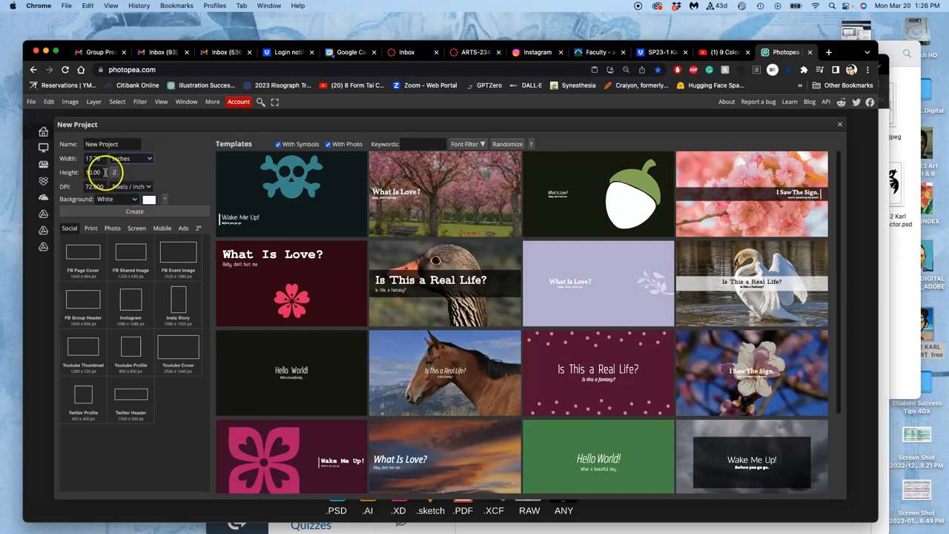
{"action": "left_click", "coordinate": [94, 158]}
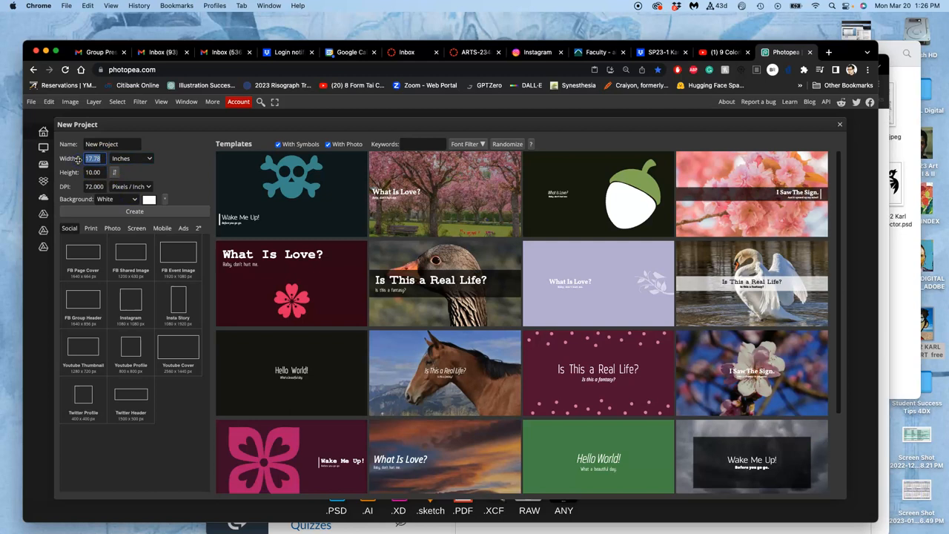
{"action": "type", "text": "8.00"}
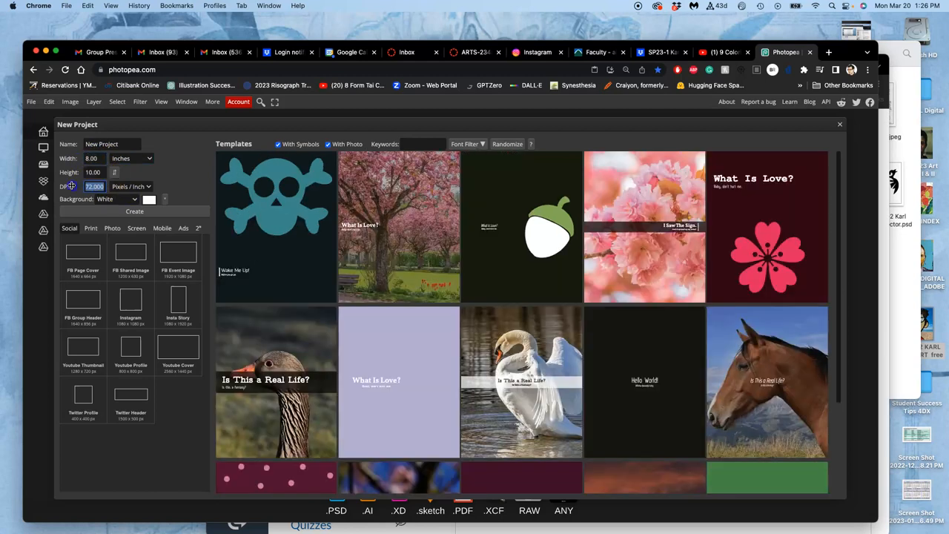
{"action": "type", "text": "350"}
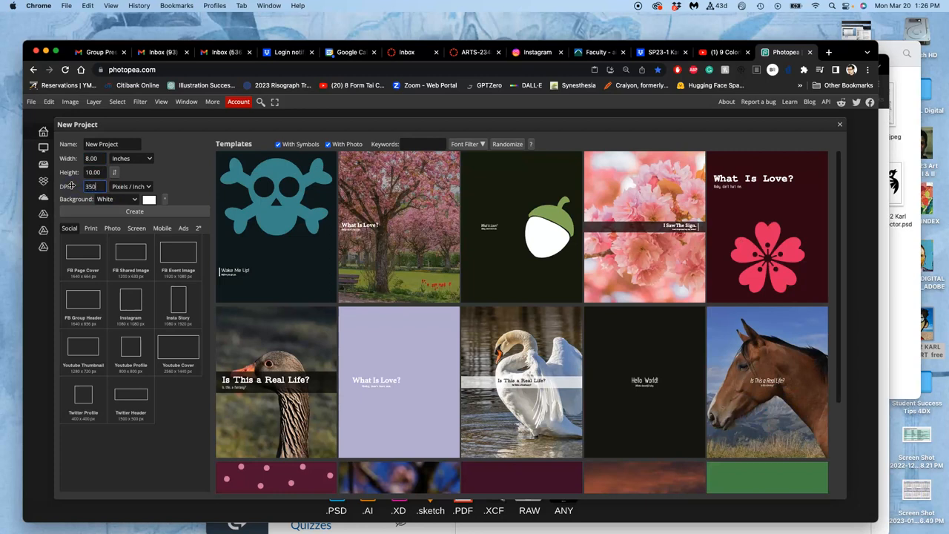
{"action": "left_click", "coordinate": [134, 211]}
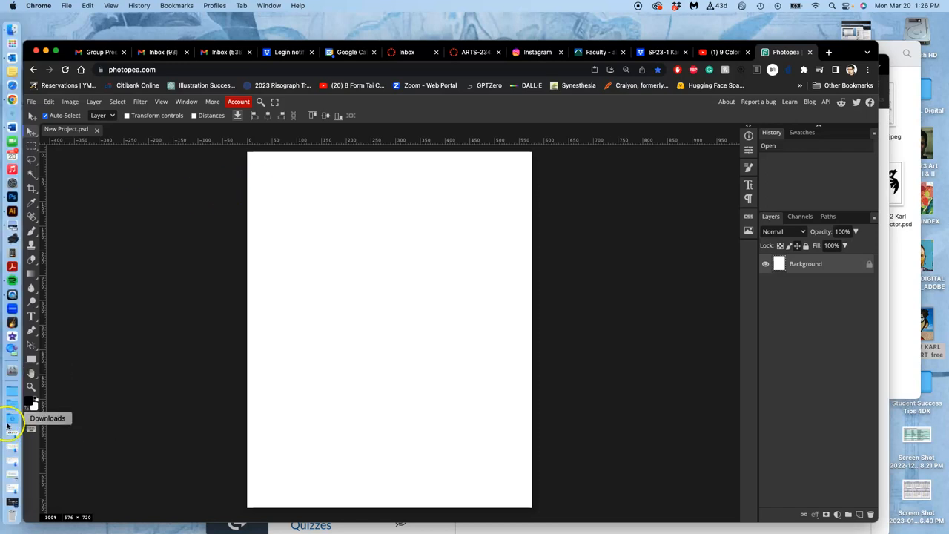
Open the Downloads folder containing the exported logo SVGs
{"action": "left_click", "coordinate": [8, 426]}
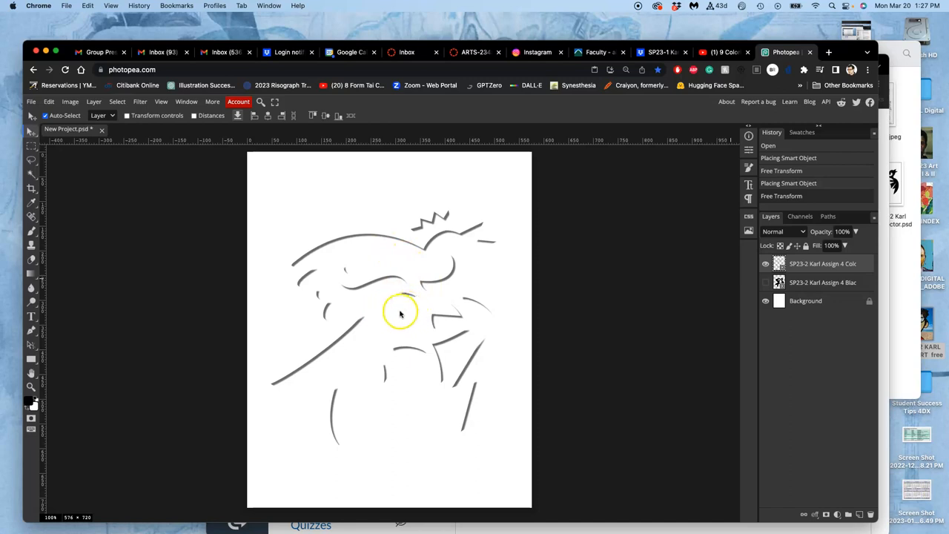
{"action": "mouse_move", "coordinate": [413, 311]}
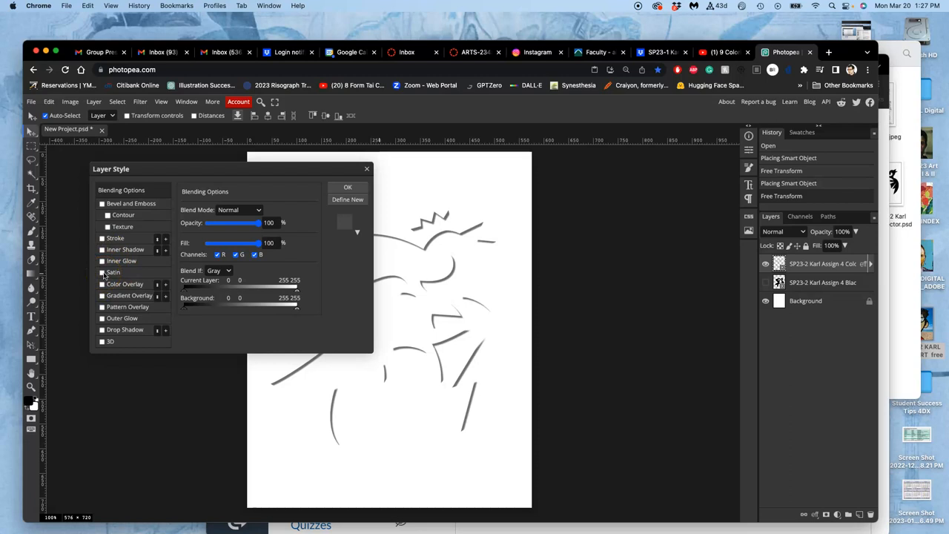
Enable a black Color Overlay on the colour logo layer and confirm it
{"action": "left_click", "coordinate": [101, 284]}
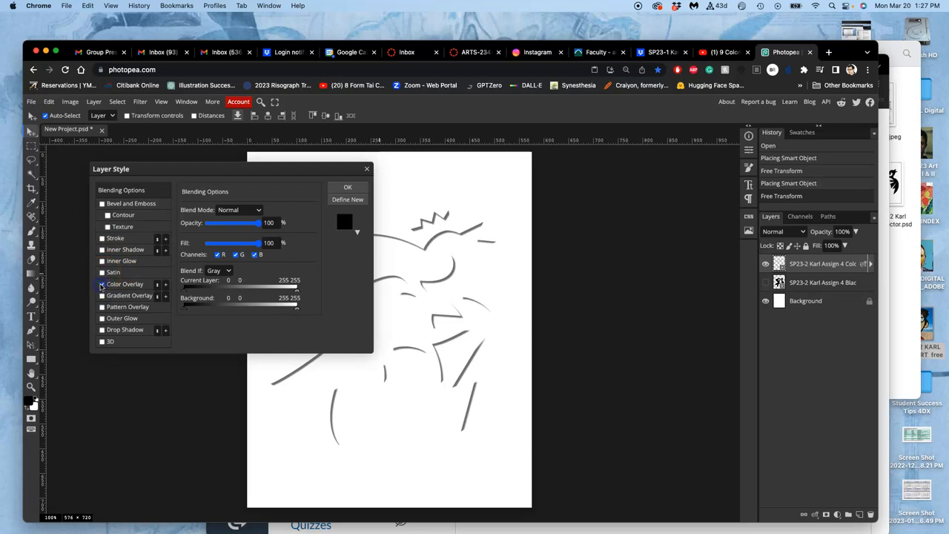
{"action": "left_click", "coordinate": [102, 284]}
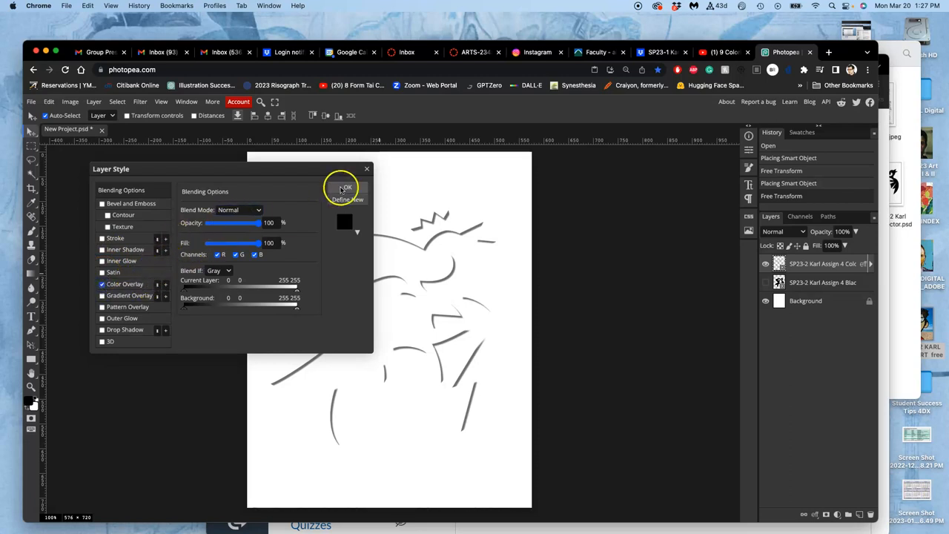
{"action": "left_click", "coordinate": [344, 188]}
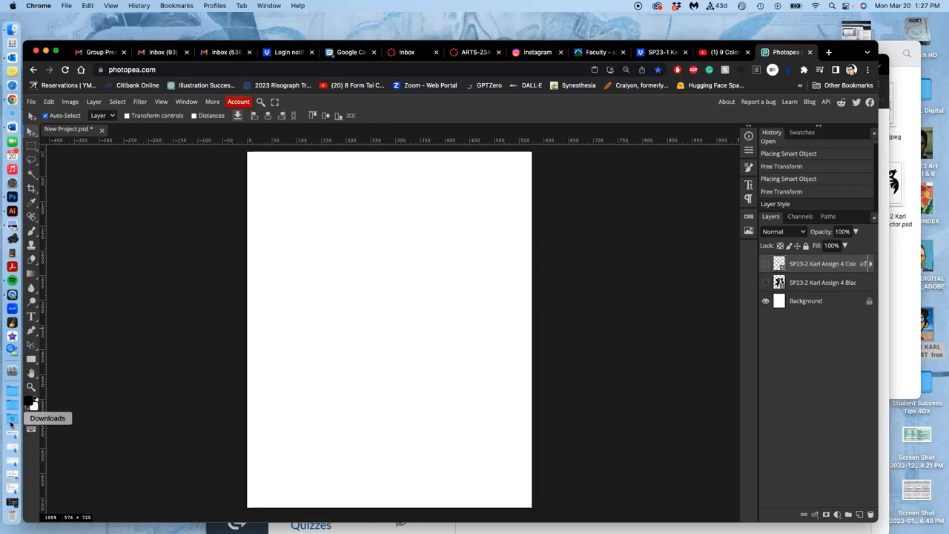
Open Downloads in a full Finder window, then launch Vectr online from vectr.com
{"action": "left_click", "coordinate": [11, 423]}
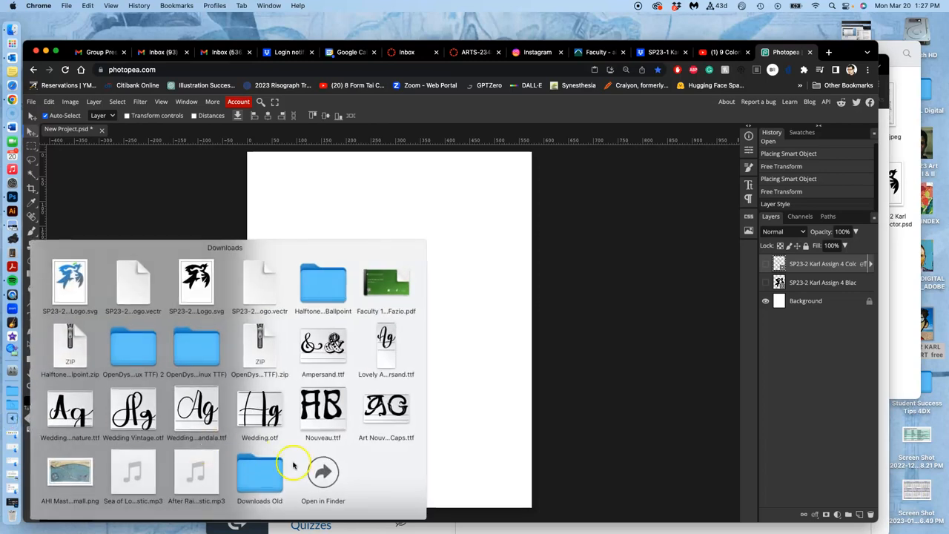
{"action": "left_click", "coordinate": [329, 474]}
{"action": "type", "text": "vectr"}
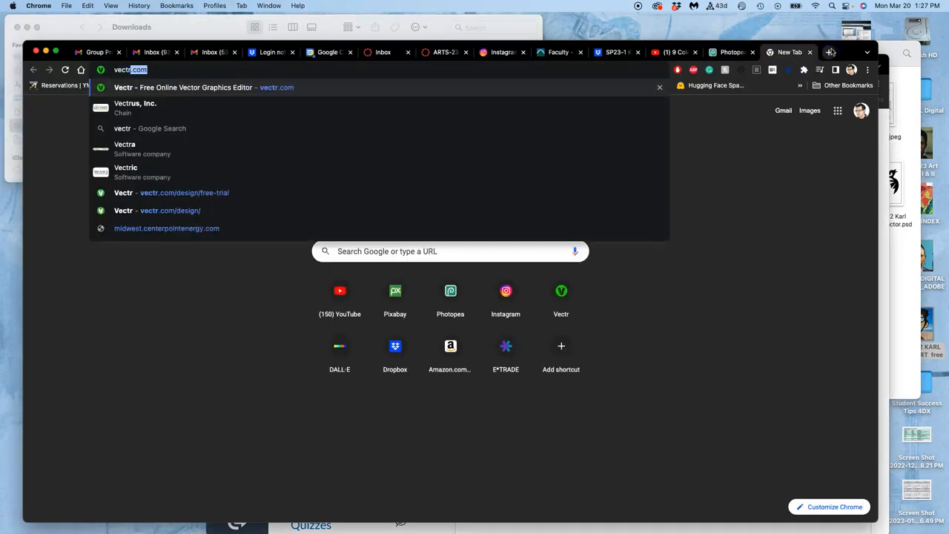
{"action": "left_click", "coordinate": [203, 87]}
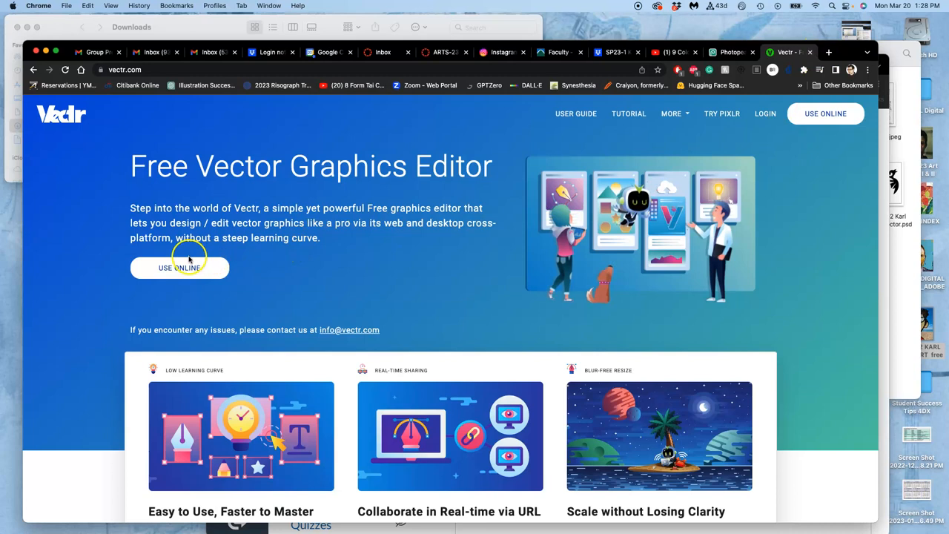
{"action": "left_click", "coordinate": [180, 267]}
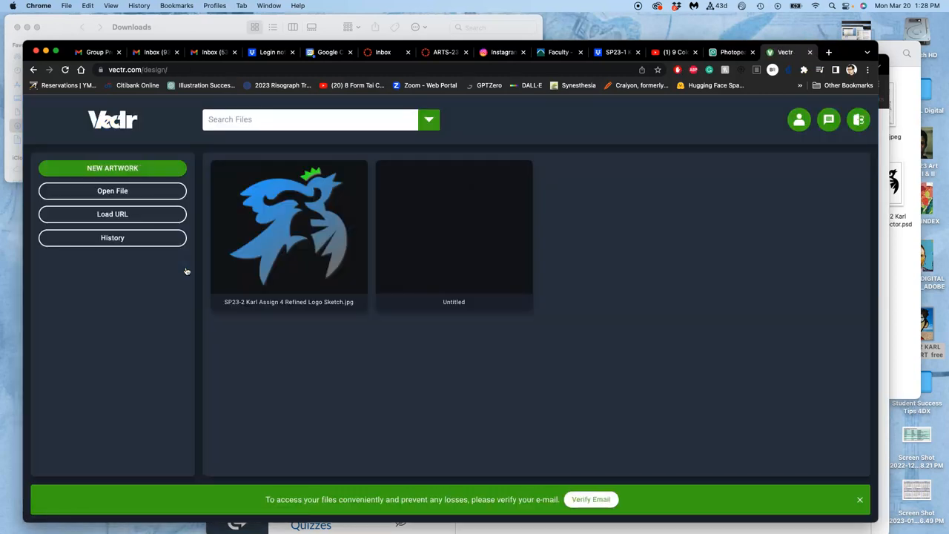
{"action": "mouse_move", "coordinate": [300, 246]}
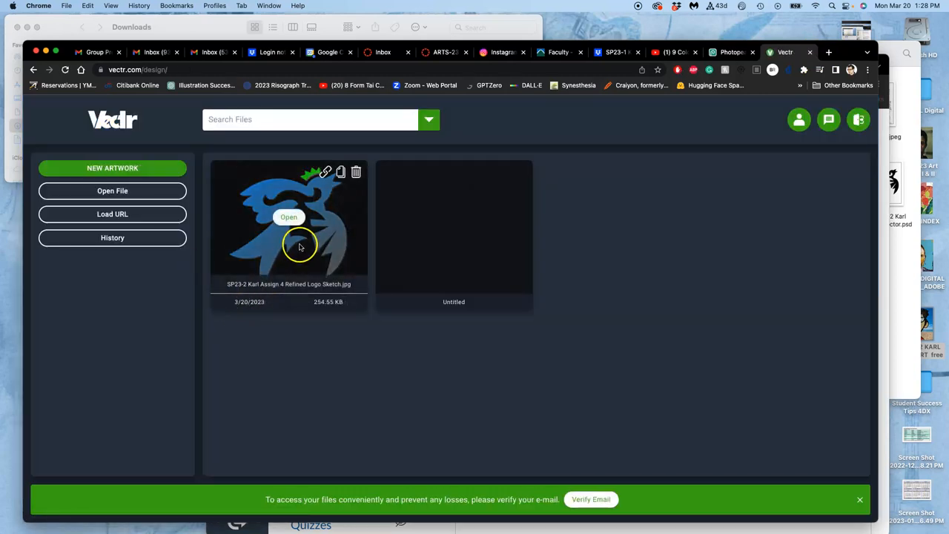
{"action": "left_click", "coordinate": [288, 217]}
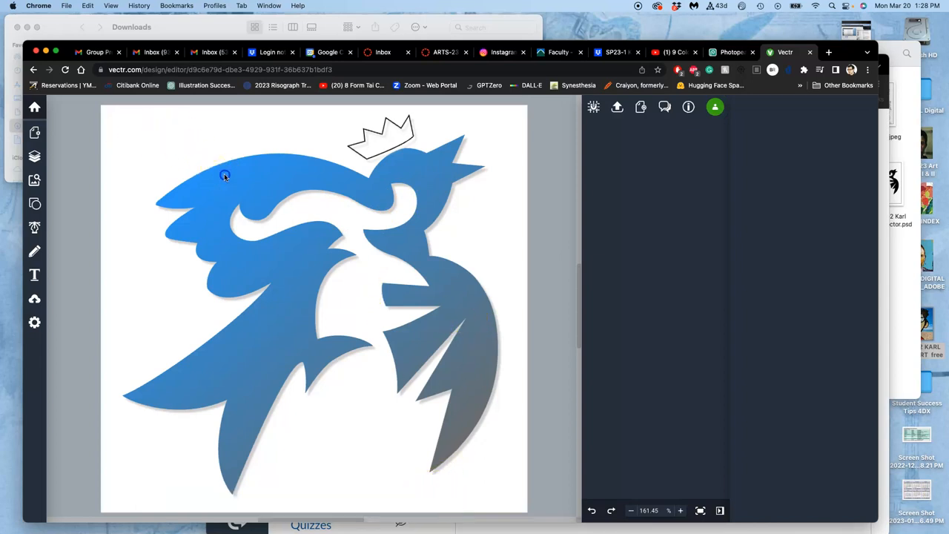
{"action": "left_click", "coordinate": [34, 106]}
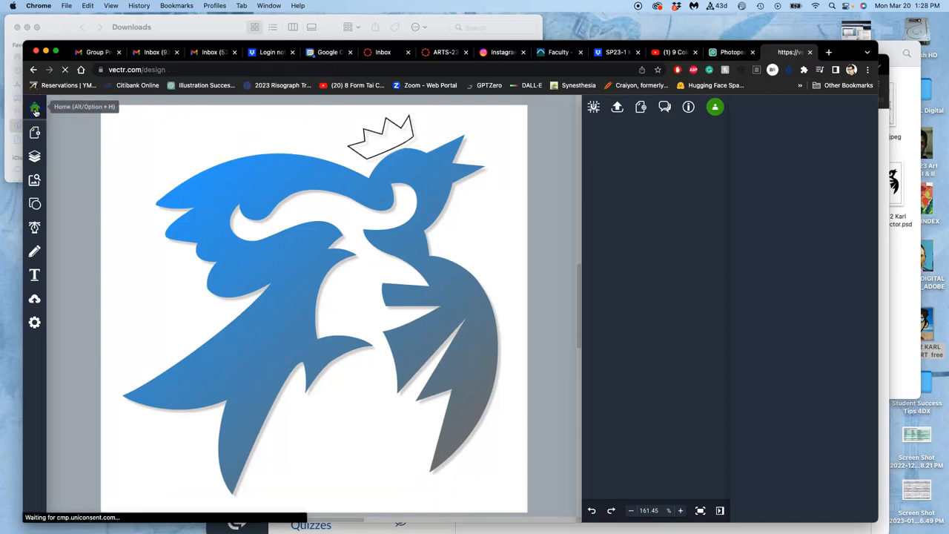
{"action": "left_click", "coordinate": [34, 110]}
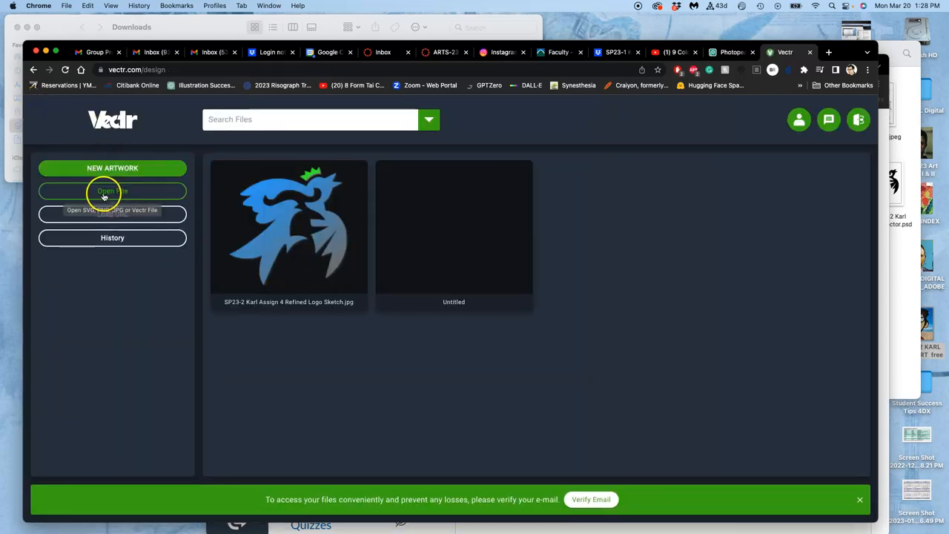
Browse from Assign #4 to Downloads and open the logo's .vectr file
{"action": "left_click", "coordinate": [112, 191]}
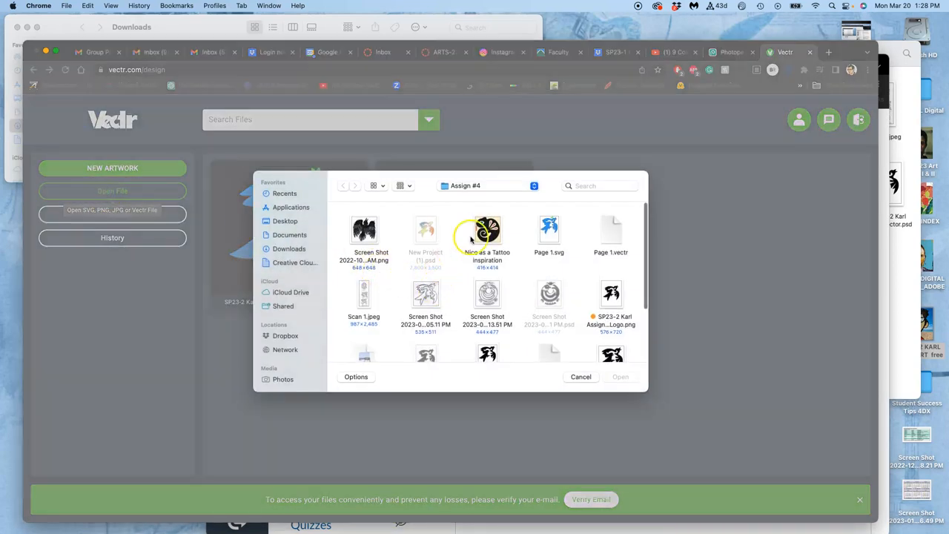
{"action": "scroll", "scroll_direction": "down", "scroll_amount": 3}
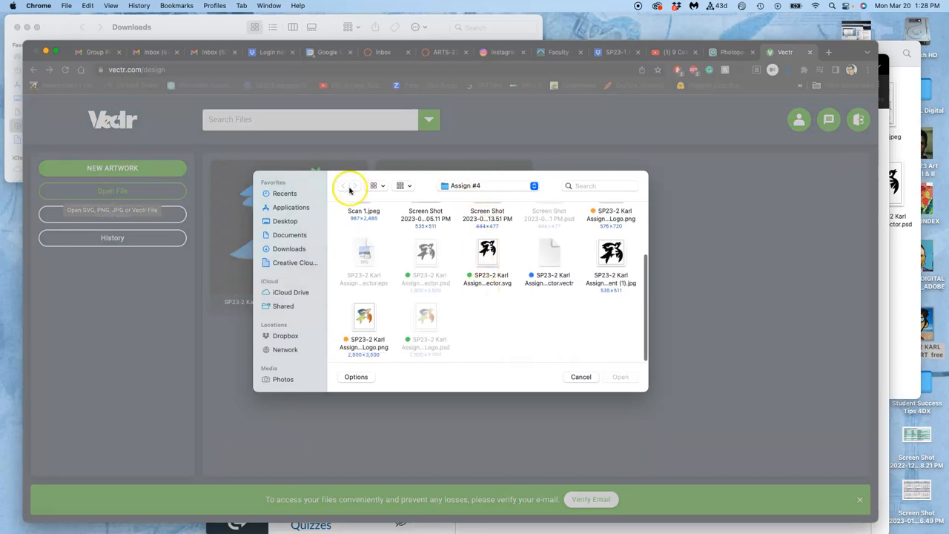
{"action": "left_click", "coordinate": [284, 221]}
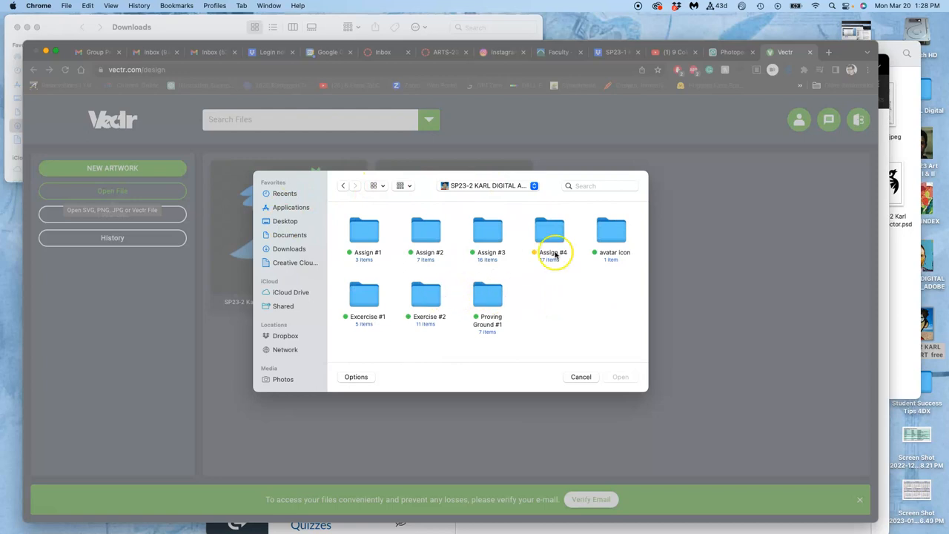
{"action": "double_click", "coordinate": [550, 230]}
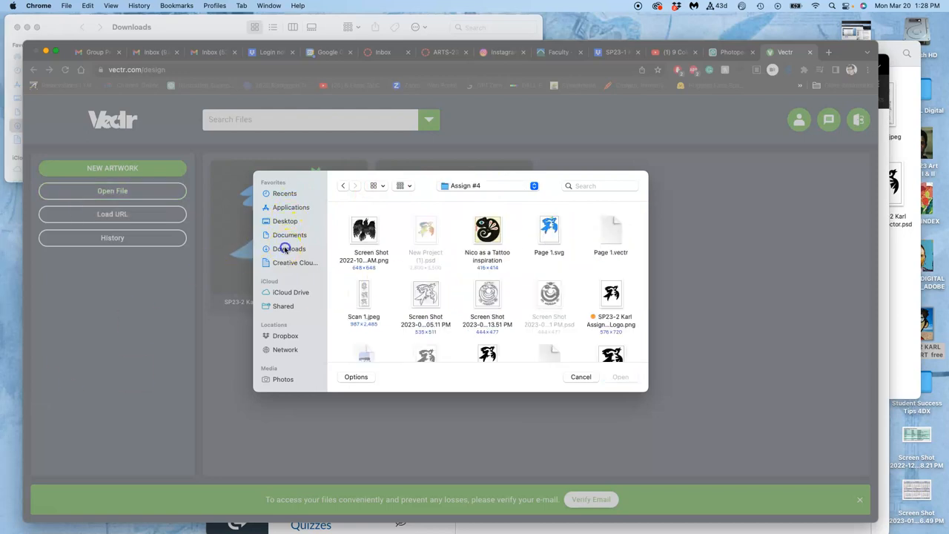
{"action": "left_click", "coordinate": [288, 248]}
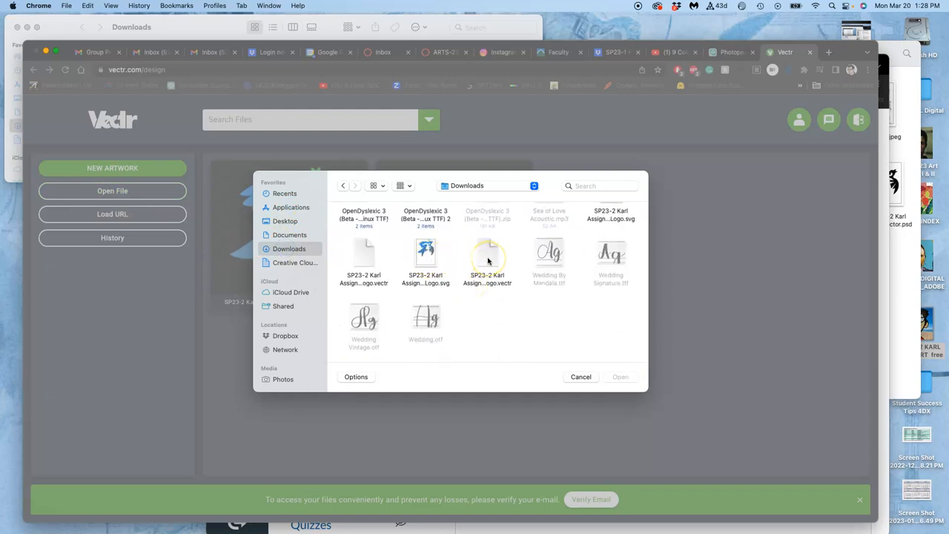
{"action": "left_click", "coordinate": [487, 255]}
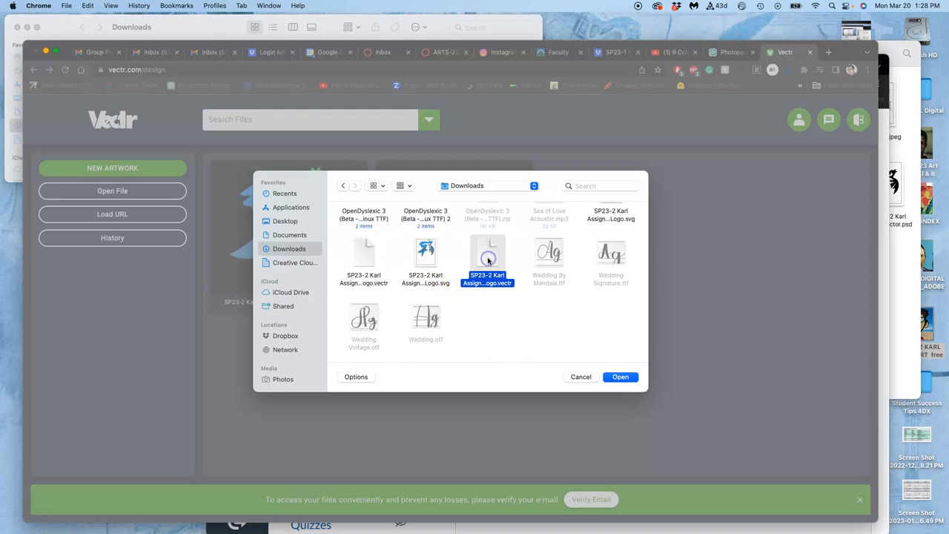
{"action": "left_click", "coordinate": [621, 377]}
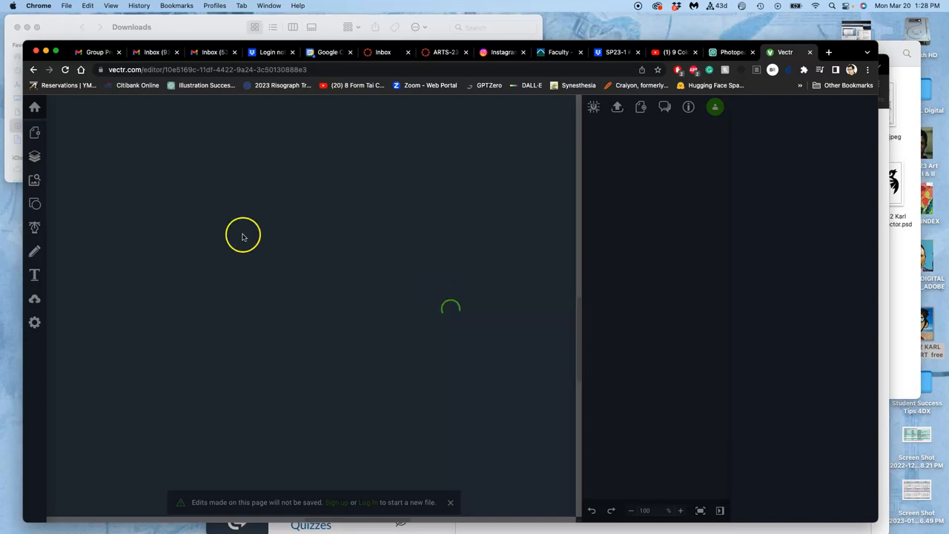
{"action": "mouse_move", "coordinate": [540, 137]}
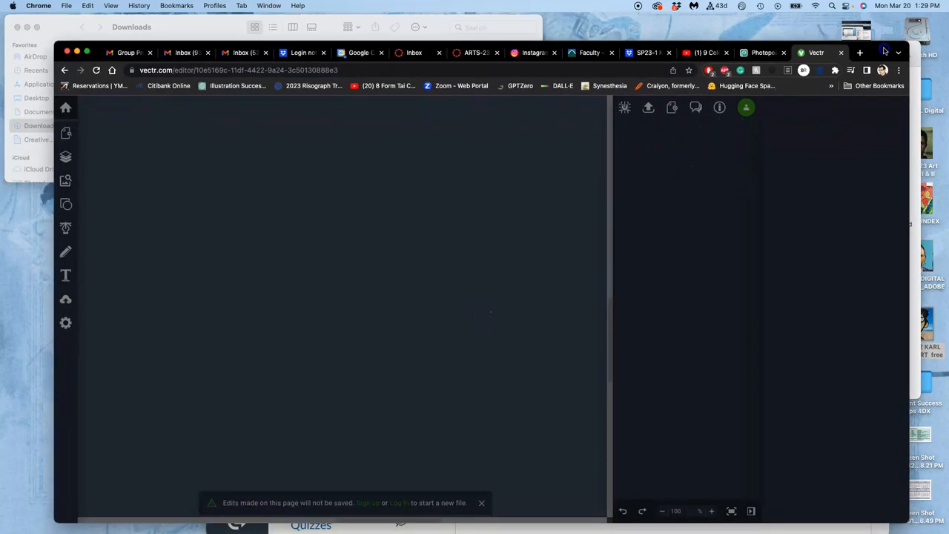
Back in Photopea, change the logo's Color Overlay to a muted blue
{"action": "left_click", "coordinate": [763, 53]}
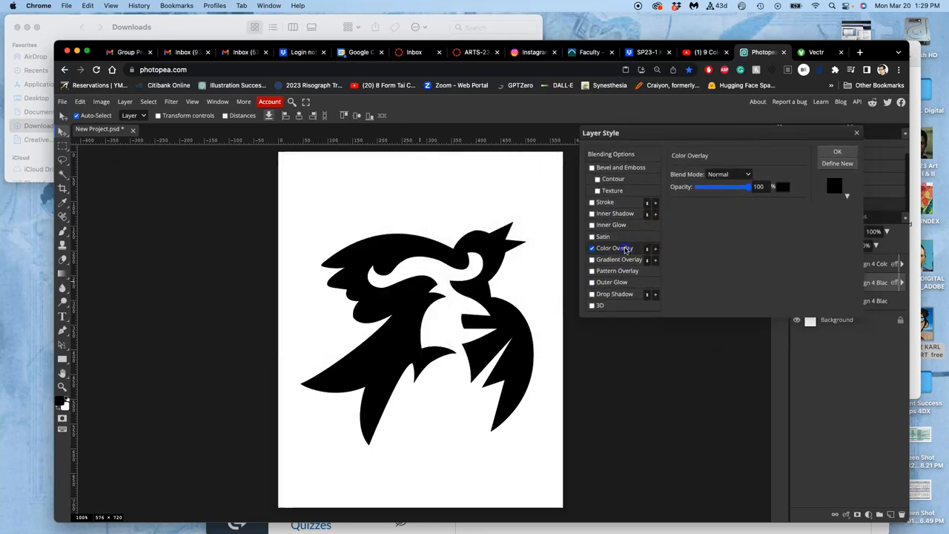
{"action": "left_click", "coordinate": [846, 185]}
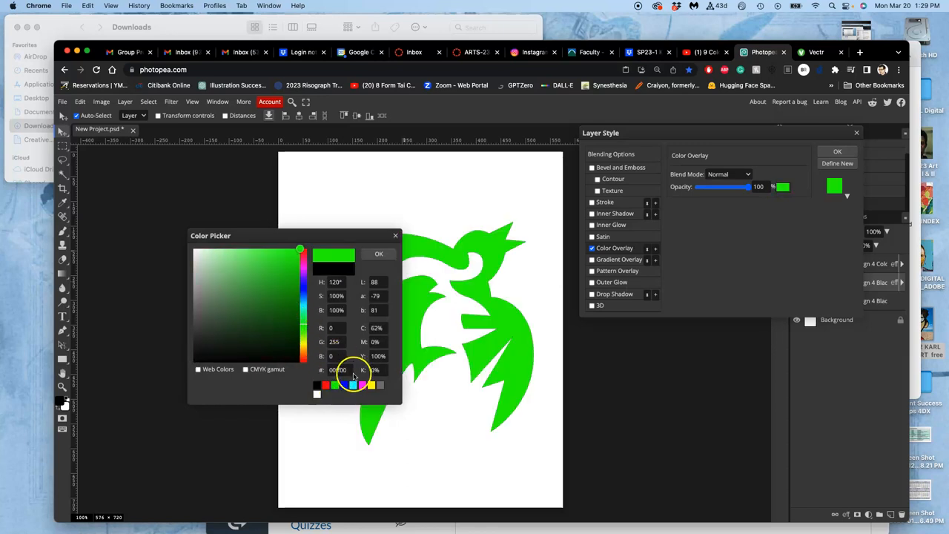
{"action": "left_click", "coordinate": [305, 289]}
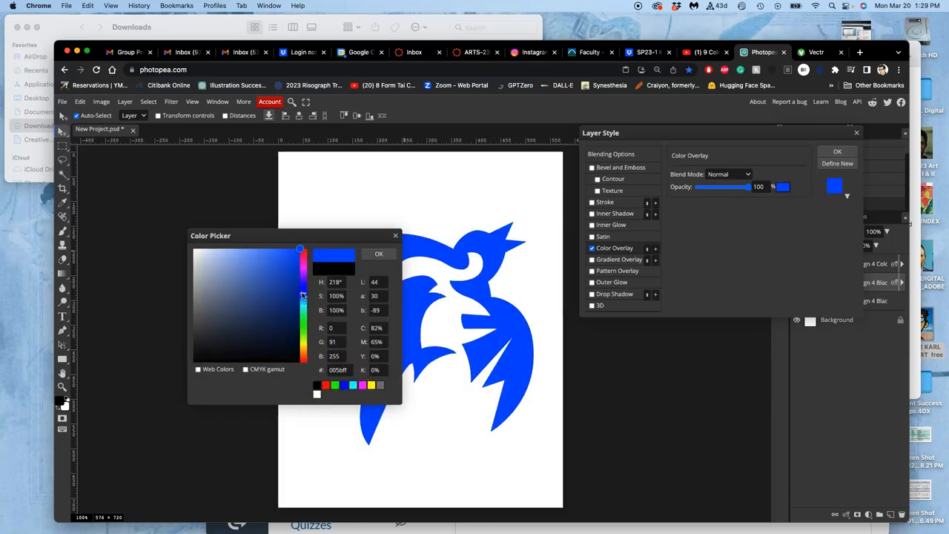
{"action": "left_click", "coordinate": [237, 297]}
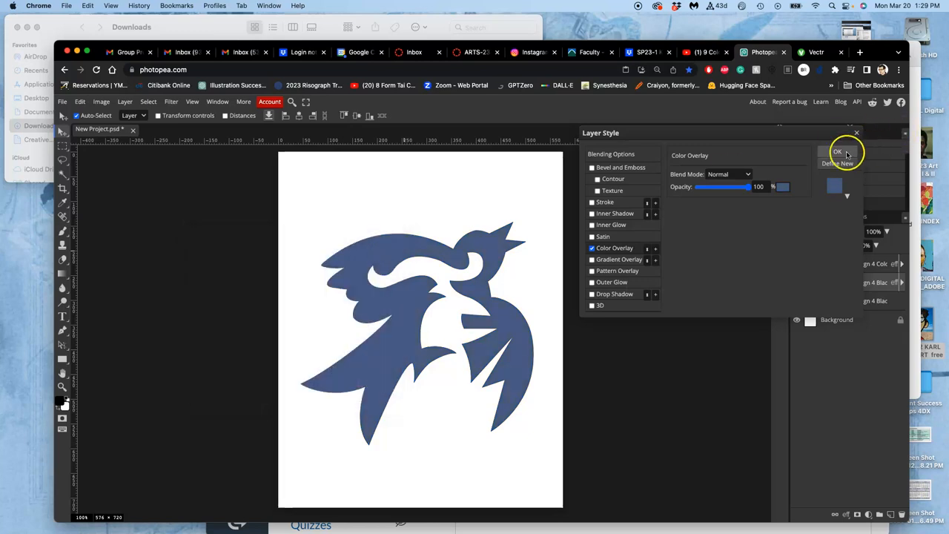
{"action": "left_click", "coordinate": [837, 152]}
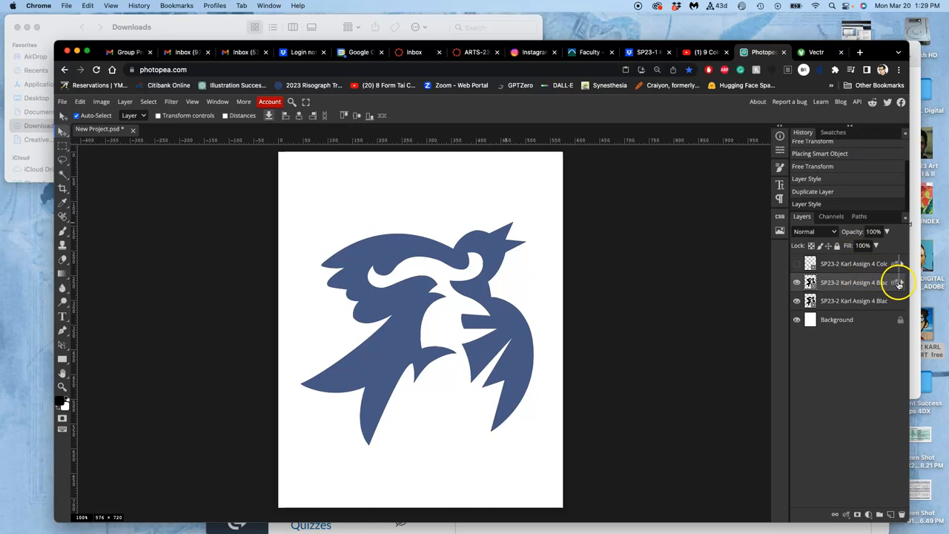
{"action": "left_click", "coordinate": [901, 283]}
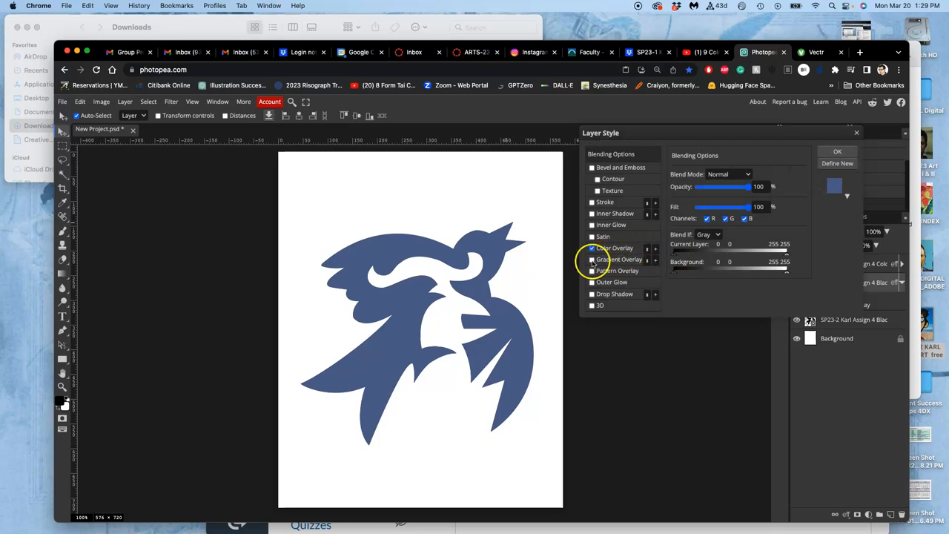
{"action": "left_click", "coordinate": [615, 248]}
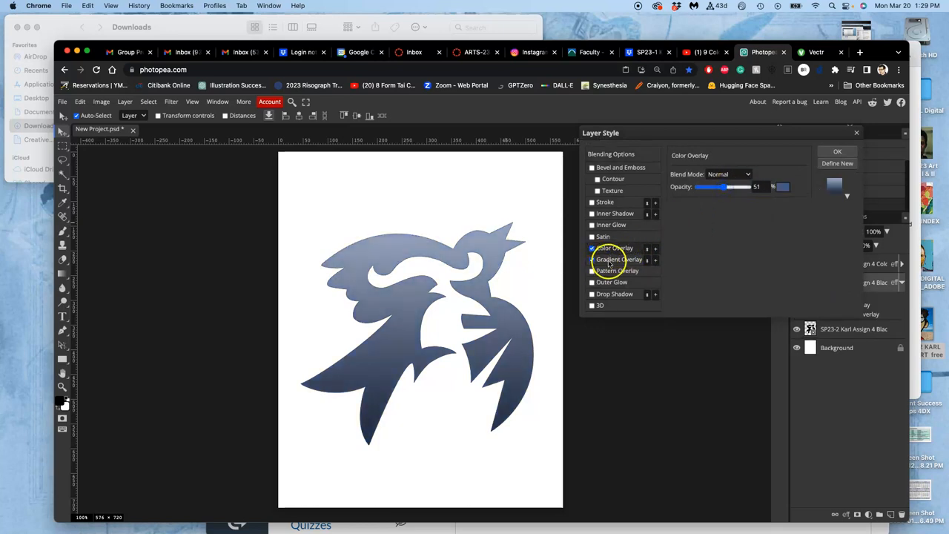
Apply a preset olive-to-brown Gradient Overlay to the logo layer
{"action": "left_click", "coordinate": [620, 259]}
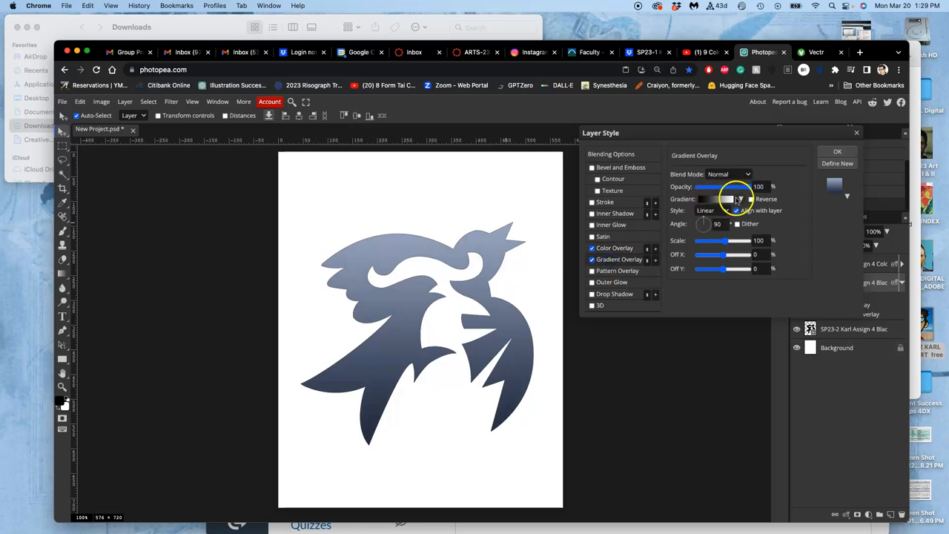
{"action": "left_click", "coordinate": [740, 199]}
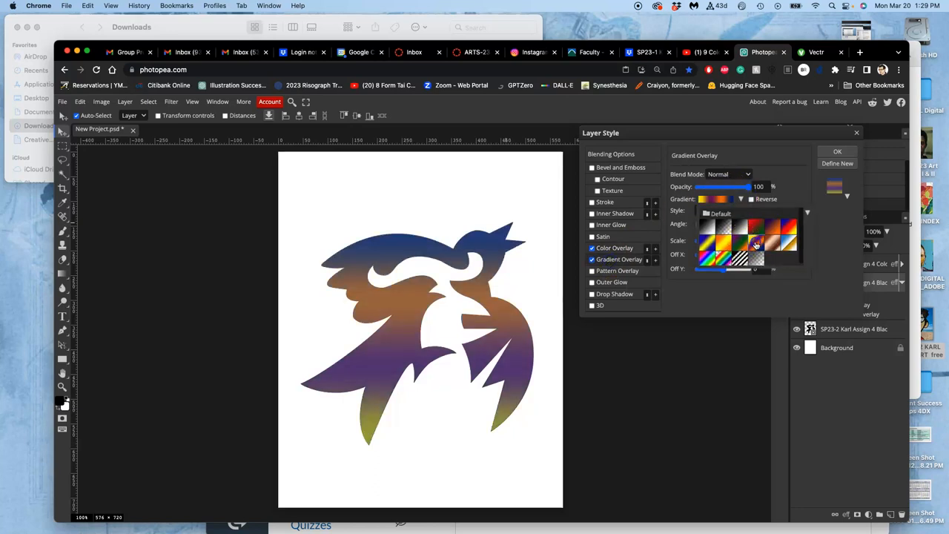
{"action": "left_click", "coordinate": [714, 244]}
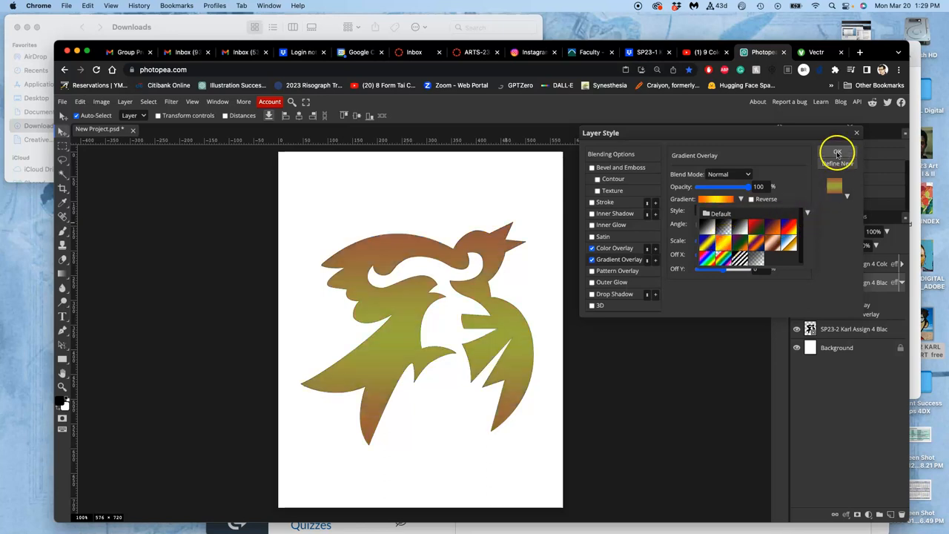
{"action": "left_click", "coordinate": [837, 152]}
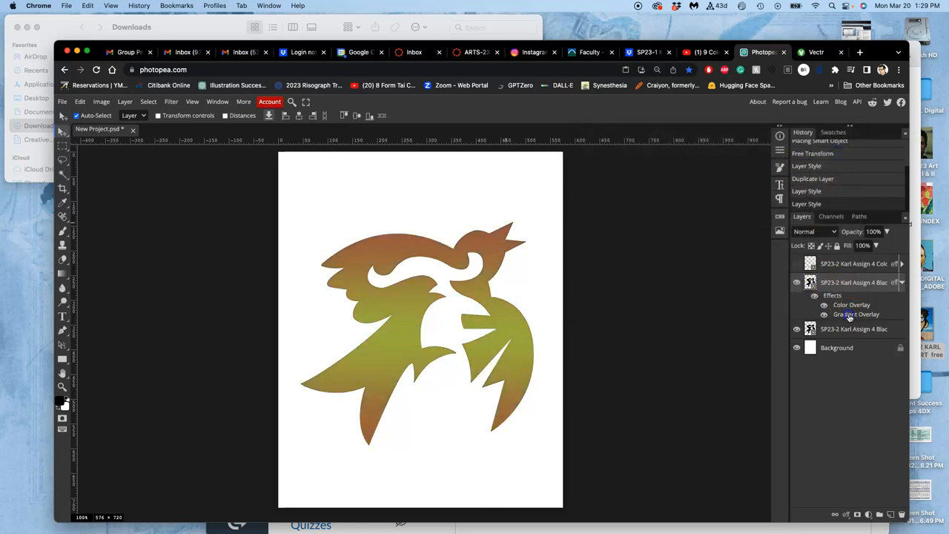
Set the gradient to 138° angle, 112% scale, 100% opacity, then select the crown
{"action": "double_click", "coordinate": [858, 315]}
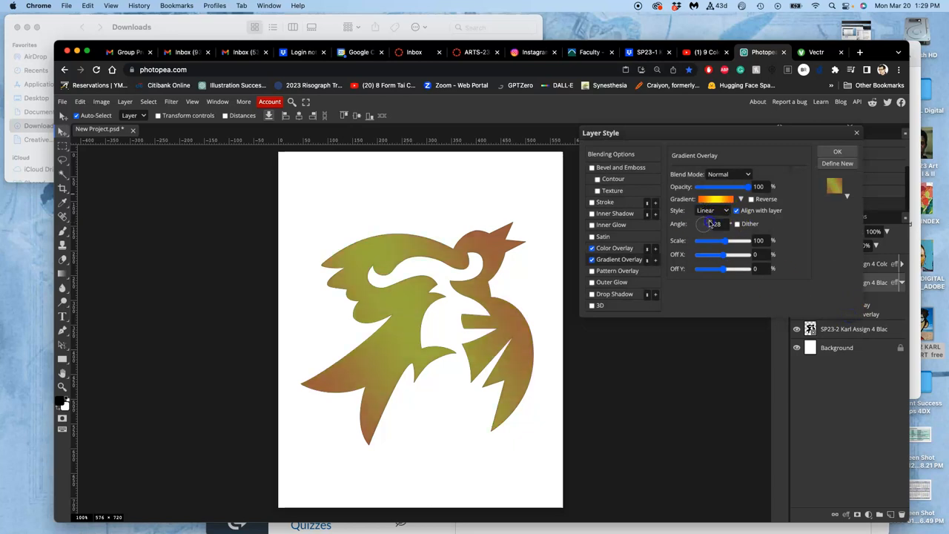
{"action": "left_click_drag", "start_coordinate": [704, 223], "coordinate": [708, 226]}
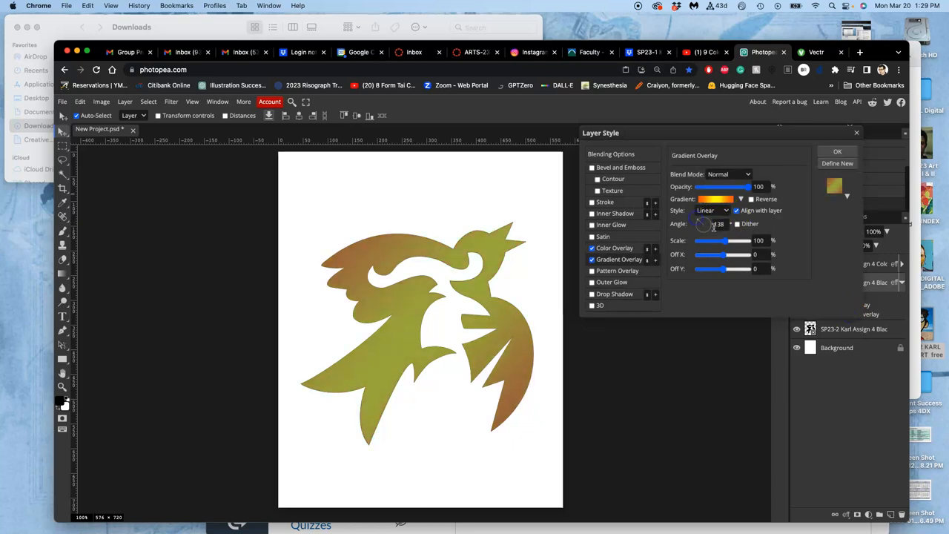
{"action": "left_click_drag", "start_coordinate": [725, 240], "coordinate": [736, 241]}
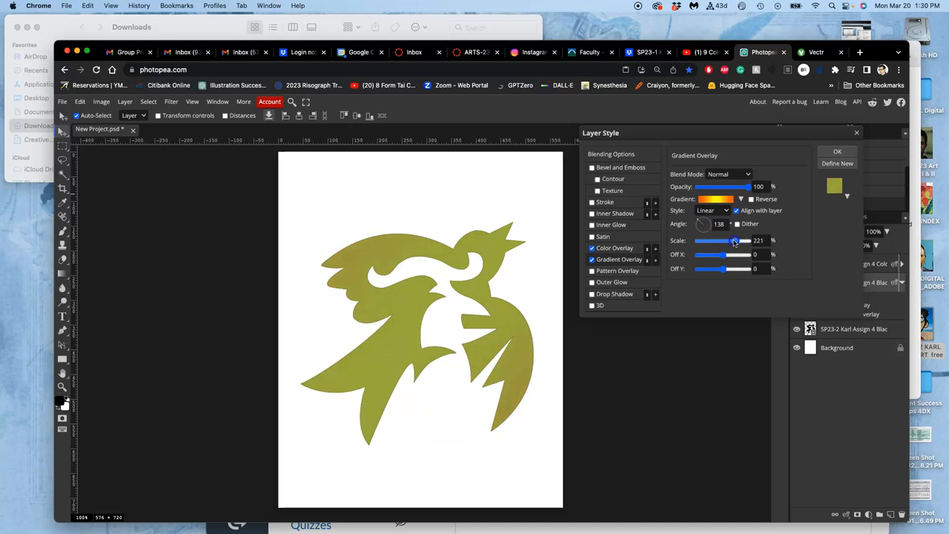
{"action": "left_click_drag", "start_coordinate": [735, 240], "coordinate": [727, 240]}
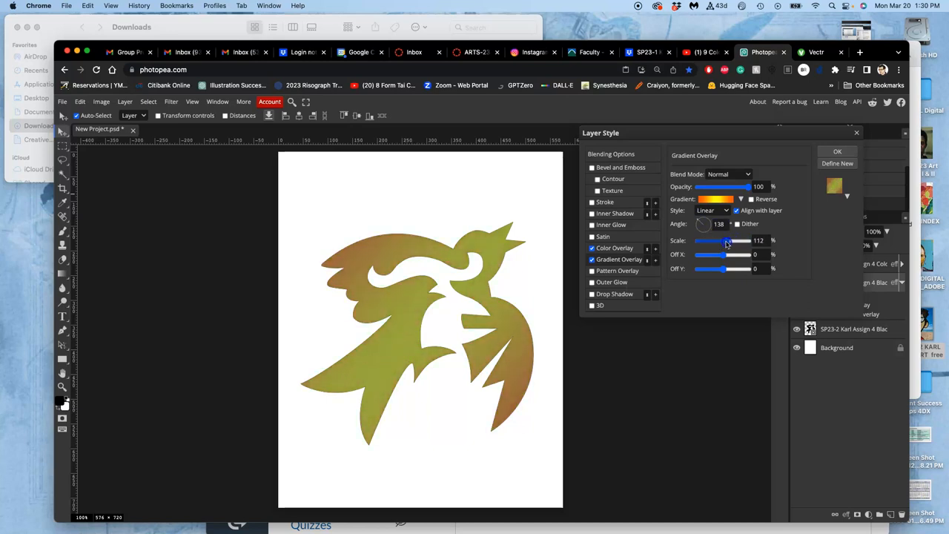
{"action": "left_click_drag", "start_coordinate": [747, 186], "coordinate": [732, 186]}
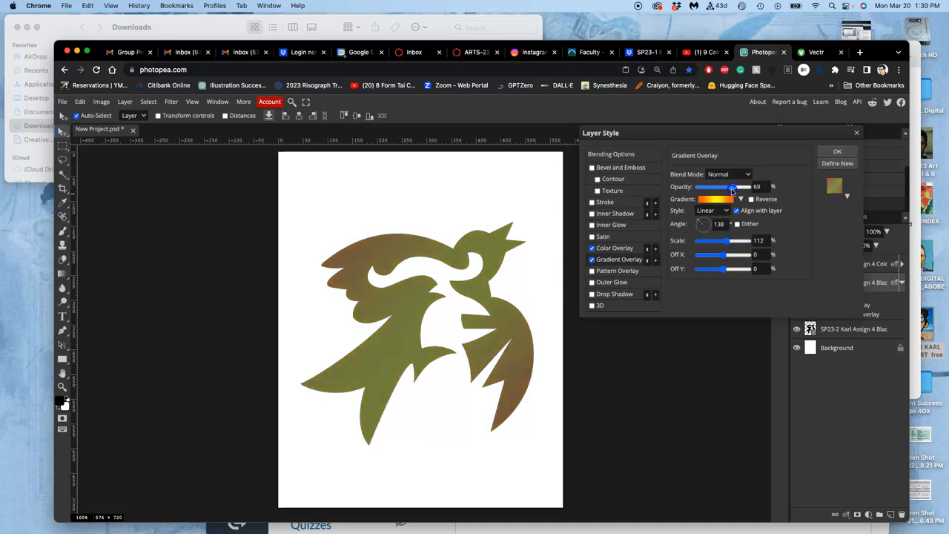
{"action": "left_click_drag", "start_coordinate": [734, 187], "coordinate": [745, 186]}
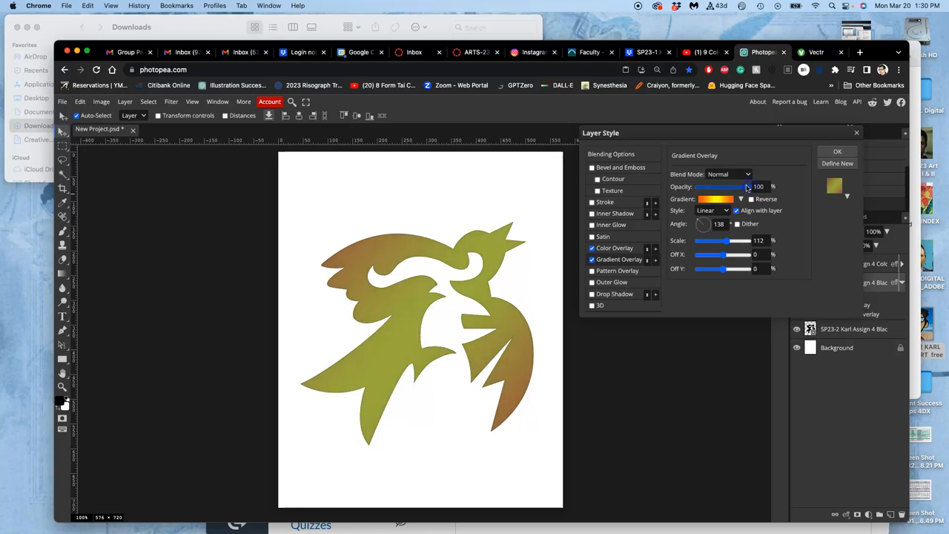
{"action": "left_click", "coordinate": [837, 151]}
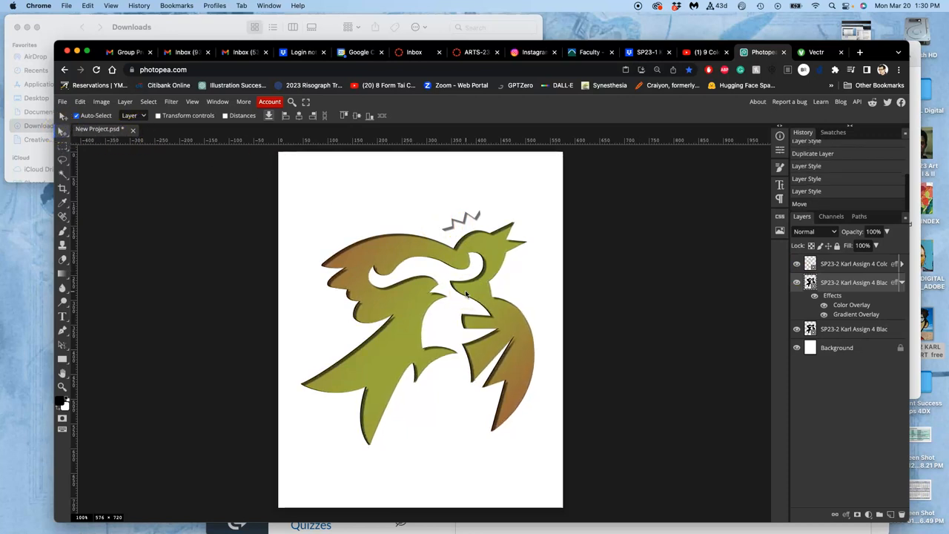
{"action": "left_click", "coordinate": [860, 263]}
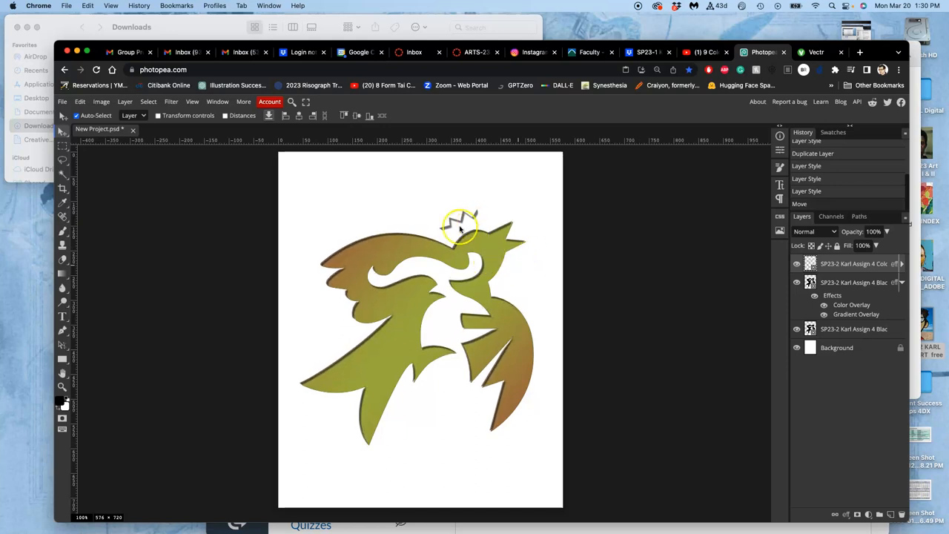
{"action": "left_click", "coordinate": [821, 52]}
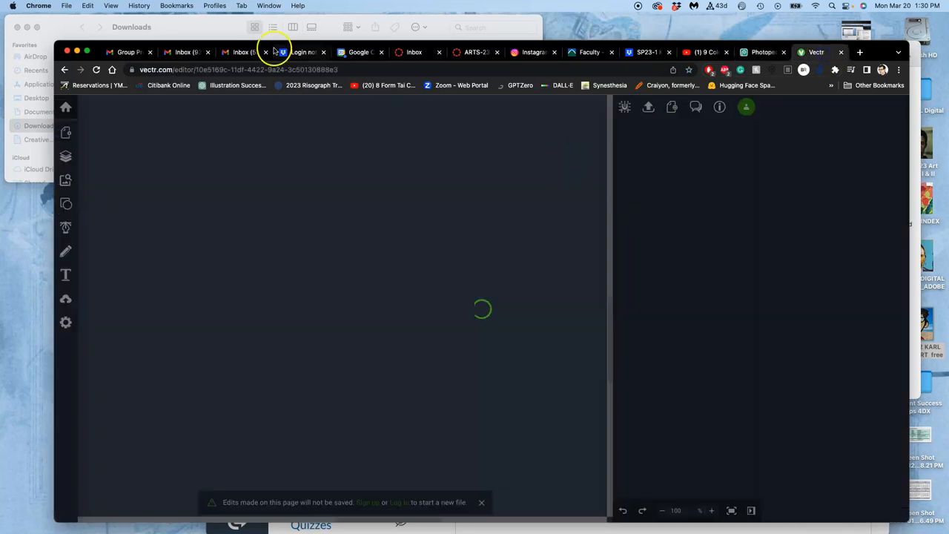
{"action": "mouse_move", "coordinate": [160, 144]}
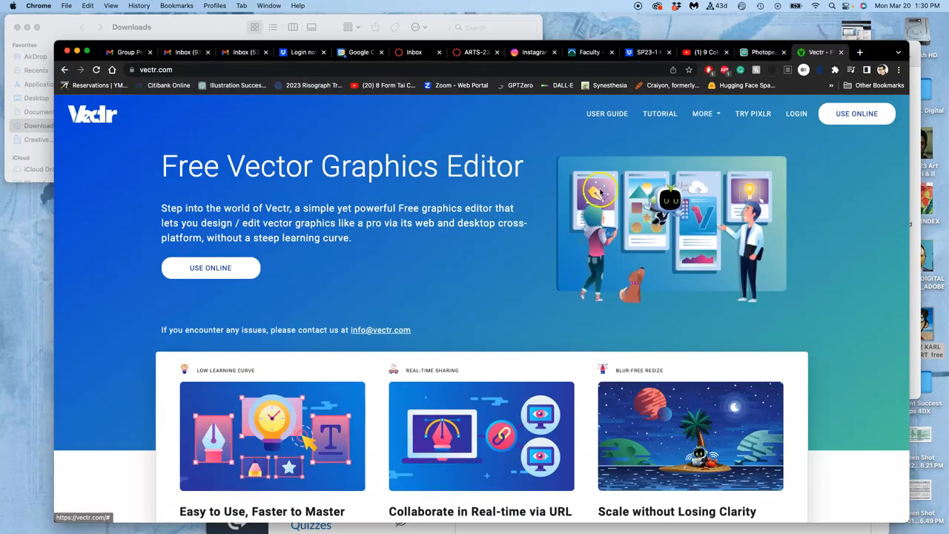
Open 'SP23-2 Karl Assign 4 Refined Logo Sketch' and show its Layers panel
{"action": "left_click", "coordinate": [211, 267]}
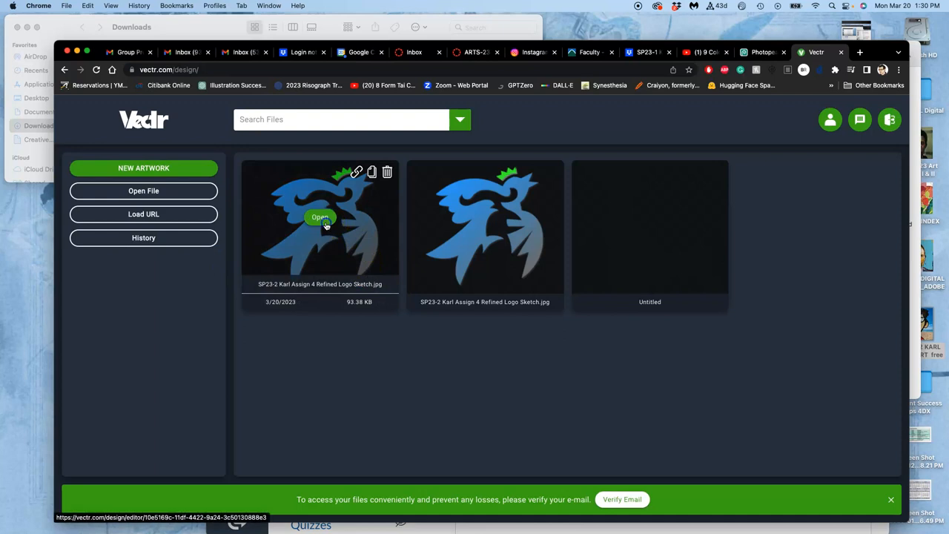
{"action": "left_click", "coordinate": [320, 217]}
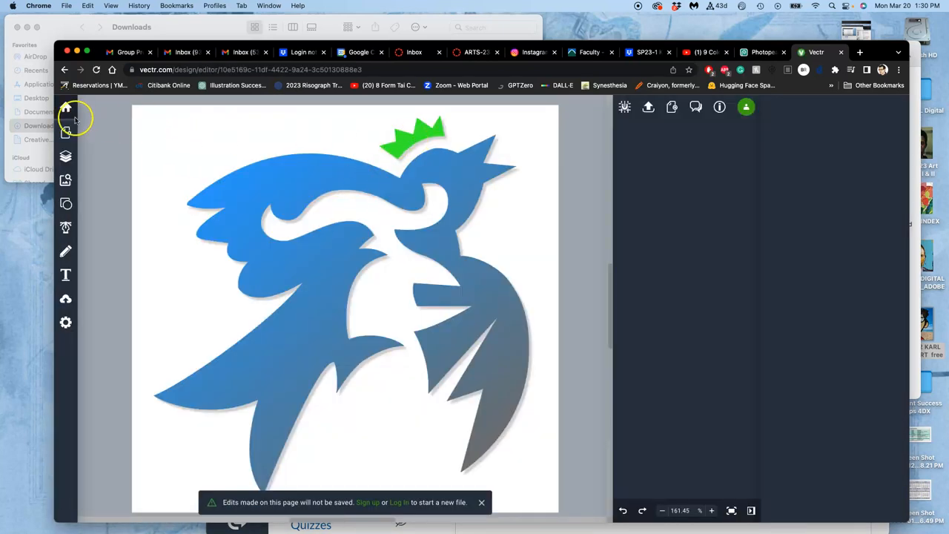
{"action": "left_click", "coordinate": [66, 156]}
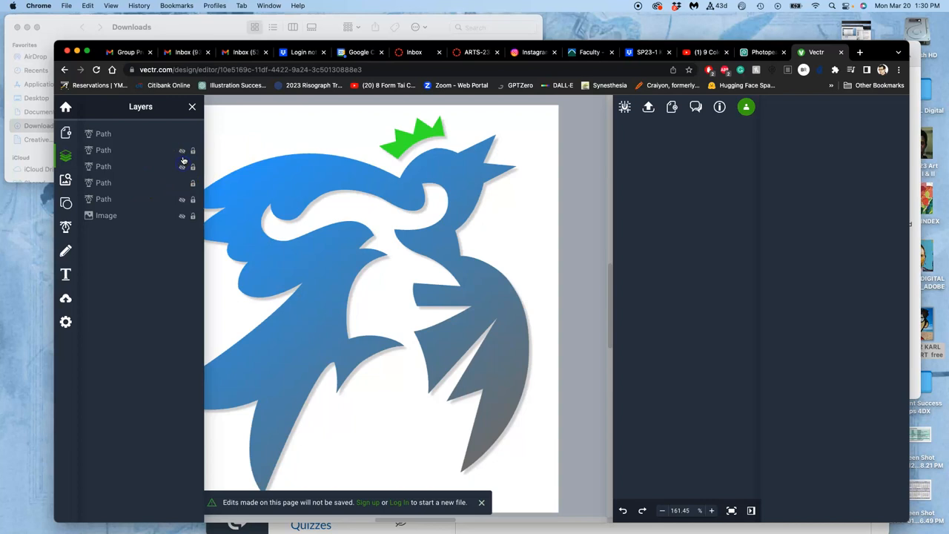
Hide the two bird path layers in Vectr and select the green crown shape
{"action": "left_click", "coordinate": [181, 199]}
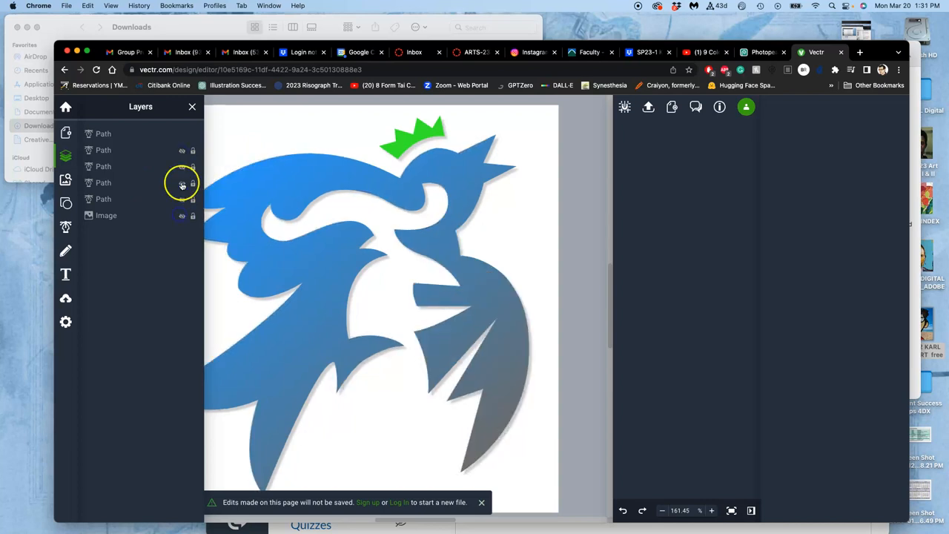
{"action": "left_click", "coordinate": [182, 215]}
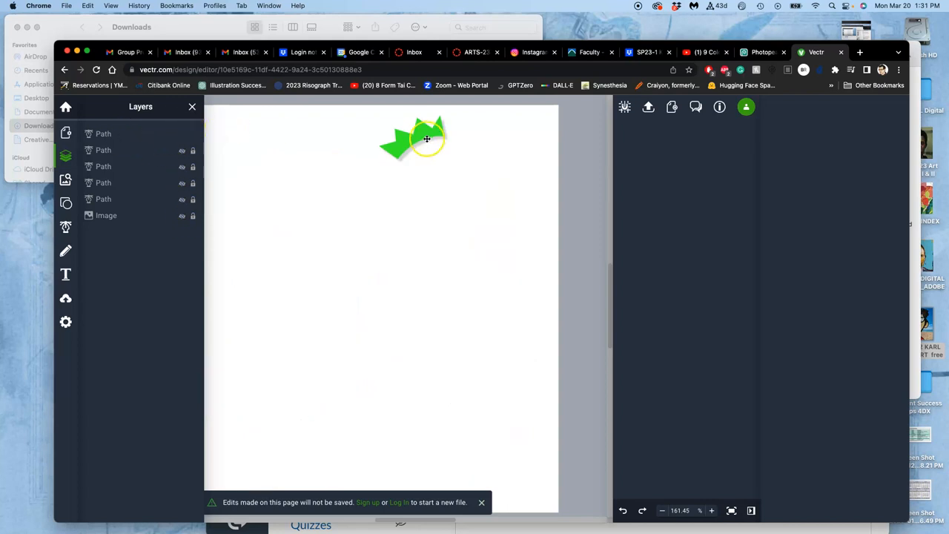
{"action": "left_click", "coordinate": [426, 139]}
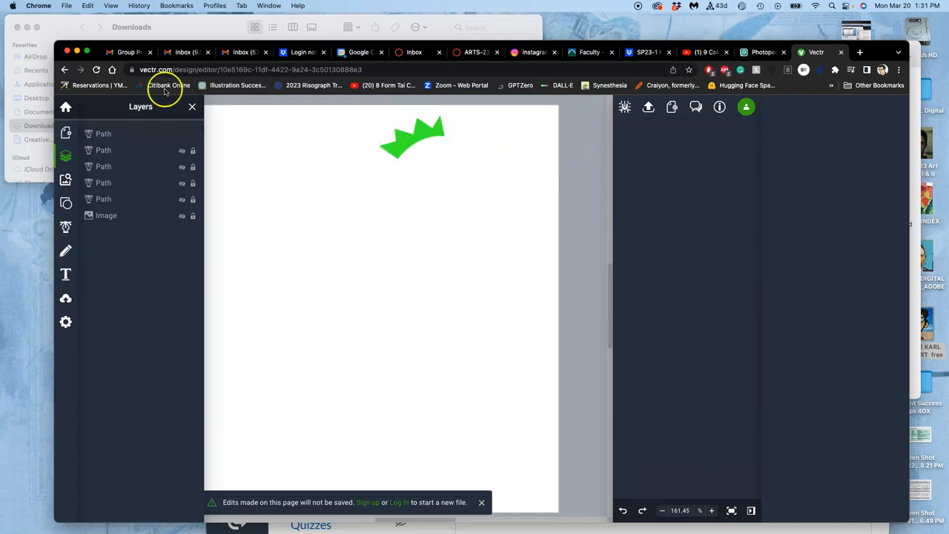
{"action": "mouse_move", "coordinate": [647, 107]}
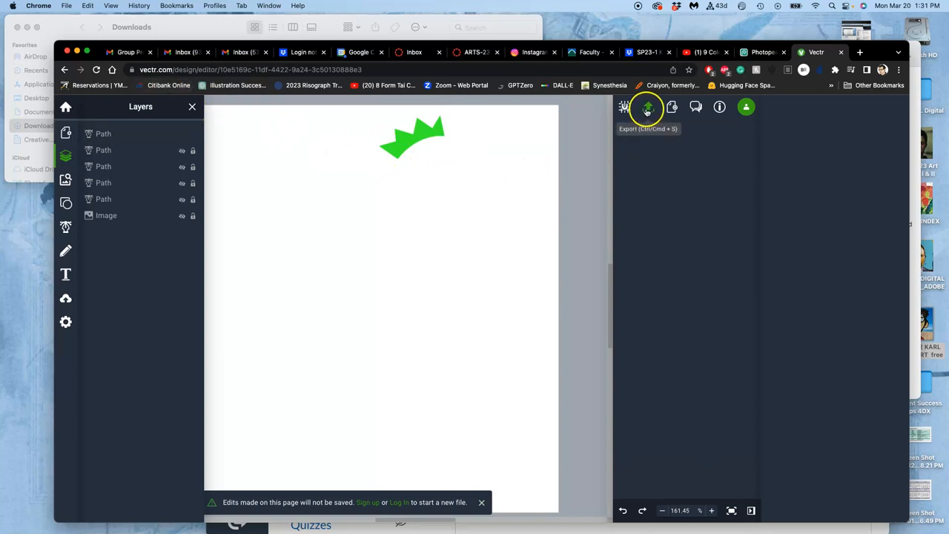
Download the crown artwork as SVG, then switch the export format to VECTR
{"action": "left_click", "coordinate": [647, 106]}
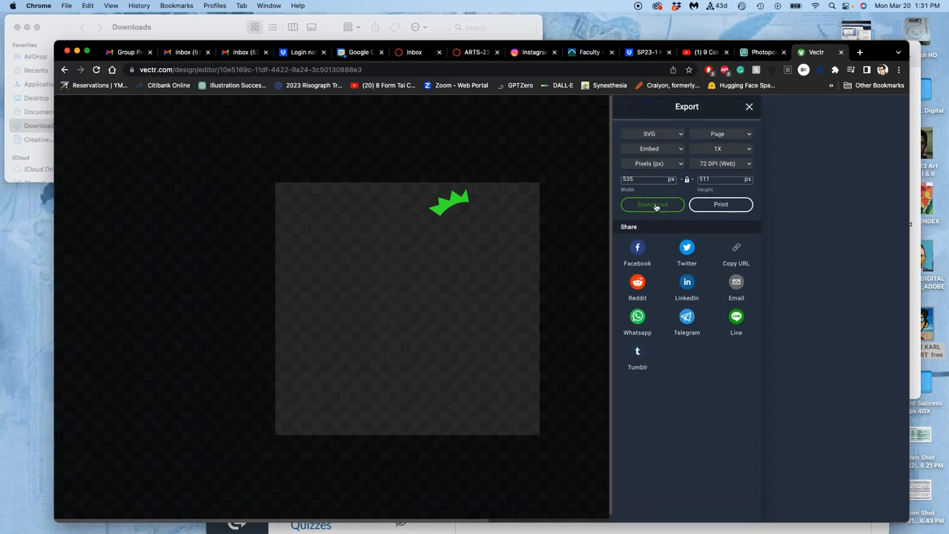
{"action": "left_click", "coordinate": [651, 204]}
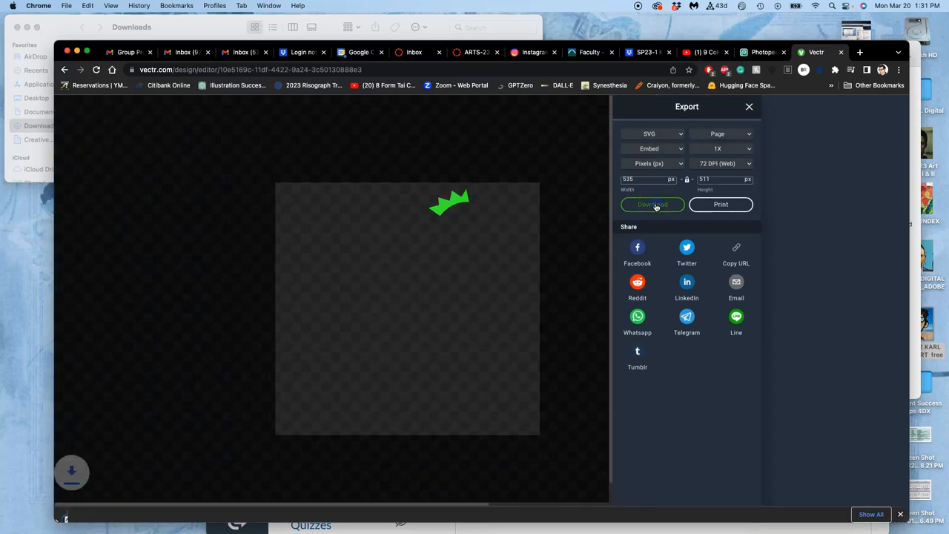
{"action": "left_click", "coordinate": [652, 205]}
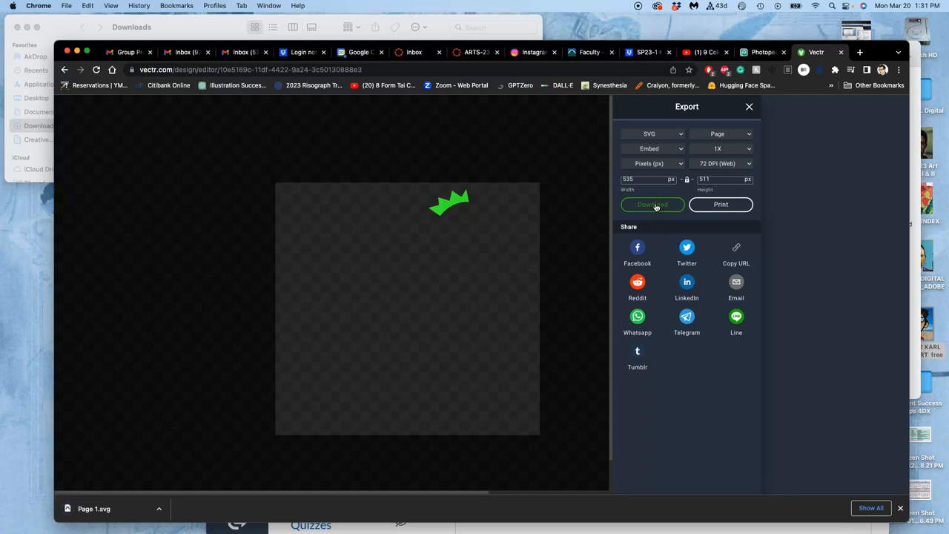
{"action": "mouse_move", "coordinate": [519, 208]}
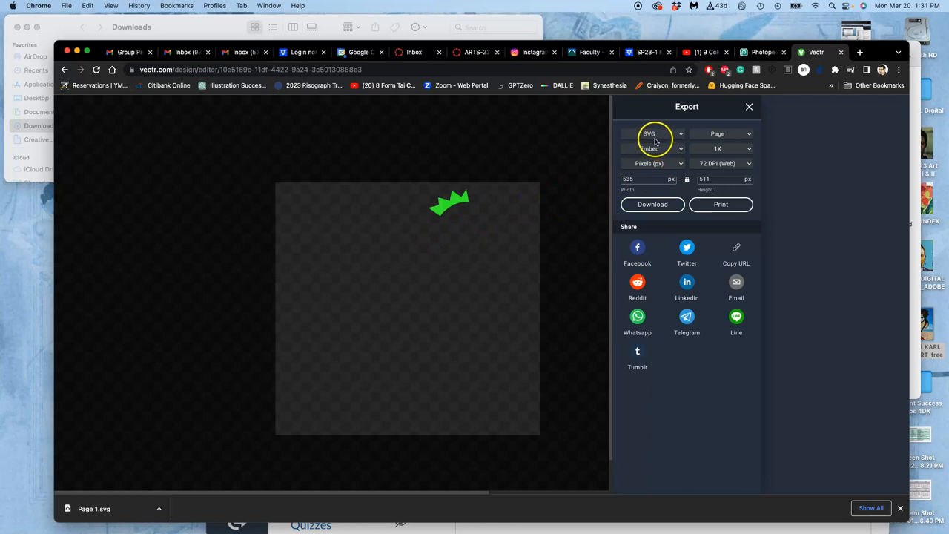
{"action": "left_click", "coordinate": [652, 133]}
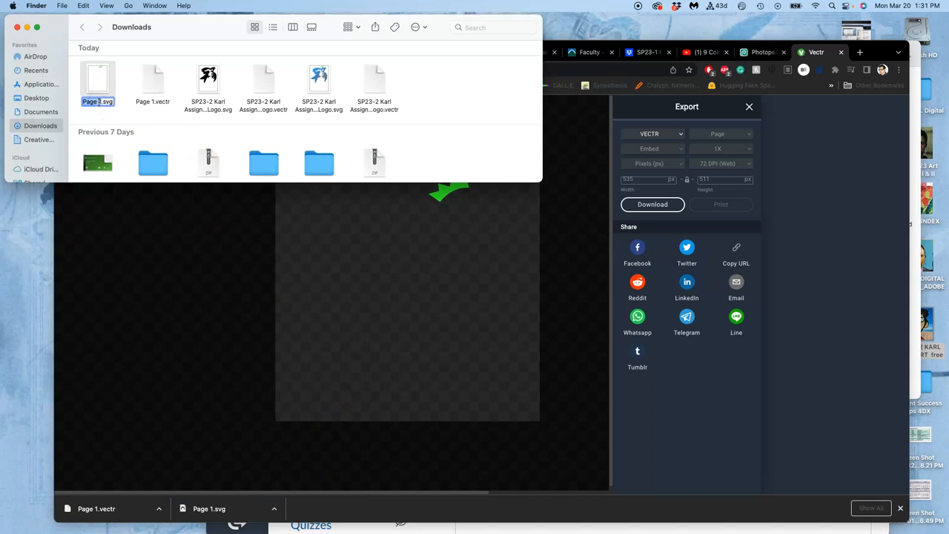
{"action": "mouse_move", "coordinate": [146, 115]}
{"action": "type", "text": "crown"}
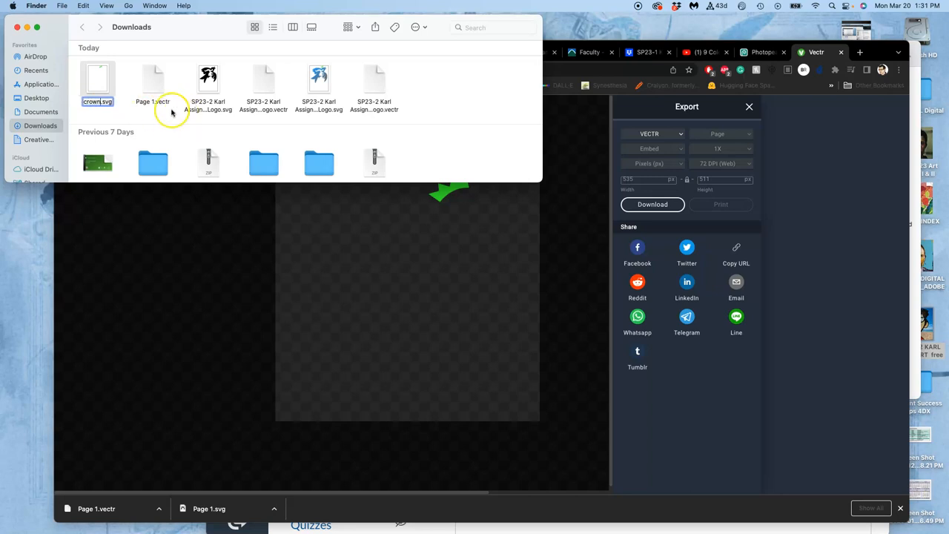
Rename the downloaded Page 1.vectr file to crown.vectr
{"action": "left_click", "coordinate": [153, 80]}
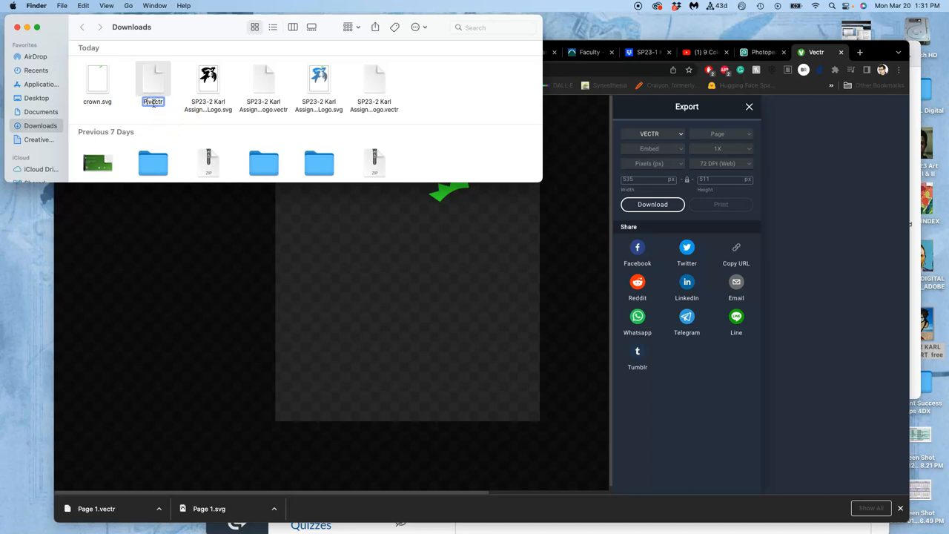
{"action": "type", "text": "crown.vectr"}
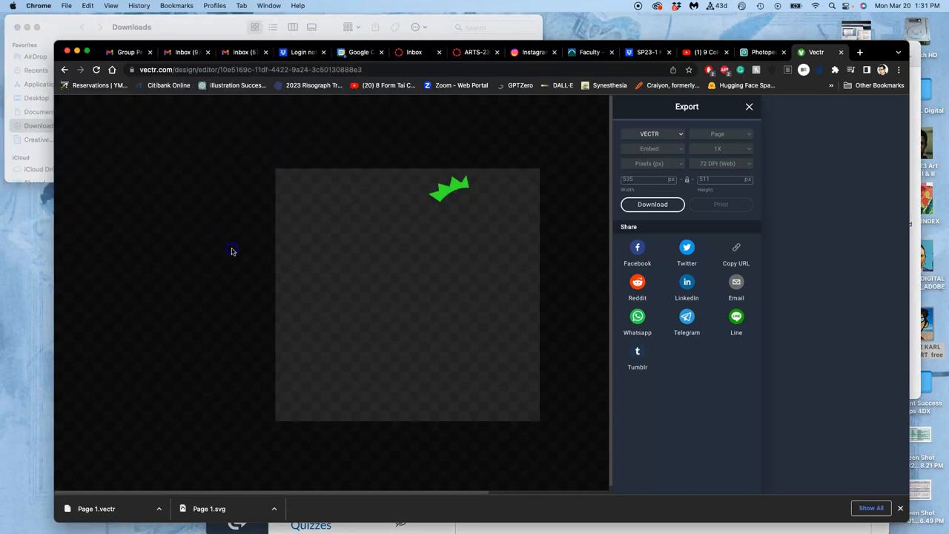
Switch back to the Photopea logo document showing the crown layer above the bird
{"action": "left_click", "coordinate": [760, 52]}
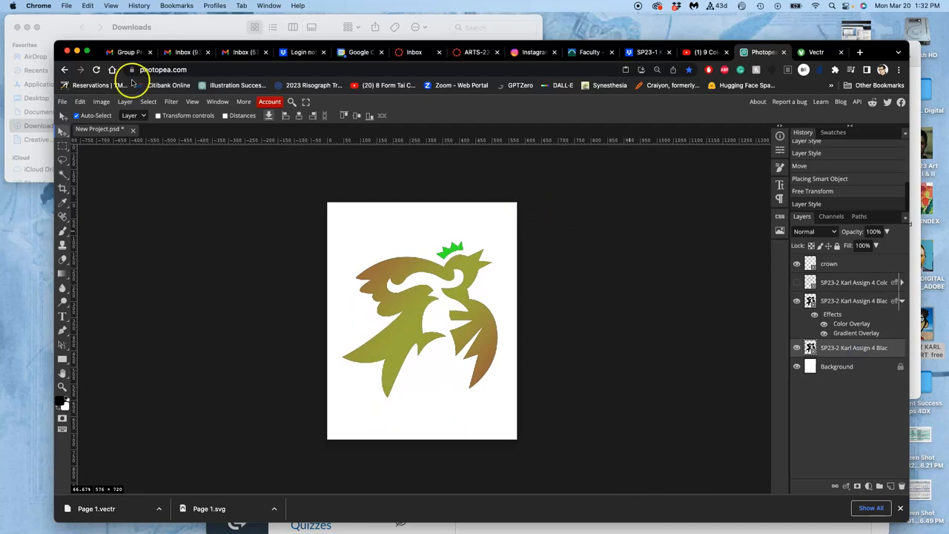
{"action": "left_click", "coordinate": [64, 102]}
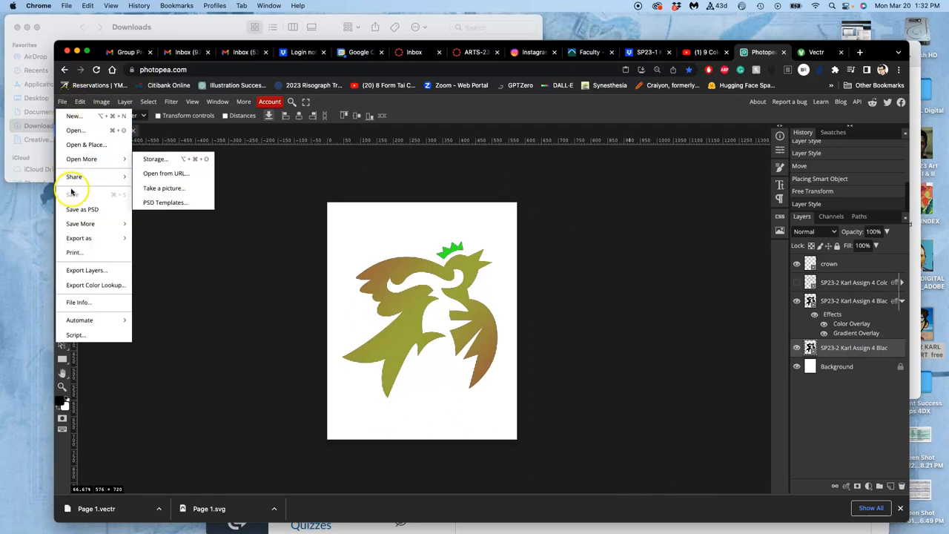
Set Image Size to inches, 8 × 10 at 350 DPI, and confirm
{"action": "left_click", "coordinate": [79, 102]}
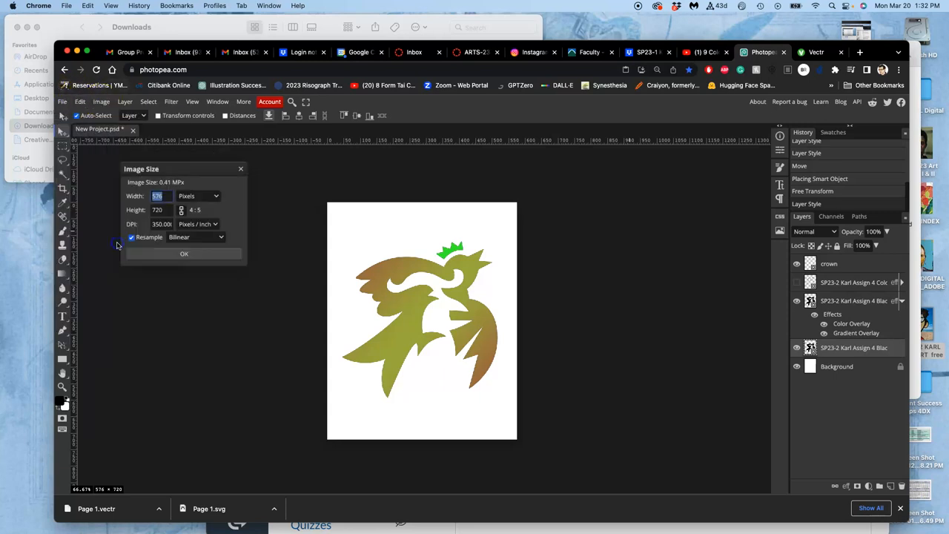
{"action": "left_click", "coordinate": [215, 195]}
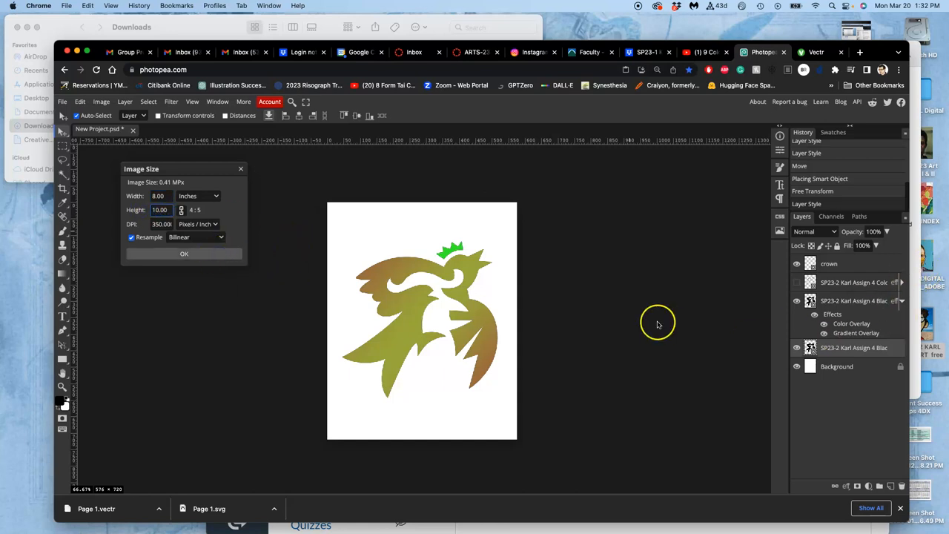
{"action": "left_click", "coordinate": [184, 254]}
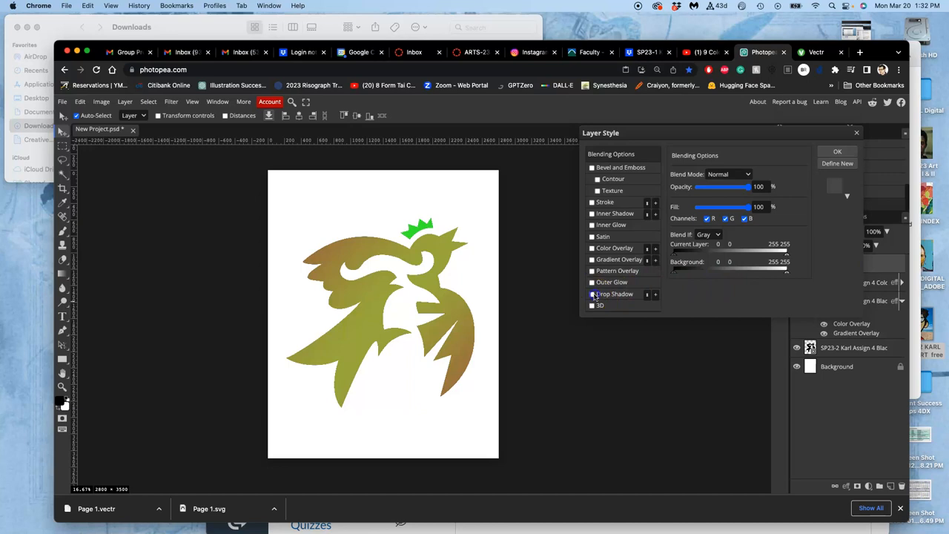
Add a lower-opacity drop shadow to the layer, then to the bird logo layer
{"action": "left_click", "coordinate": [593, 294]}
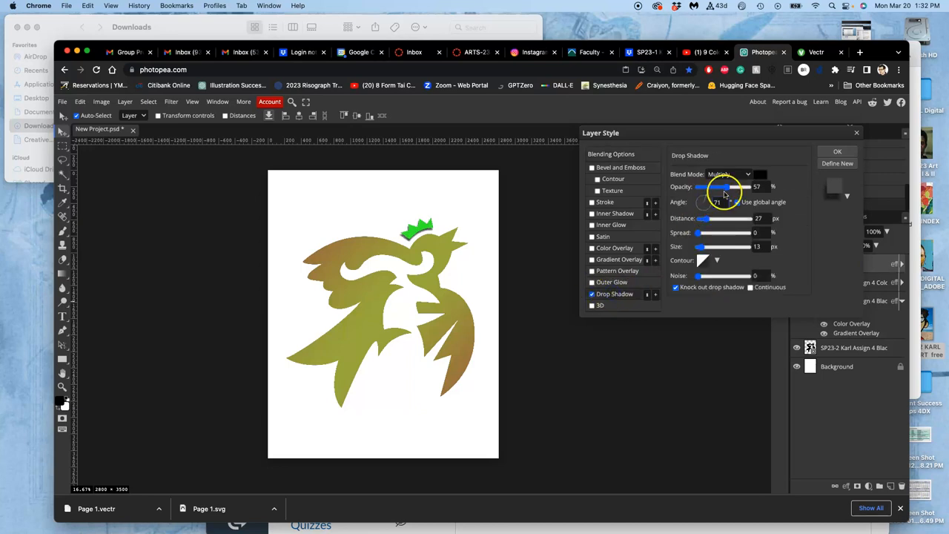
{"action": "left_click_drag", "start_coordinate": [727, 186], "coordinate": [697, 187]}
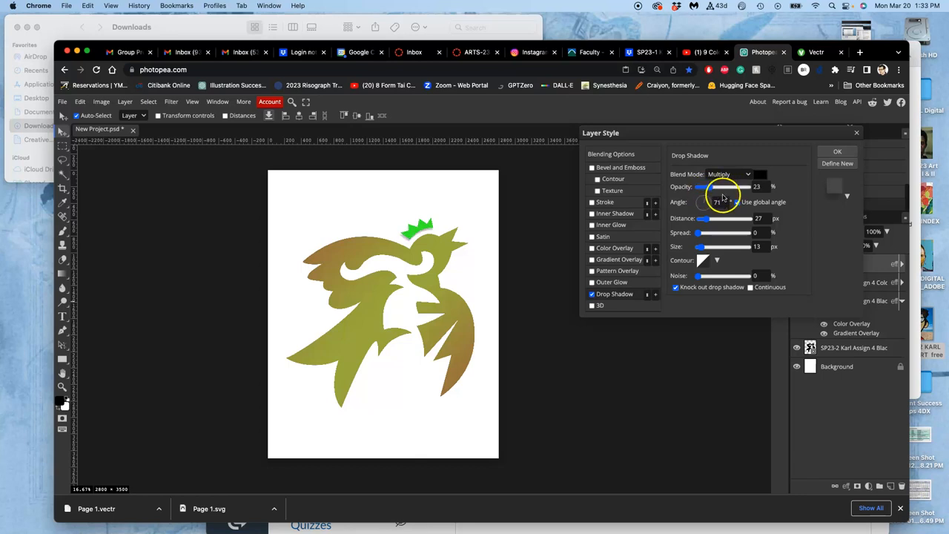
{"action": "left_click", "coordinate": [837, 151]}
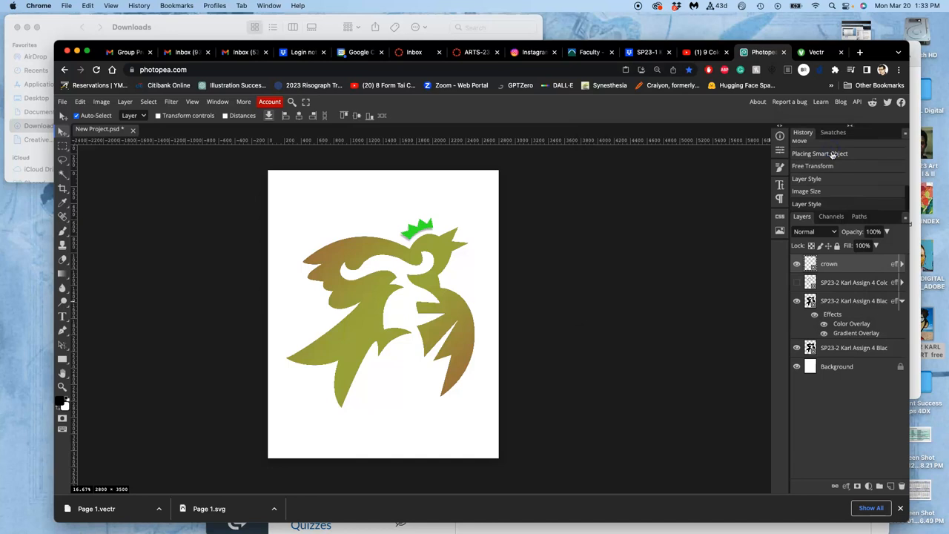
{"action": "double_click", "coordinate": [852, 301]}
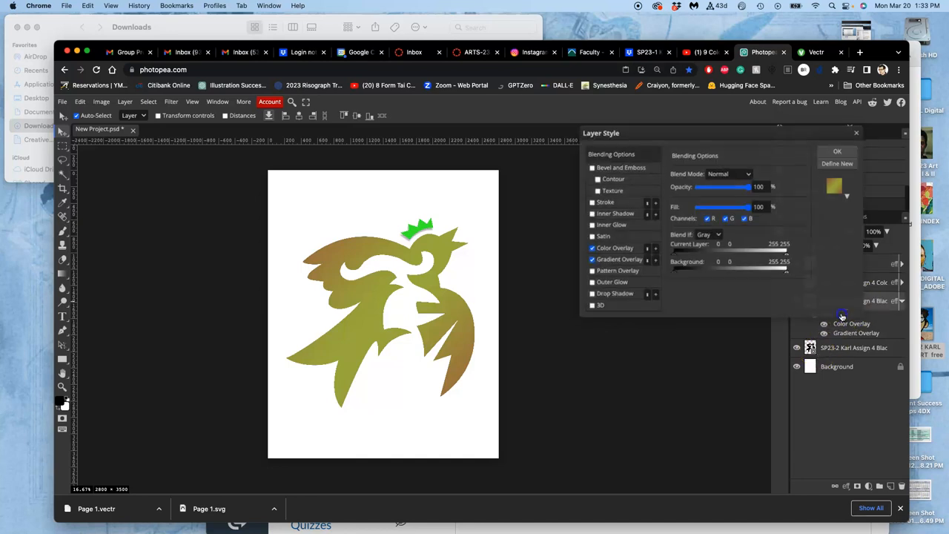
{"action": "left_click", "coordinate": [593, 295]}
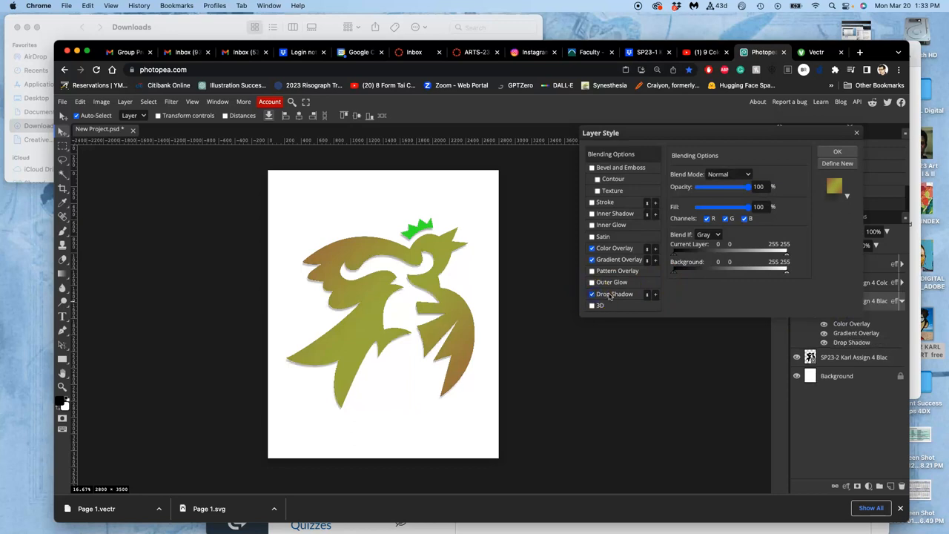
{"action": "left_click", "coordinate": [615, 294]}
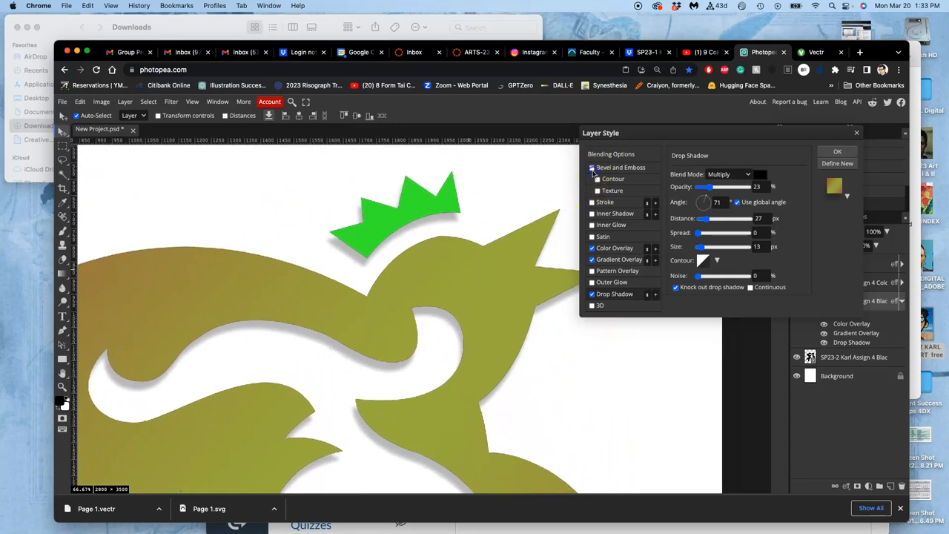
Enable Bevel and Emboss with Texture, scaling the texture down to a fine 26%
{"action": "left_click", "coordinate": [591, 167]}
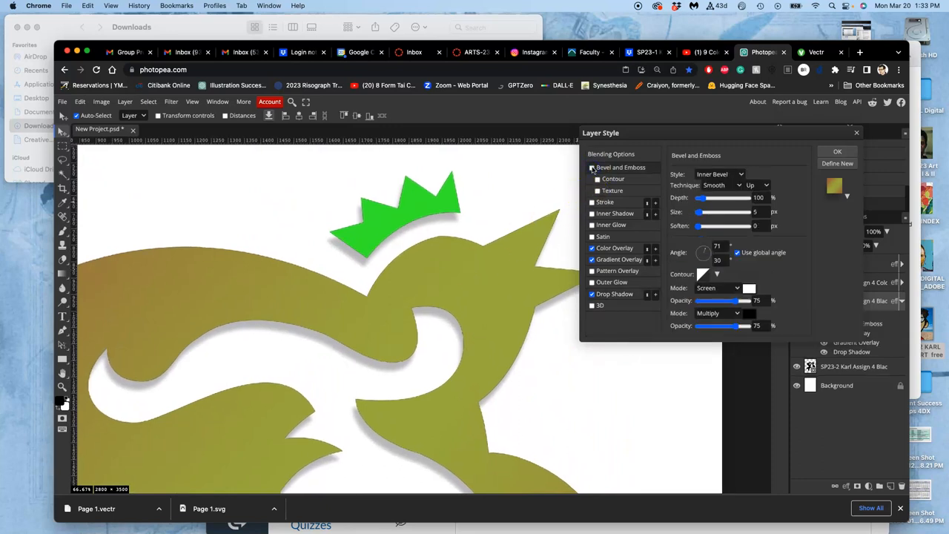
{"action": "left_click", "coordinate": [591, 167]}
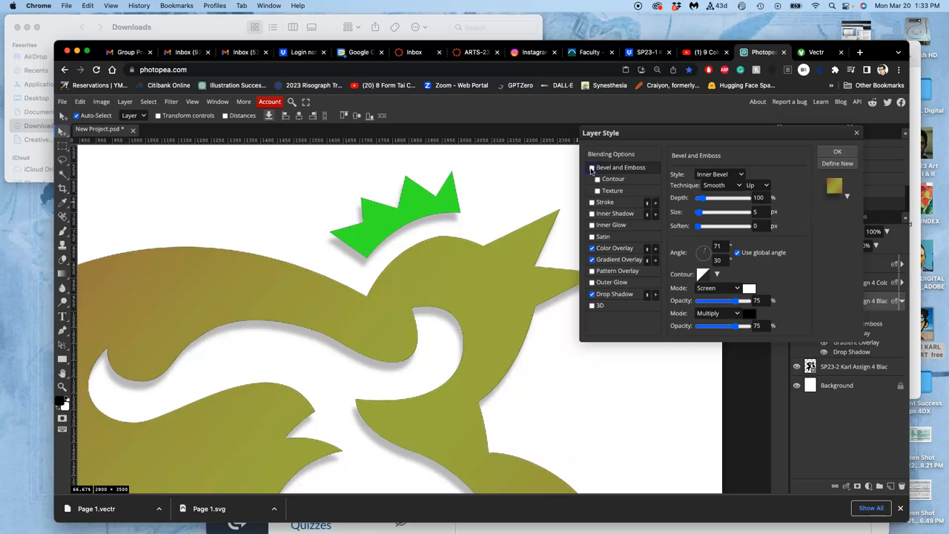
{"action": "left_click", "coordinate": [592, 166]}
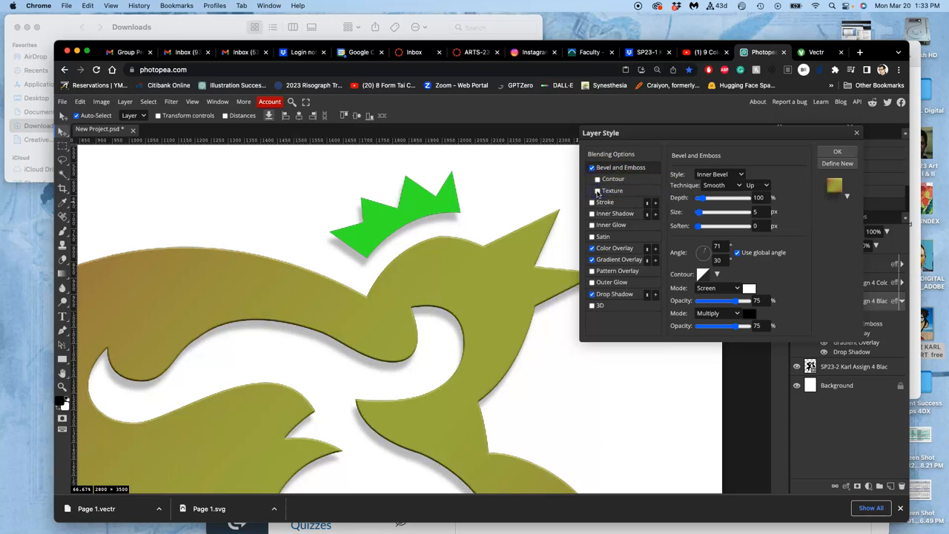
{"action": "left_click", "coordinate": [592, 190]}
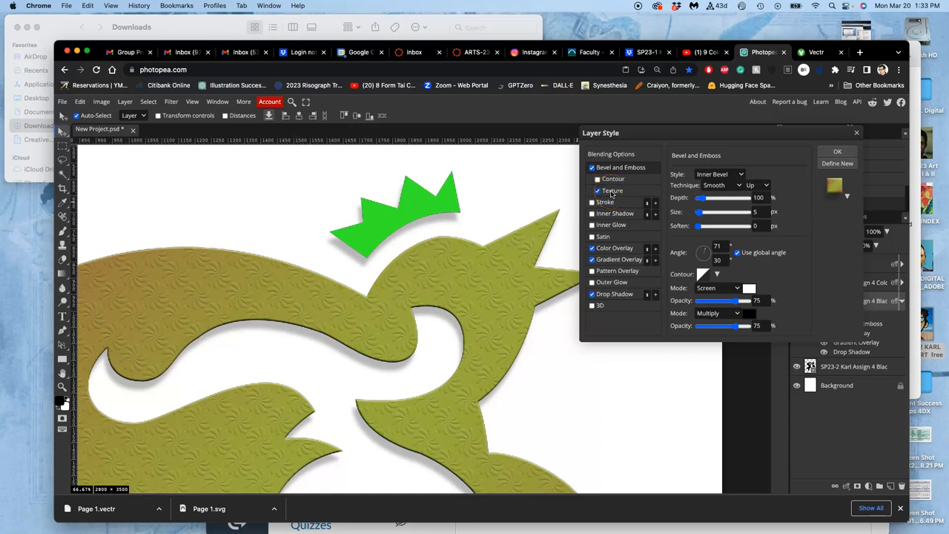
{"action": "left_click", "coordinate": [613, 191]}
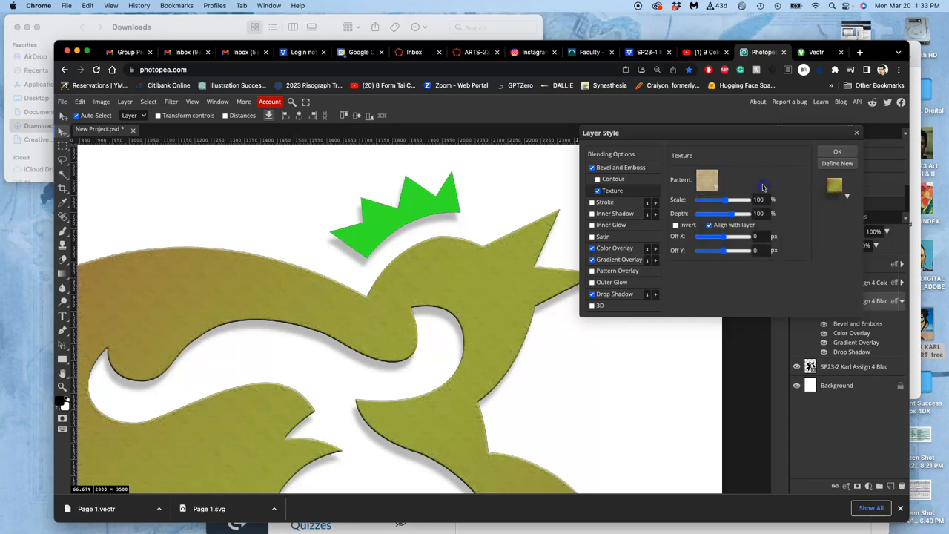
{"action": "left_click_drag", "start_coordinate": [747, 200], "coordinate": [721, 200]}
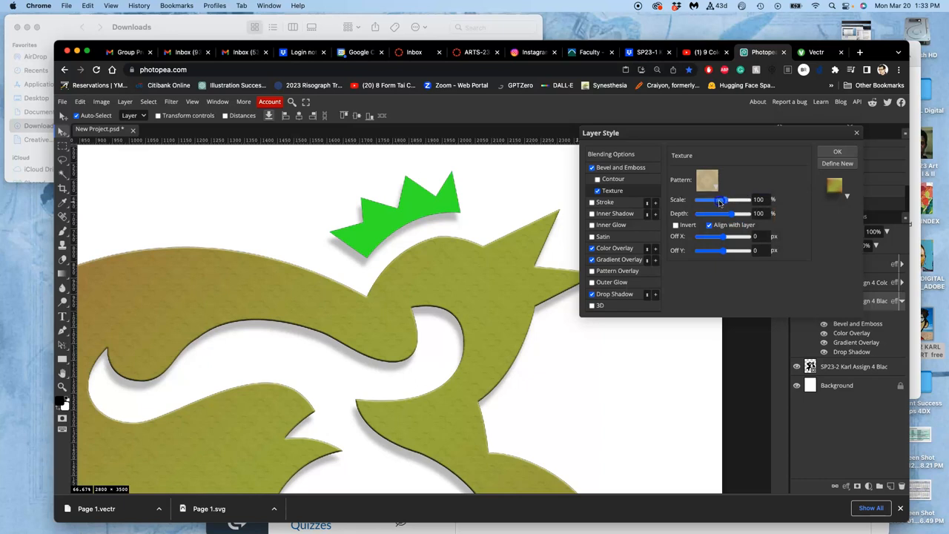
{"action": "left_click_drag", "start_coordinate": [721, 199], "coordinate": [713, 199]}
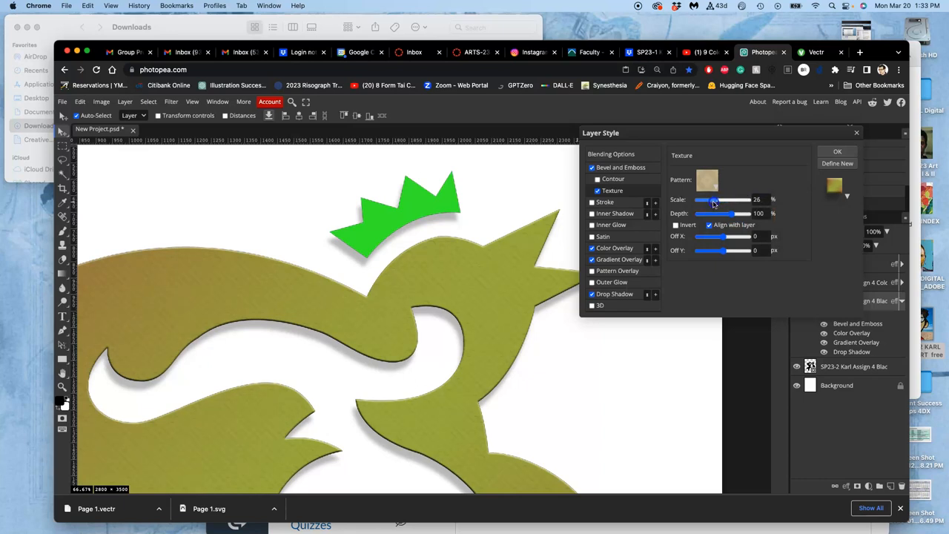
{"action": "left_click_drag", "start_coordinate": [715, 213], "coordinate": [727, 212]}
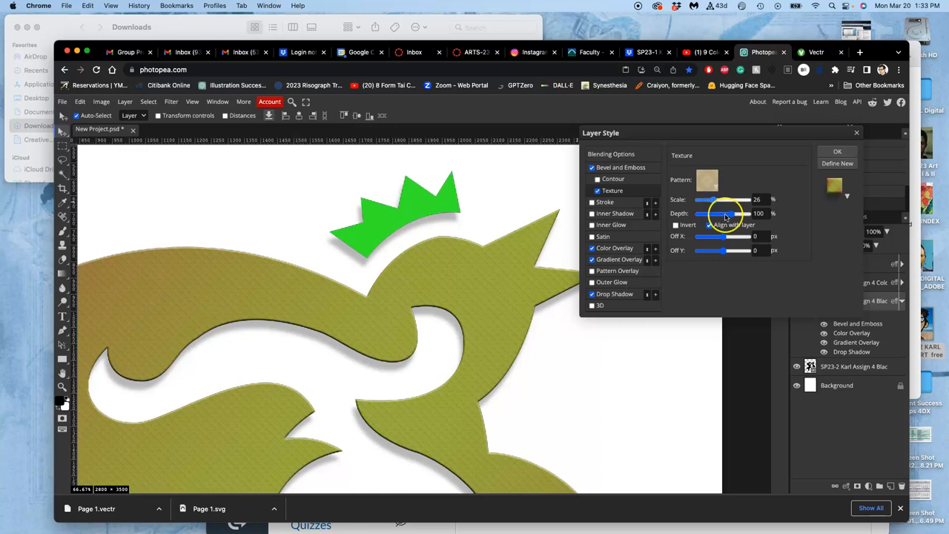
{"action": "left_click_drag", "start_coordinate": [727, 199], "coordinate": [704, 198]}
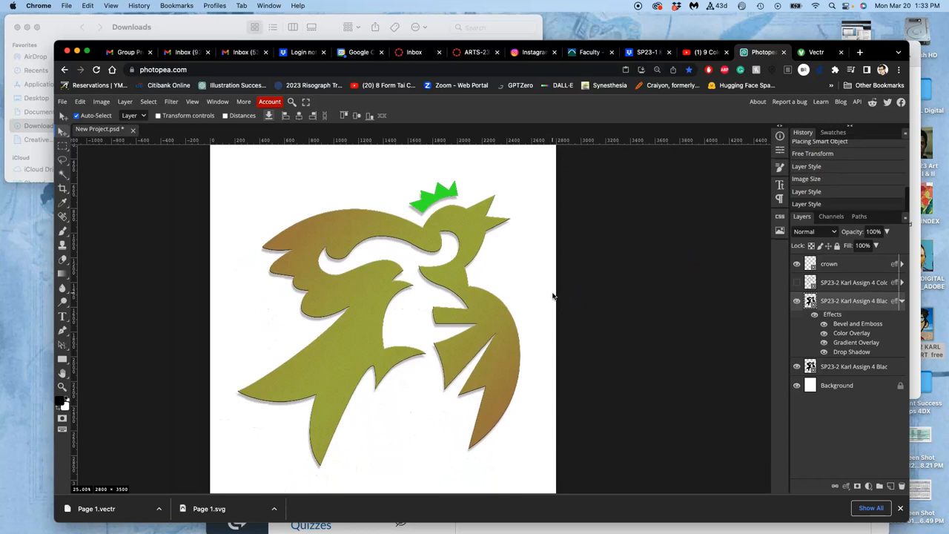
Apply the 8 × 10 in, 350 DPI image size and hide the white Background layer
{"action": "left_click", "coordinate": [101, 102]}
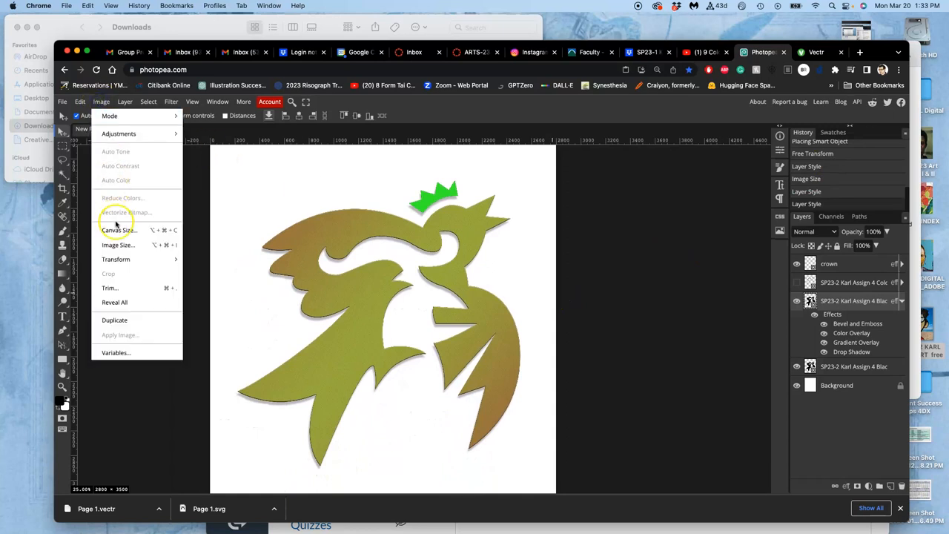
{"action": "left_click", "coordinate": [117, 245]}
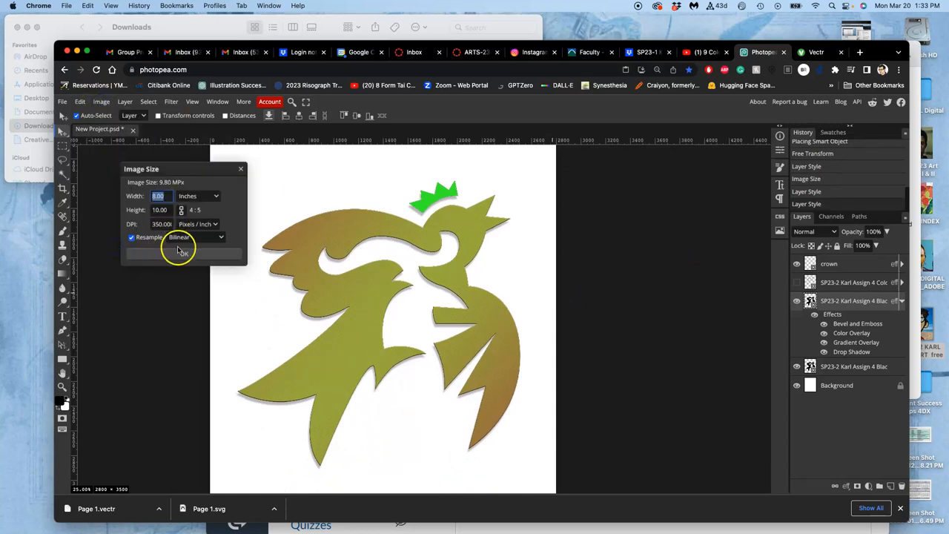
{"action": "left_click", "coordinate": [180, 252]}
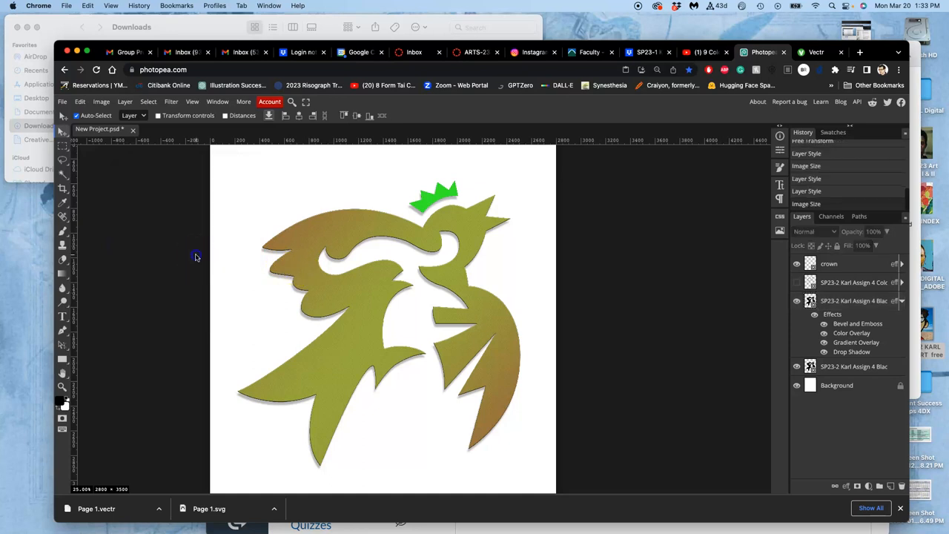
{"action": "mouse_move", "coordinate": [297, 262]}
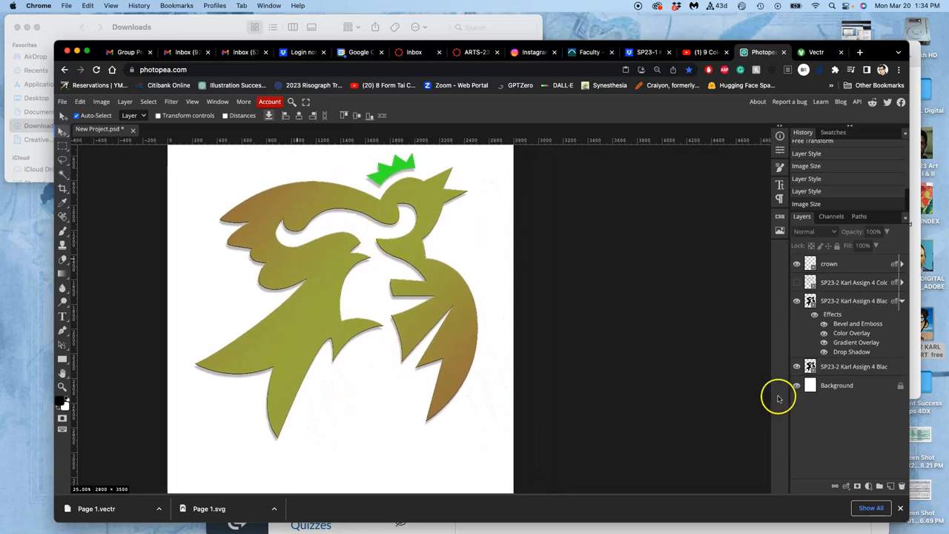
{"action": "left_click", "coordinate": [795, 385]}
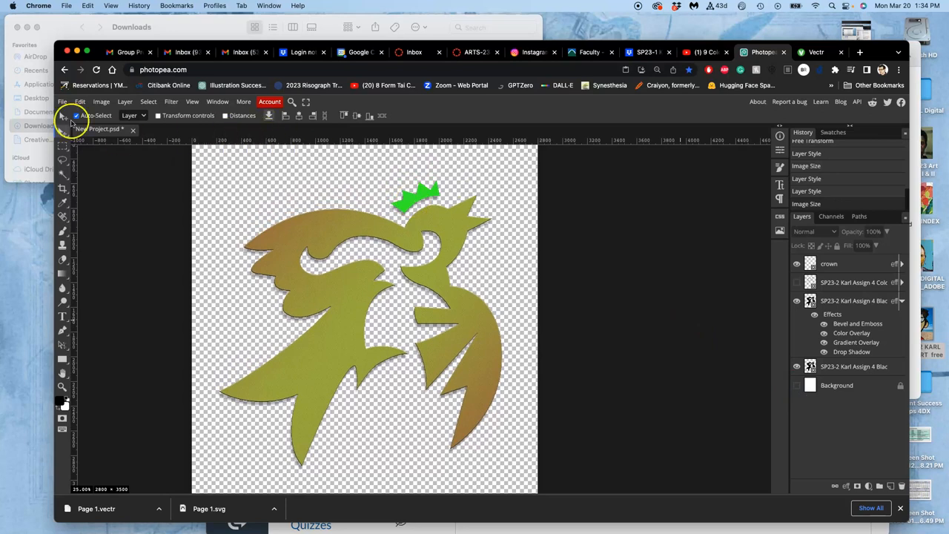
Export the colour logo as color logo.png and dismiss the ad-blocker notice
{"action": "left_click", "coordinate": [62, 102]}
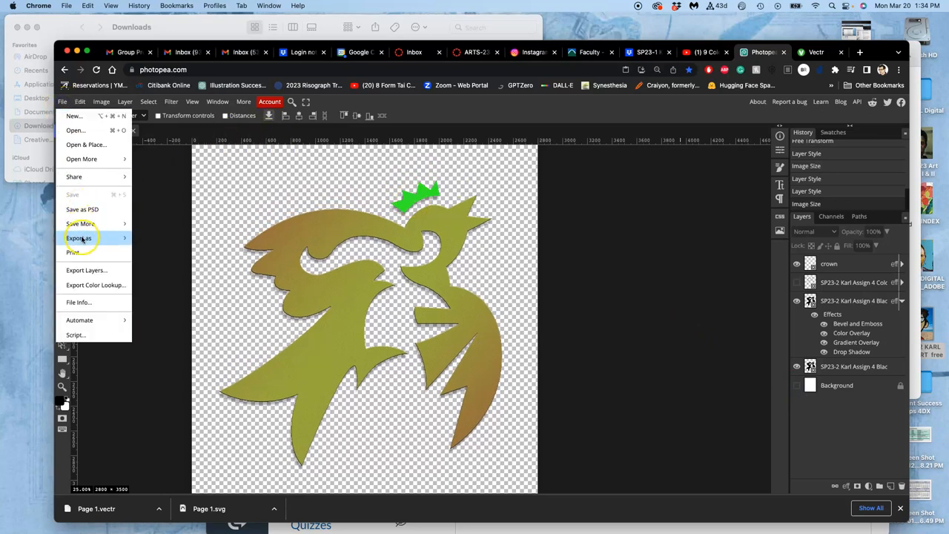
{"action": "left_click", "coordinate": [78, 238]}
{"action": "type", "text": "color"}
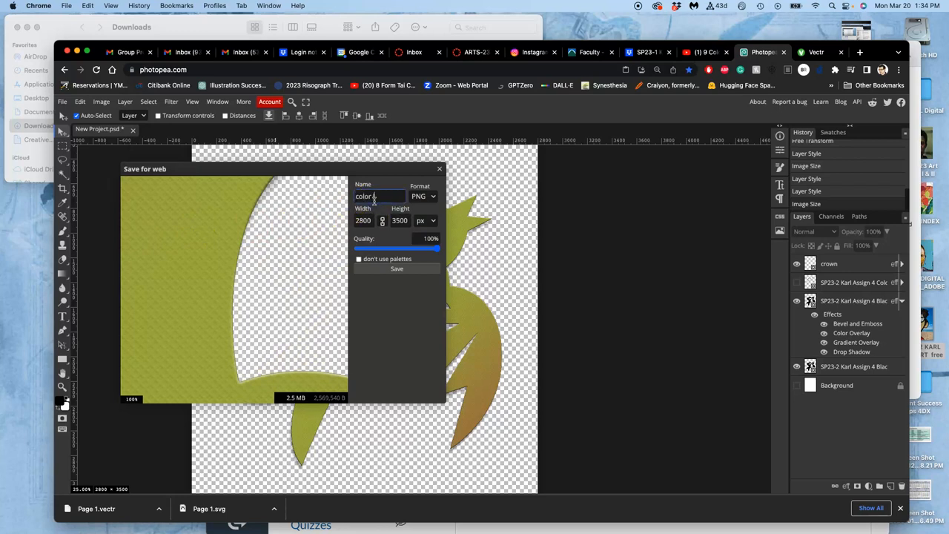
{"action": "left_click", "coordinate": [396, 268]}
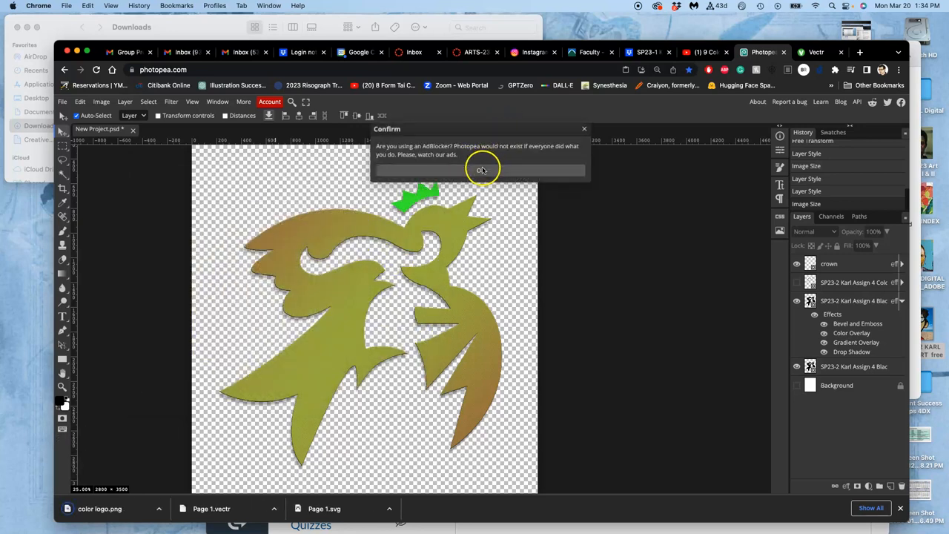
{"action": "left_click", "coordinate": [483, 170]}
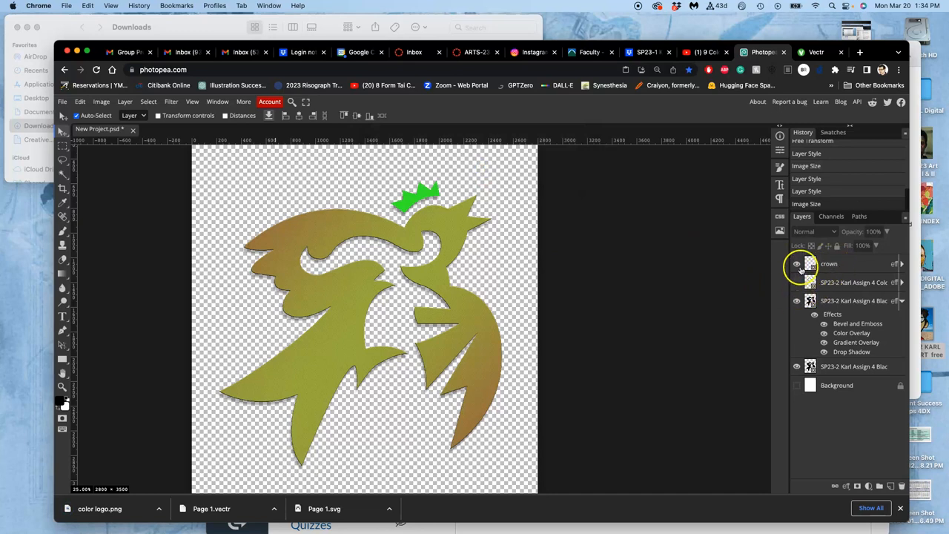
{"action": "left_click", "coordinate": [796, 282]}
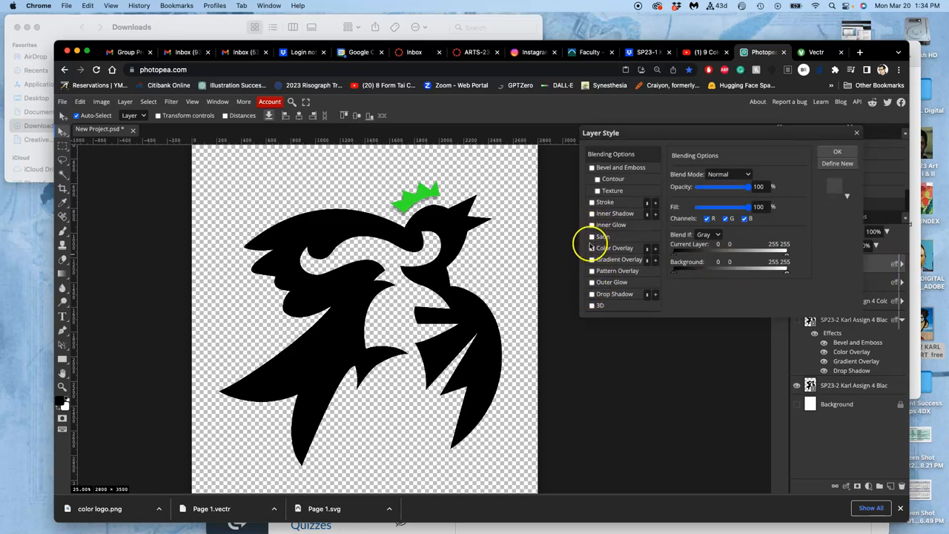
Give the crown a black Color Overlay and export it as black logo crown.png
{"action": "left_click", "coordinate": [592, 248]}
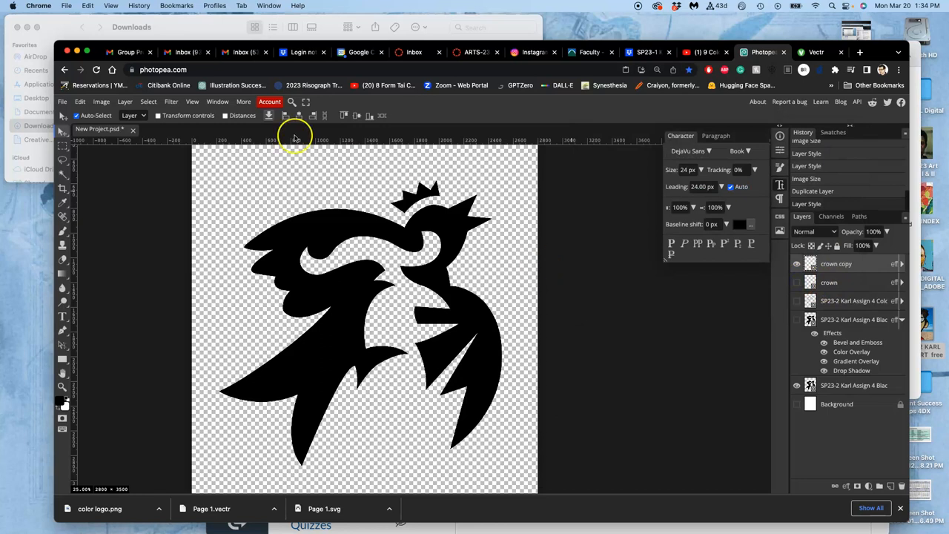
{"action": "left_click", "coordinate": [62, 101]}
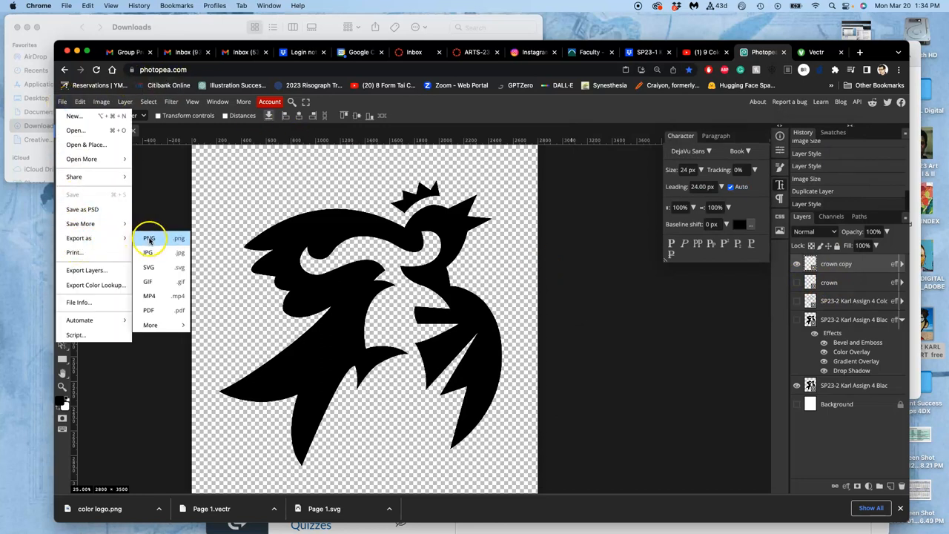
{"action": "left_click", "coordinate": [149, 238]}
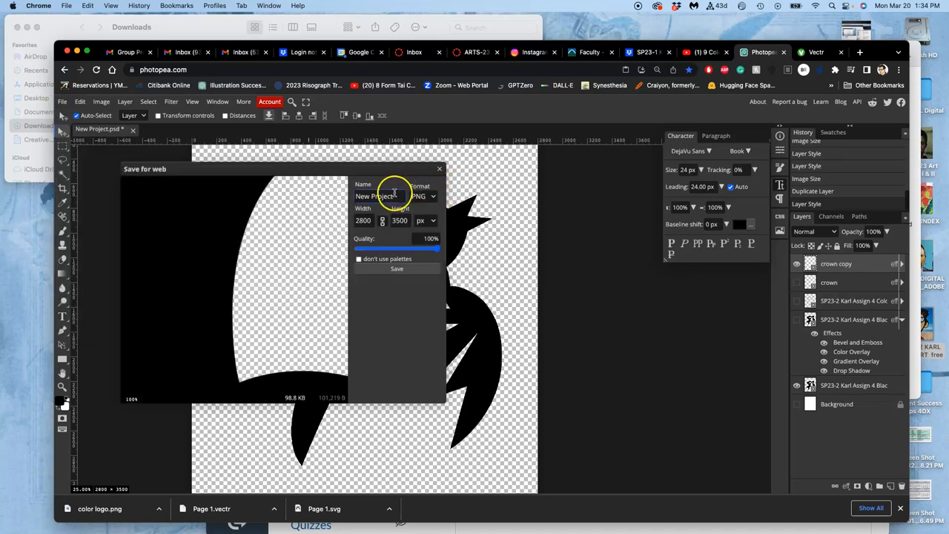
{"action": "type", "text": "black logo cr"}
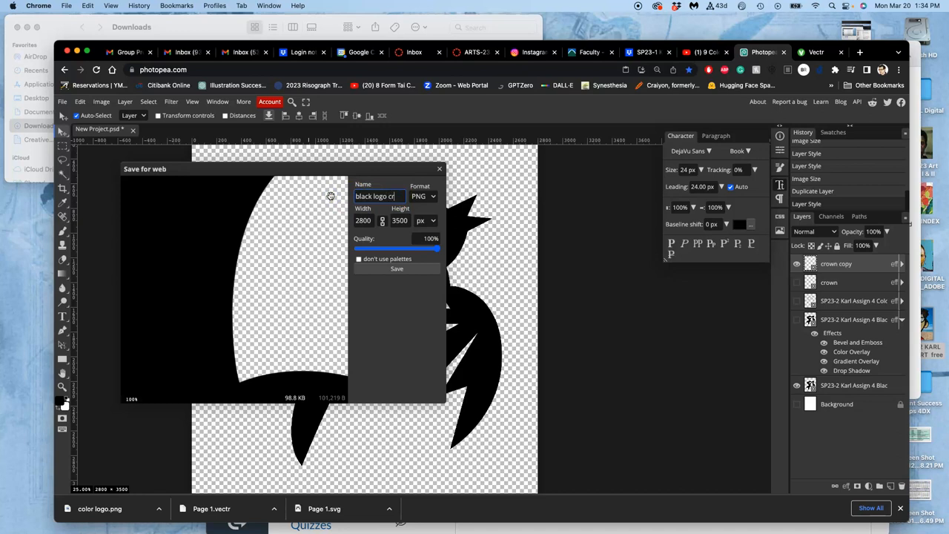
{"action": "left_click", "coordinate": [397, 268]}
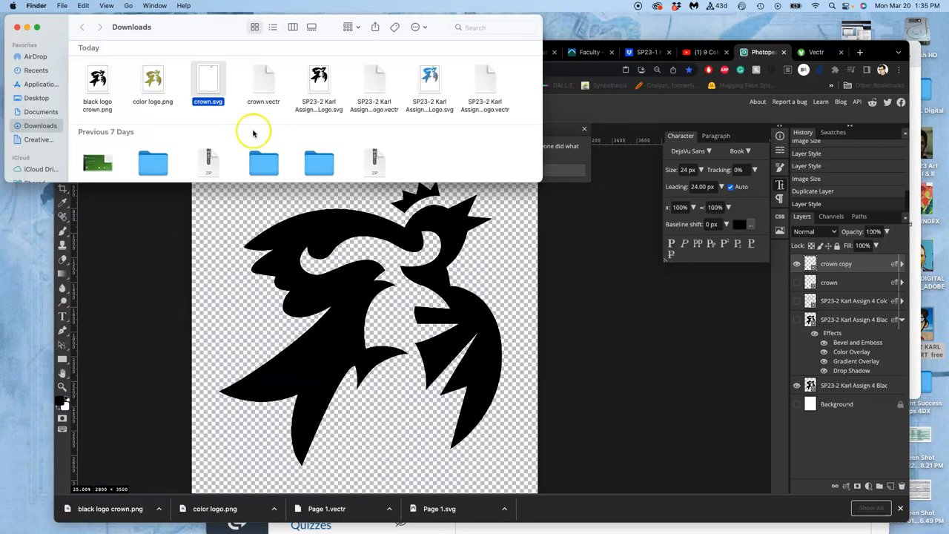
Select black logo crown.png for copying to the desktop and dismiss Photopea's ad-blocker notice
{"action": "left_click", "coordinate": [154, 81]}
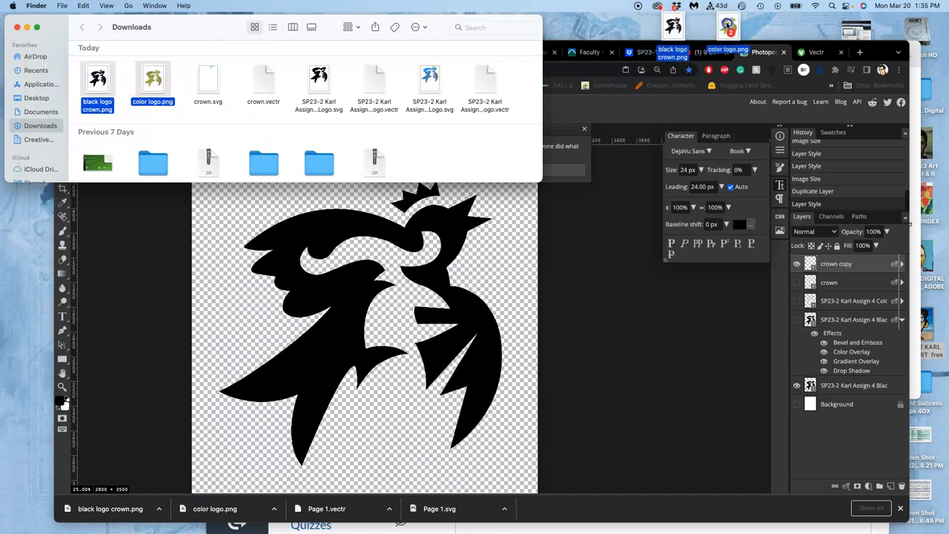
{"action": "right_click", "coordinate": [152, 81]}
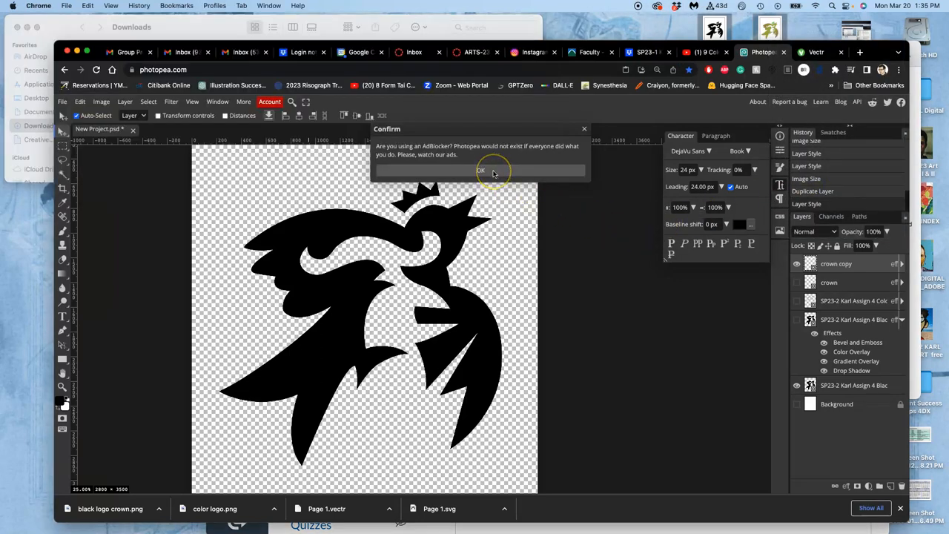
{"action": "left_click", "coordinate": [480, 171]}
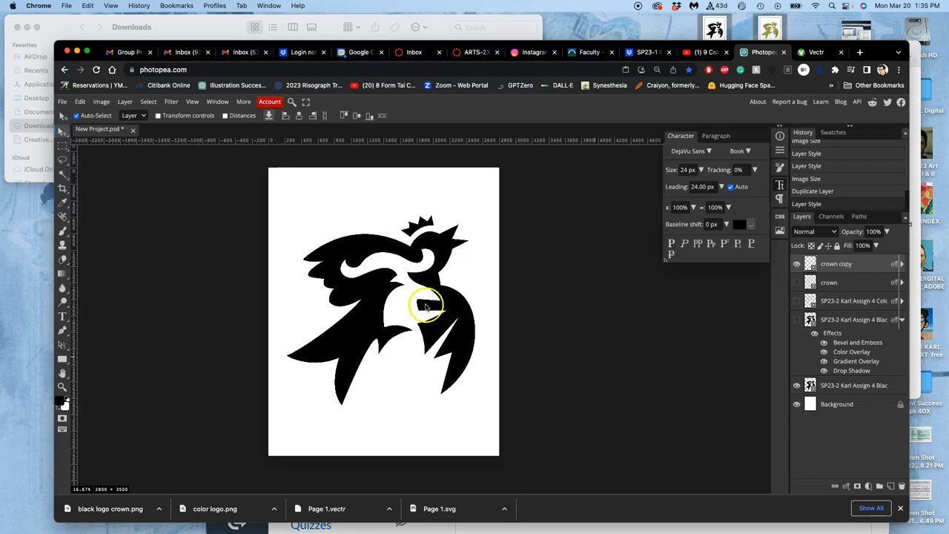
{"action": "mouse_move", "coordinate": [447, 193]}
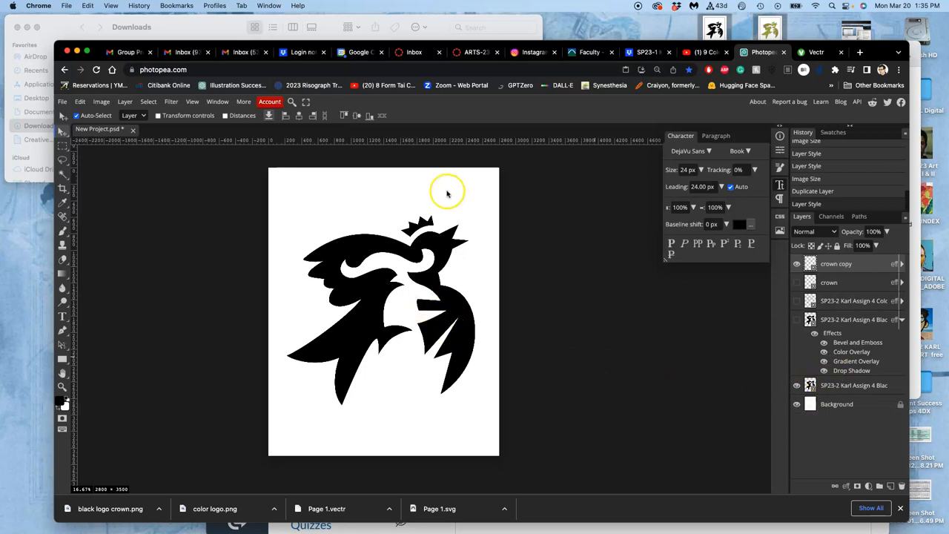
Reapply the 8 × 10 inch, 350 DPI image size, then flatten the image
{"action": "left_click", "coordinate": [101, 101]}
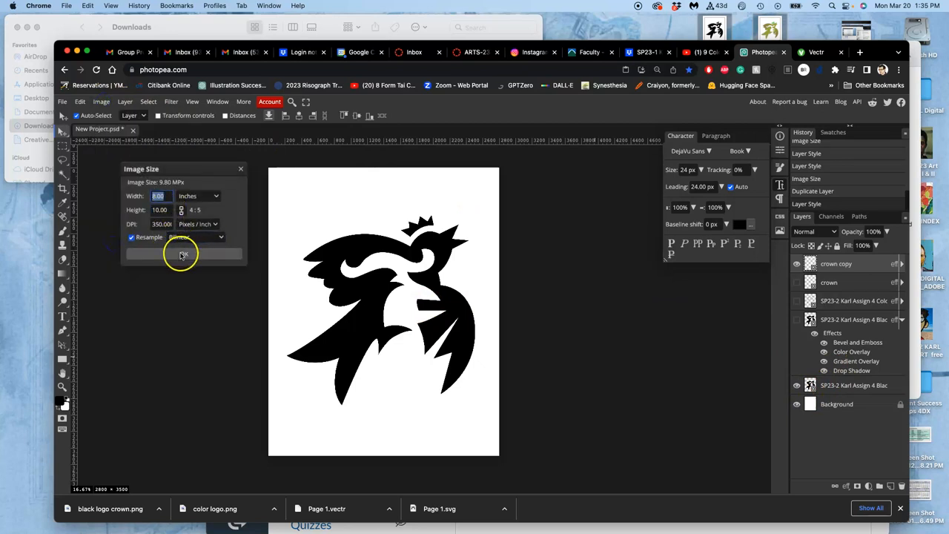
{"action": "left_click", "coordinate": [181, 254]}
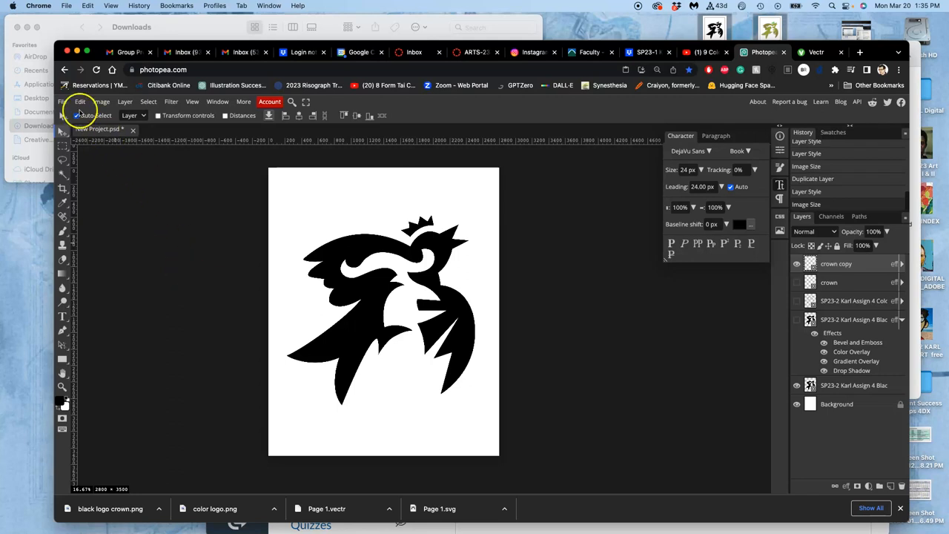
{"action": "left_click", "coordinate": [123, 101]}
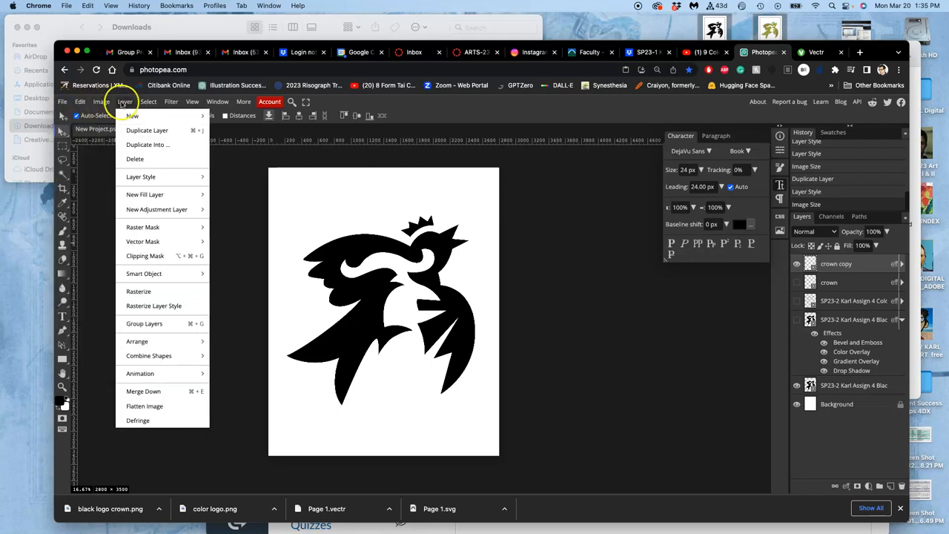
{"action": "mouse_move", "coordinate": [146, 364]}
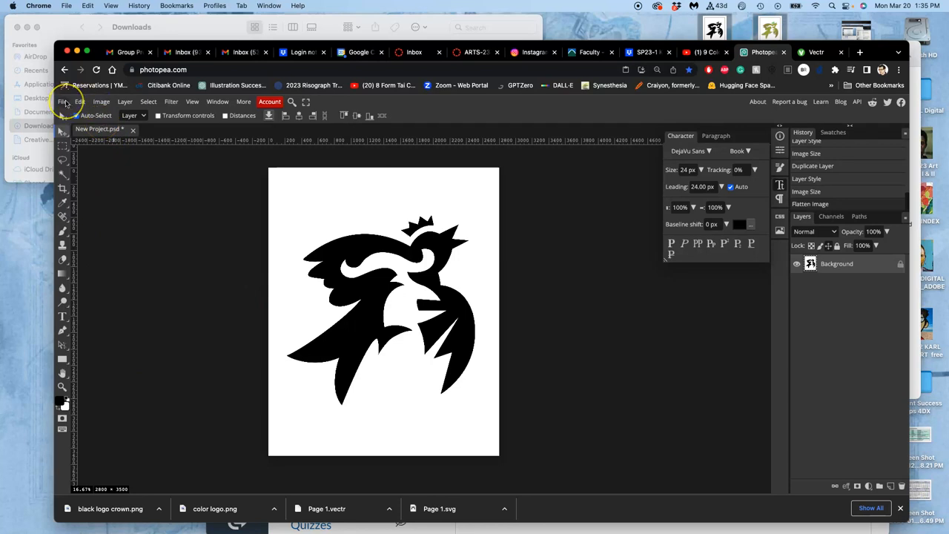
Export the flattened black crowned logo as a 2800×3500 px TIFF file
{"action": "left_click", "coordinate": [65, 101]}
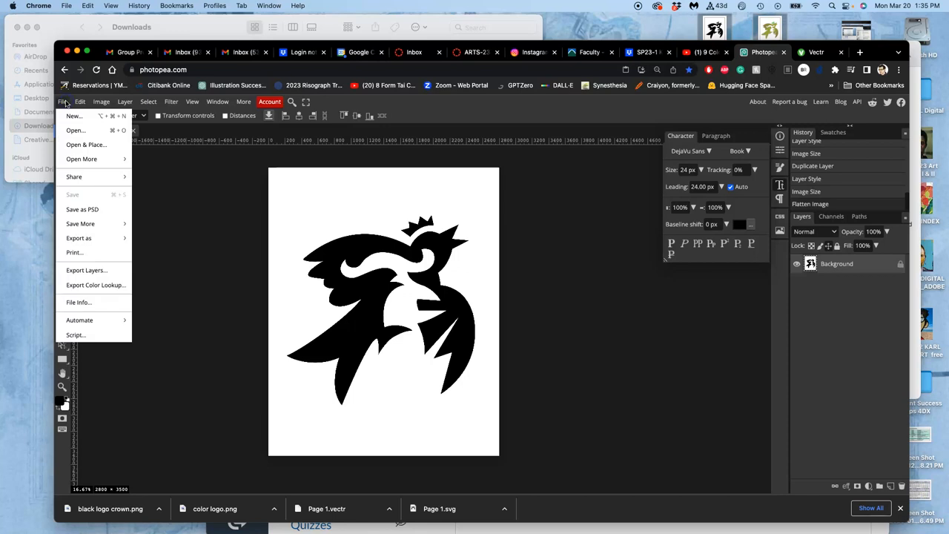
{"action": "mouse_move", "coordinate": [80, 223]}
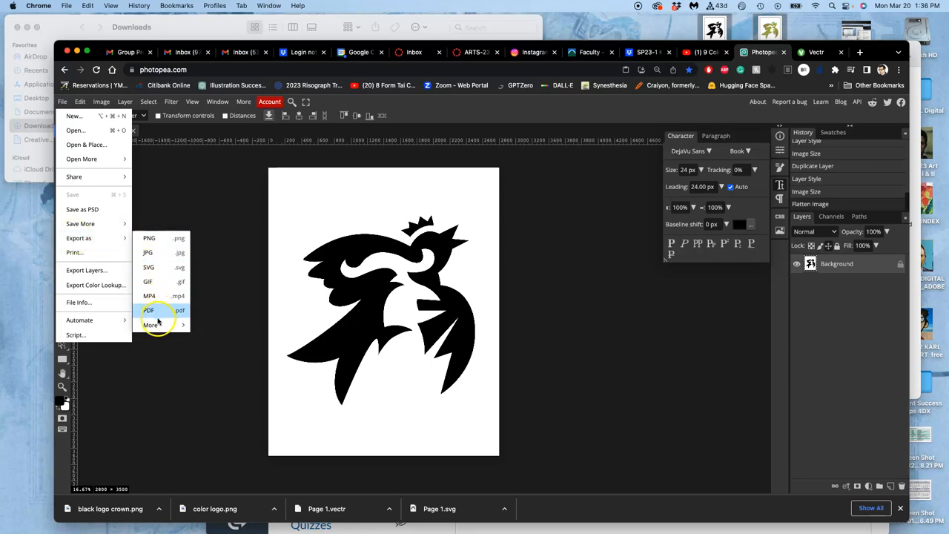
{"action": "left_click", "coordinate": [151, 324]}
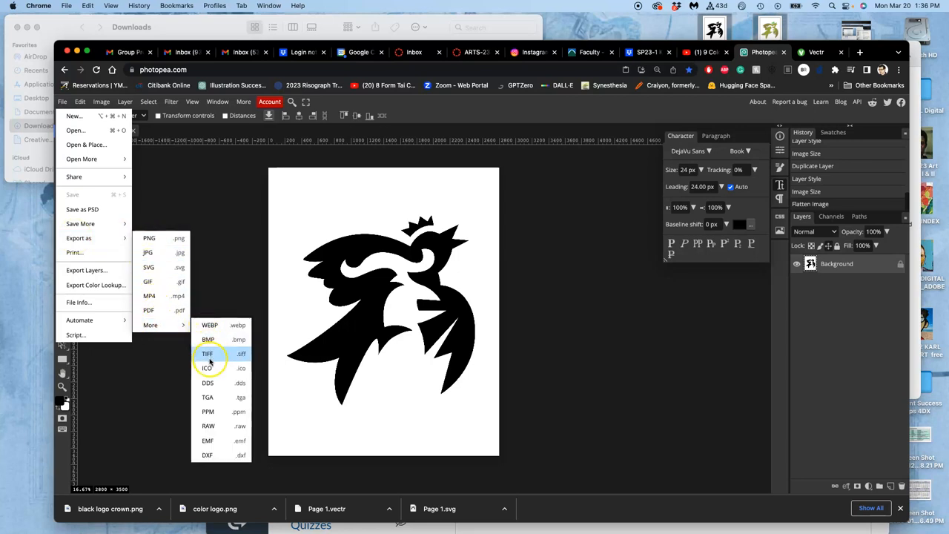
{"action": "left_click", "coordinate": [206, 353]}
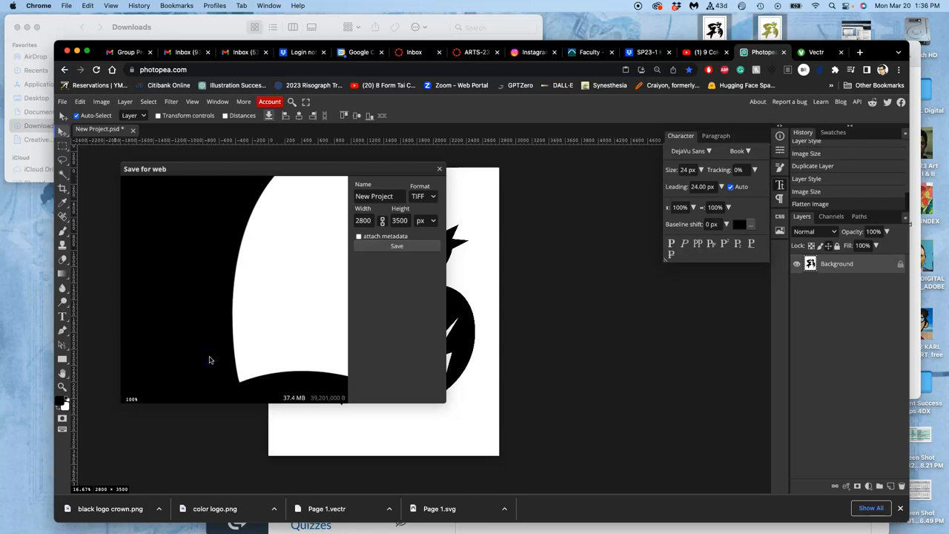
{"action": "left_click", "coordinate": [396, 245]}
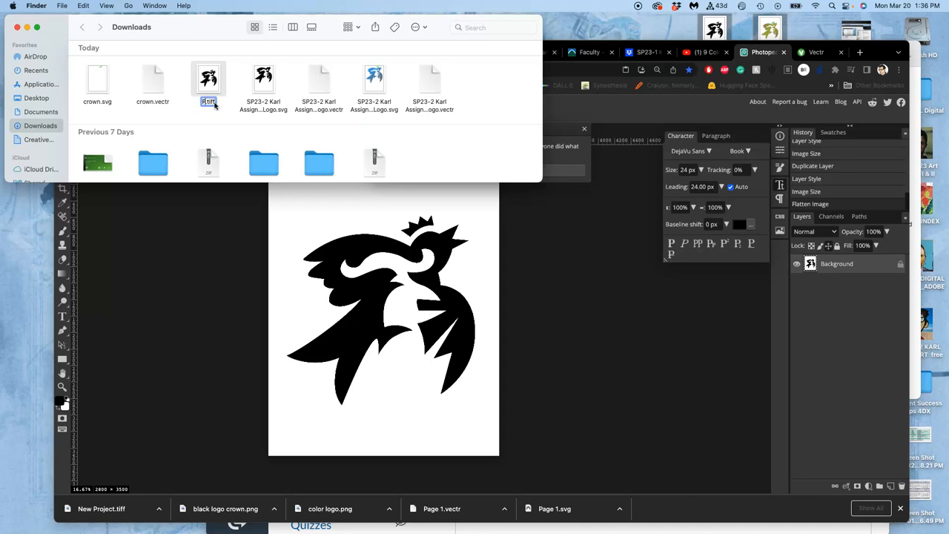
Rename the black logo TIFF in Downloads so its name carries the PR prefix (PR.tiff)
{"action": "type", "text": "PR.tiff"}
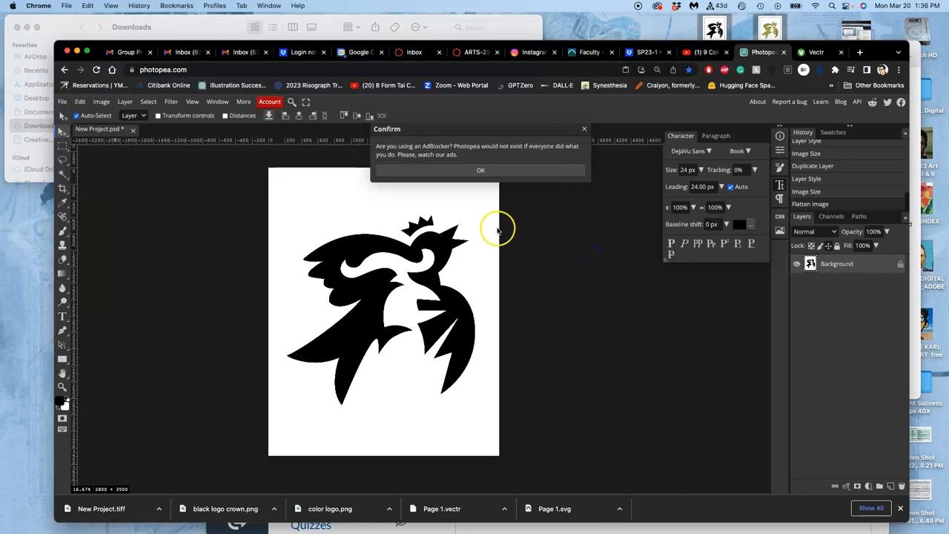
Show the colour effects layer and export the logo as TIFF 'SP3-2 Karl Assign 4 Black Logo'
{"action": "left_click", "coordinate": [480, 169]}
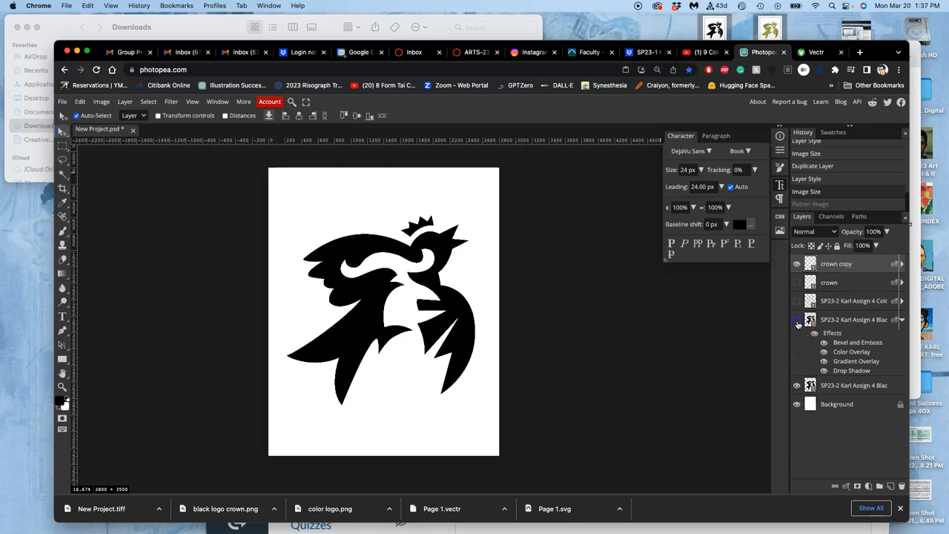
{"action": "left_click", "coordinate": [797, 318]}
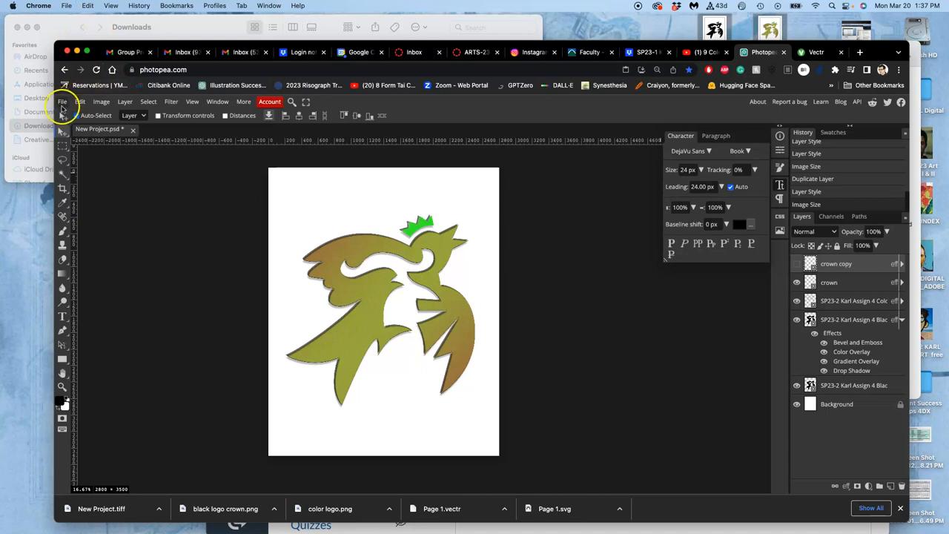
{"action": "left_click", "coordinate": [62, 102]}
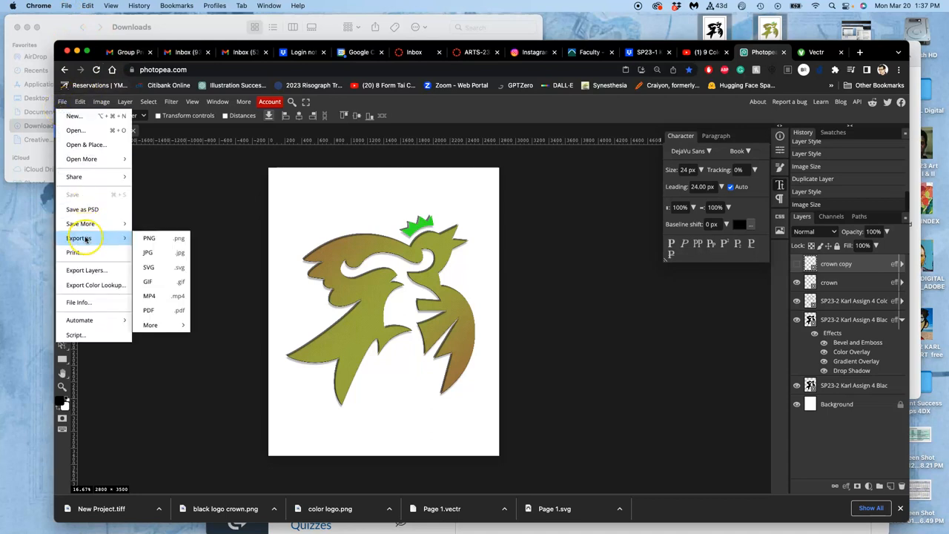
{"action": "left_click", "coordinate": [150, 324]}
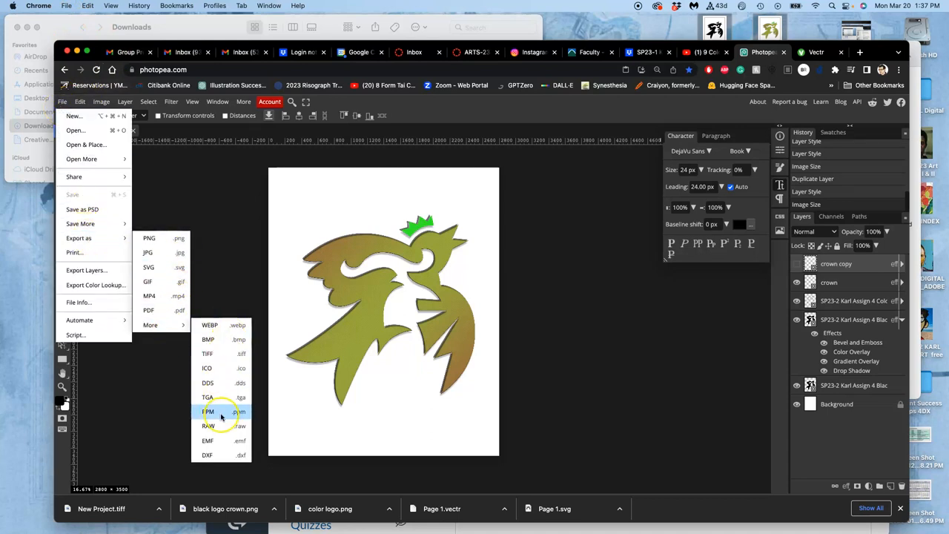
{"action": "mouse_move", "coordinate": [210, 426]}
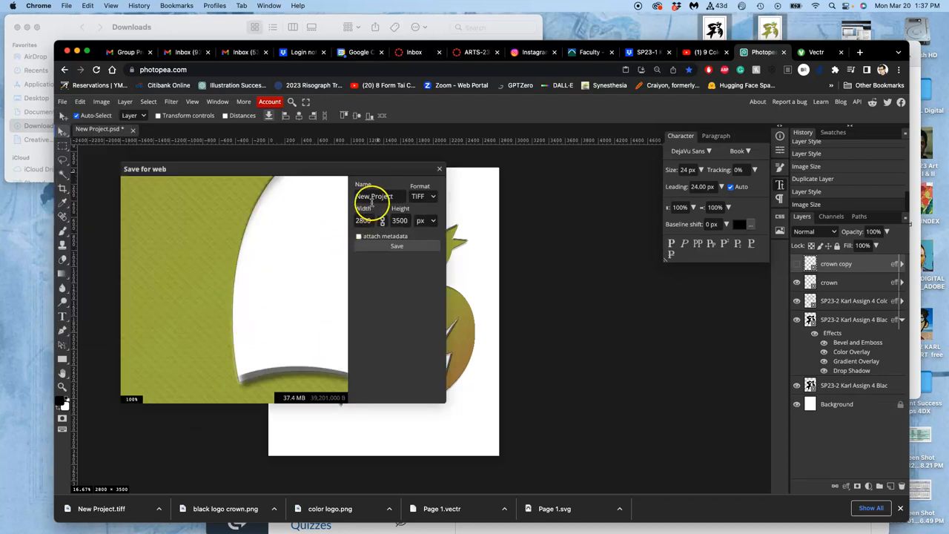
{"action": "type", "text": "SP3-2 Karl Assign 4 Black Logo"}
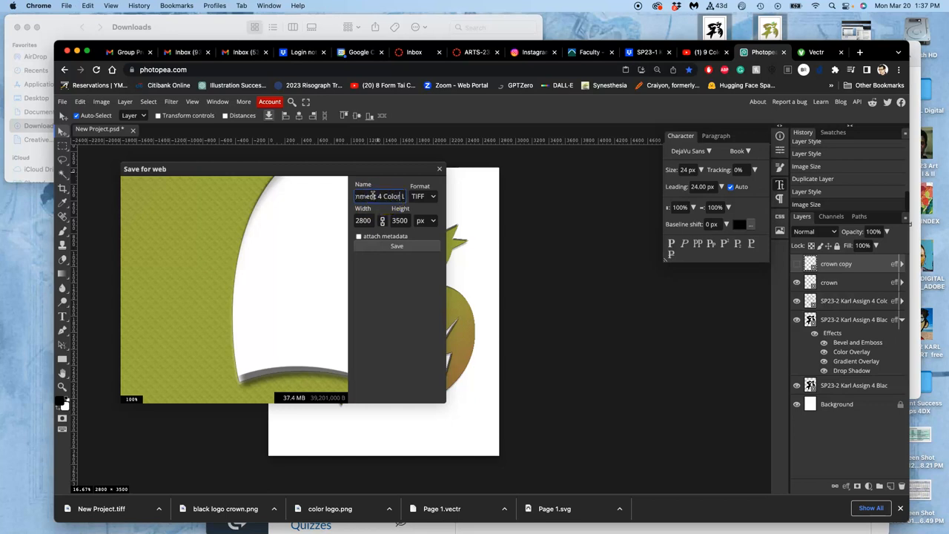
{"action": "left_click", "coordinate": [397, 246]}
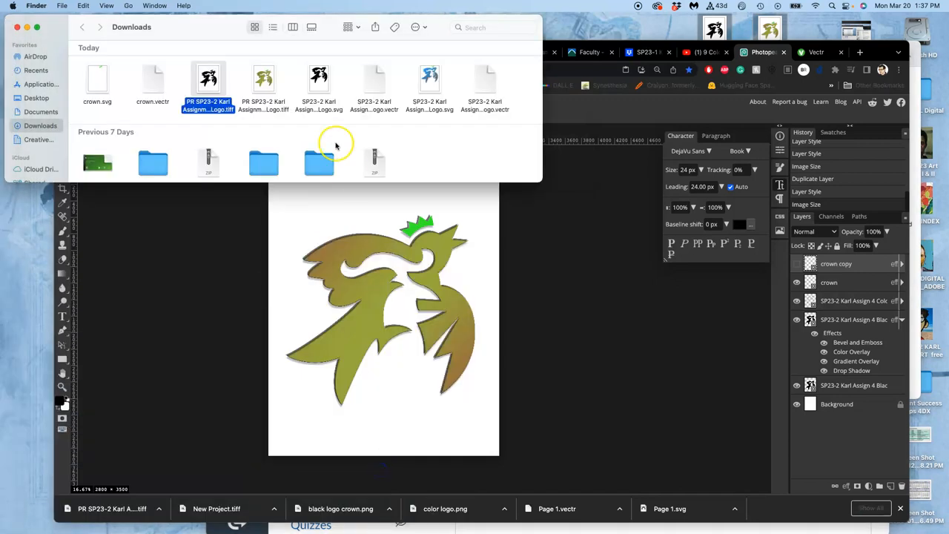
Tag both logo TIFFs with the purple Finder tag, then open the colour logo TIFF
{"action": "right_click", "coordinate": [209, 81]}
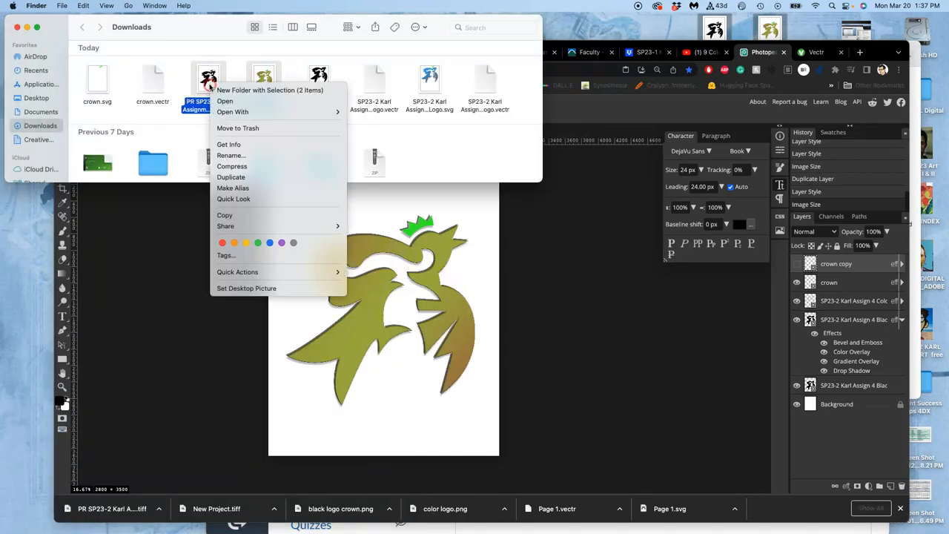
{"action": "left_click", "coordinate": [285, 134]}
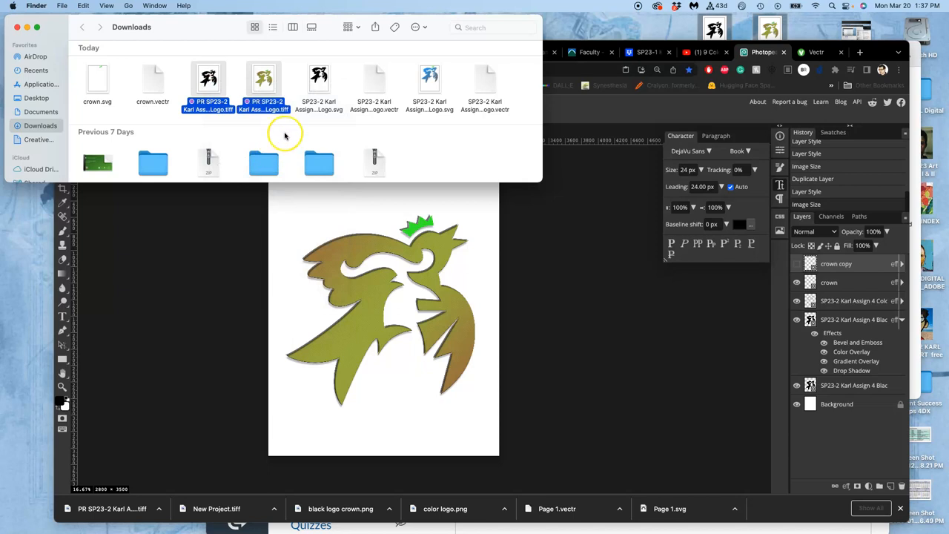
{"action": "left_click", "coordinate": [264, 81]}
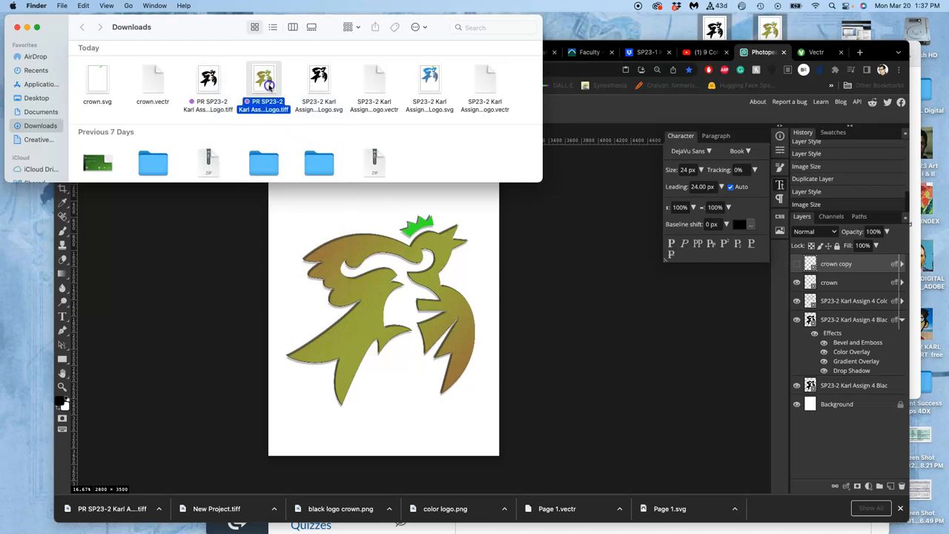
{"action": "double_click", "coordinate": [263, 78]}
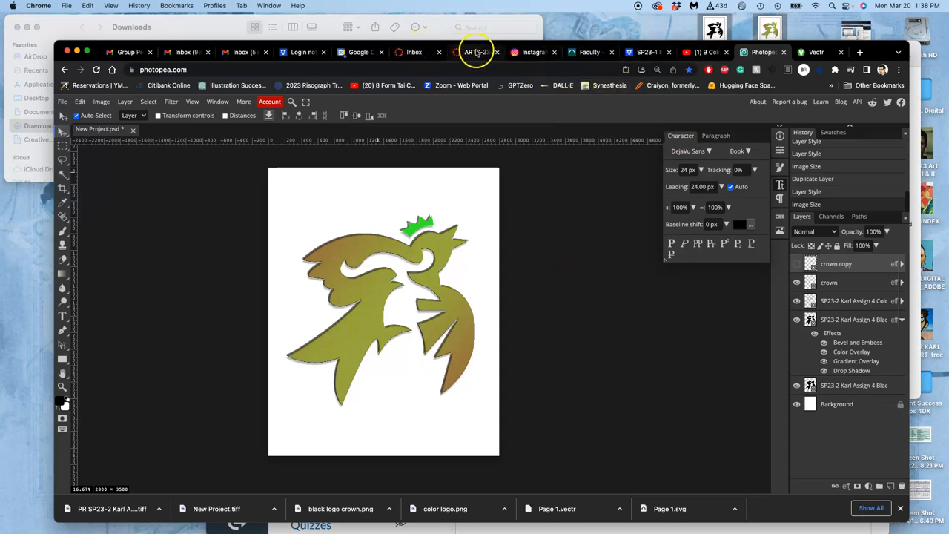
Scroll through the Canvas course home page, then switch to the class Dropbox tab
{"action": "left_click", "coordinate": [474, 52]}
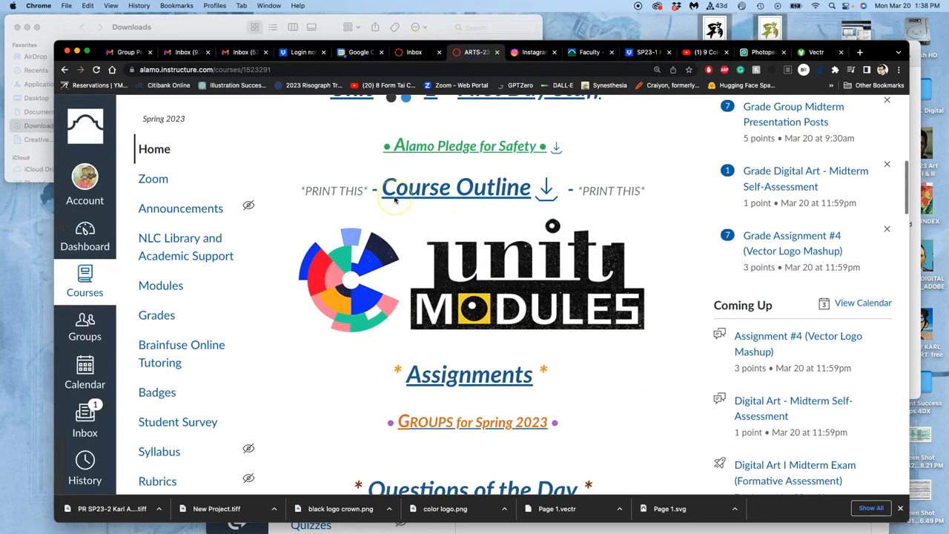
{"action": "scroll", "scroll_direction": "down", "scroll_amount": 3}
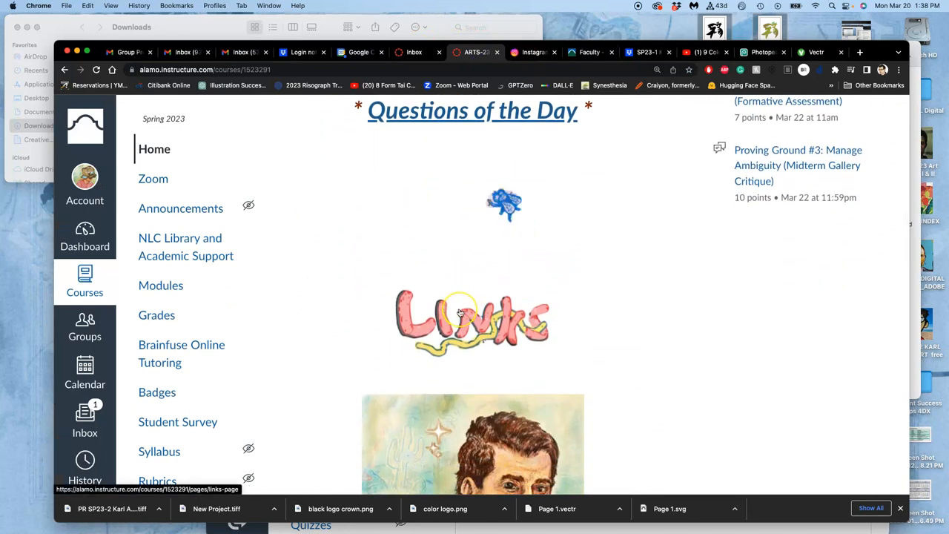
{"action": "mouse_move", "coordinate": [590, 199]}
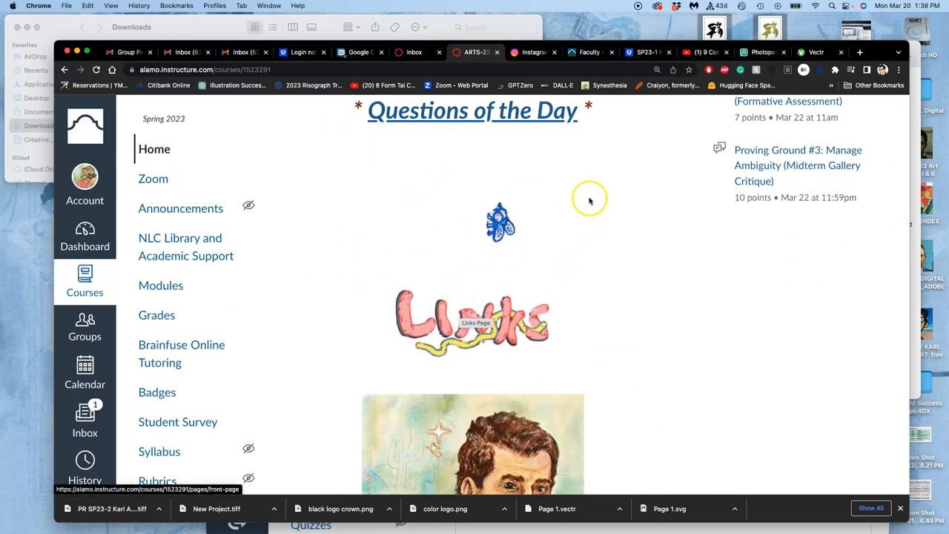
{"action": "left_click", "coordinate": [642, 52]}
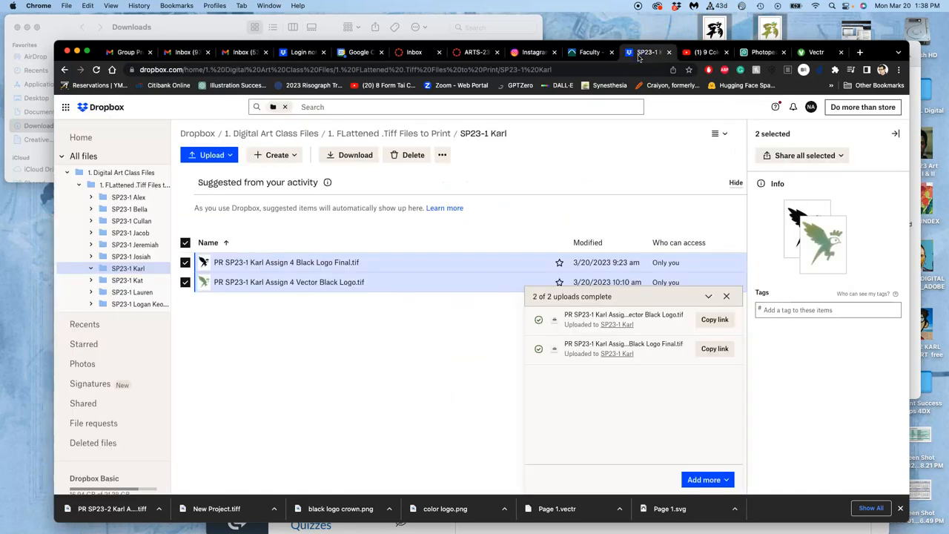
{"action": "mouse_move", "coordinate": [88, 139]}
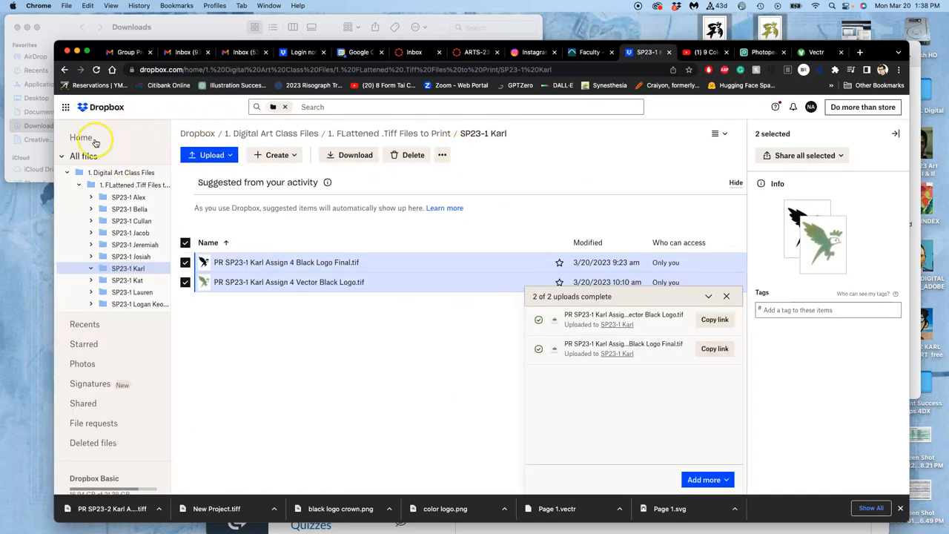
Navigate Dropbox Home > 1. Digital Art Class Files > 1. FLattened .Tiff Files to Print > SP23-2 Karl
{"action": "left_click", "coordinate": [81, 137]}
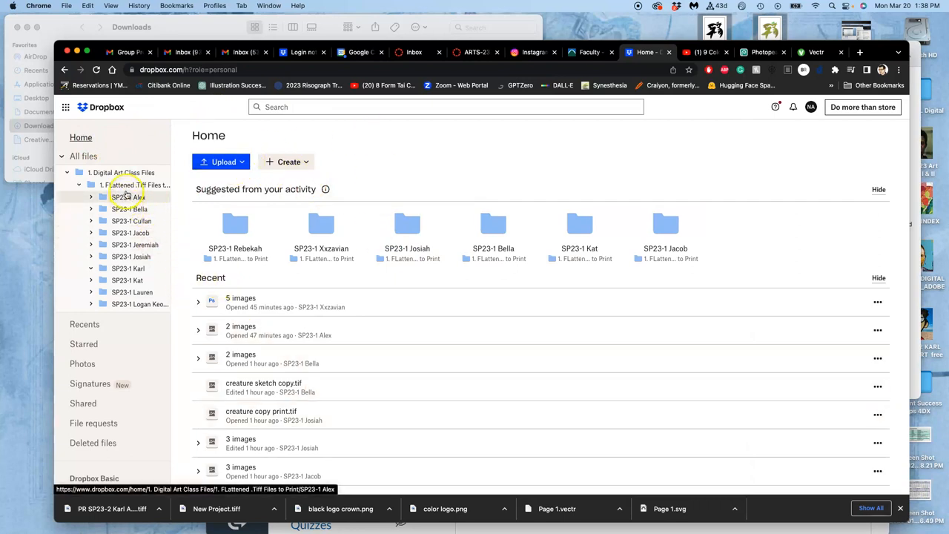
{"action": "left_click", "coordinate": [122, 172]}
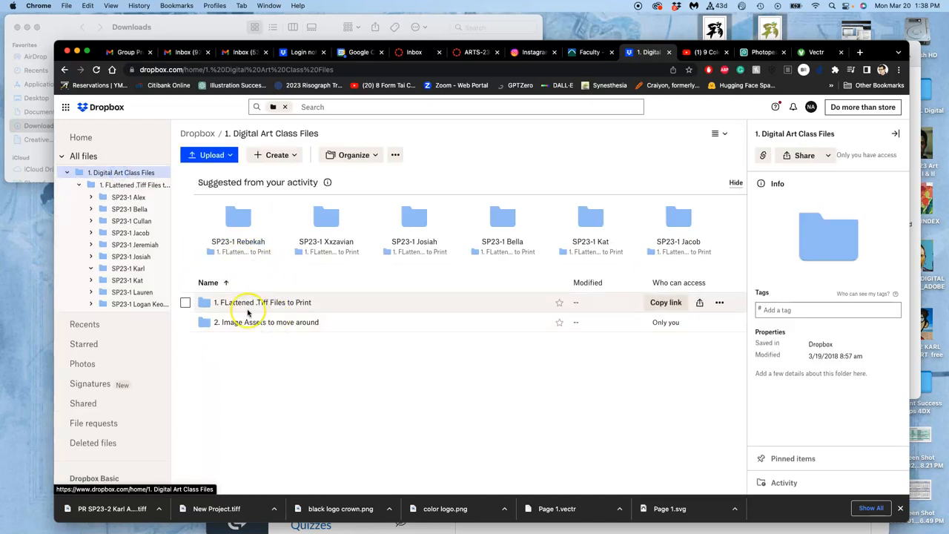
{"action": "mouse_move", "coordinate": [269, 322]}
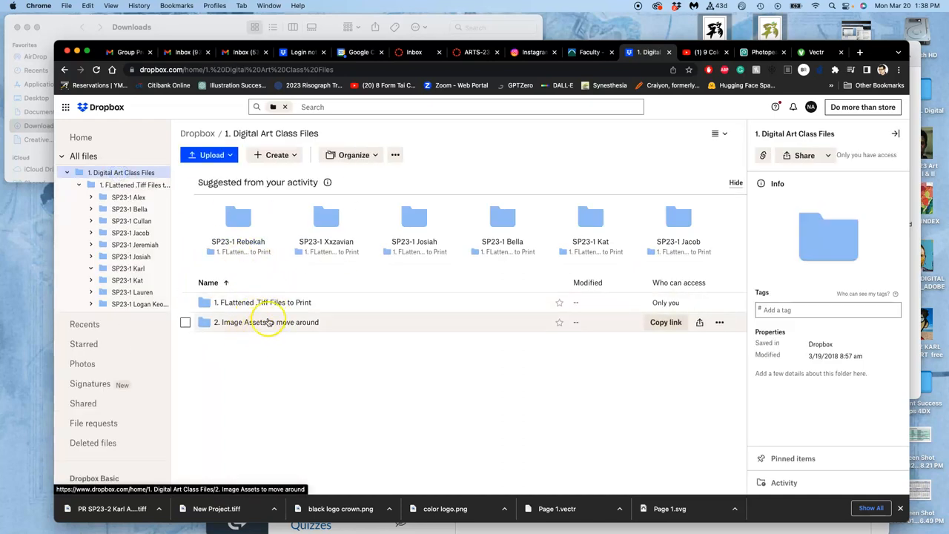
{"action": "double_click", "coordinate": [261, 302]}
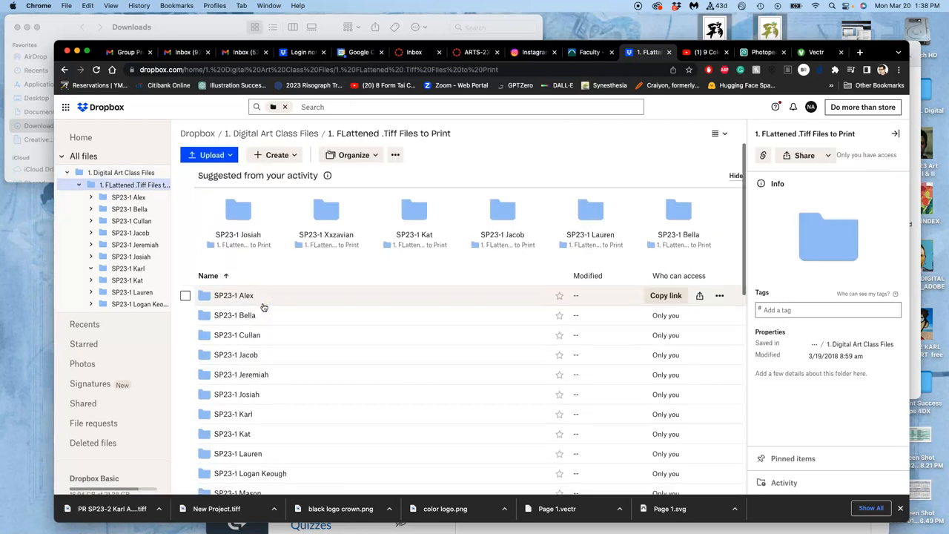
{"action": "scroll", "scroll_direction": "down", "scroll_amount": 3}
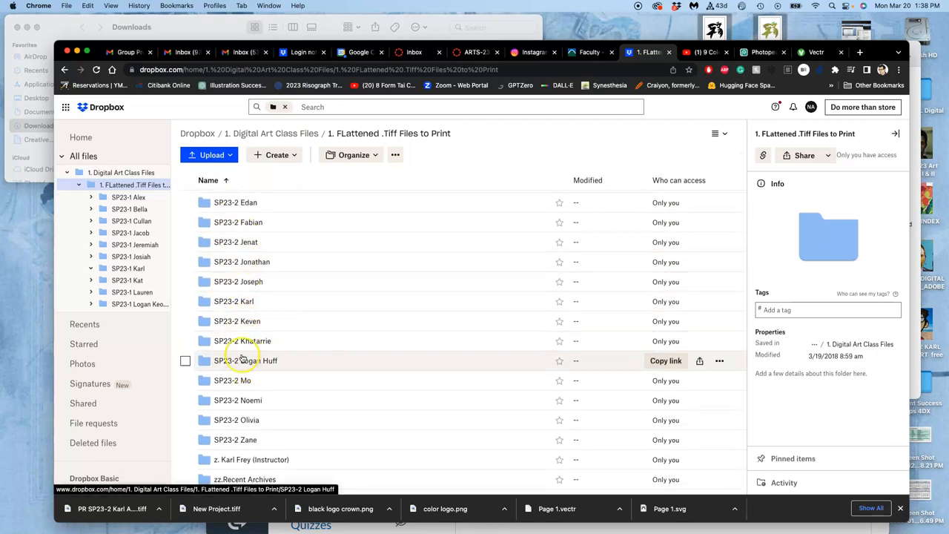
{"action": "scroll", "scroll_direction": "down", "scroll_amount": 3}
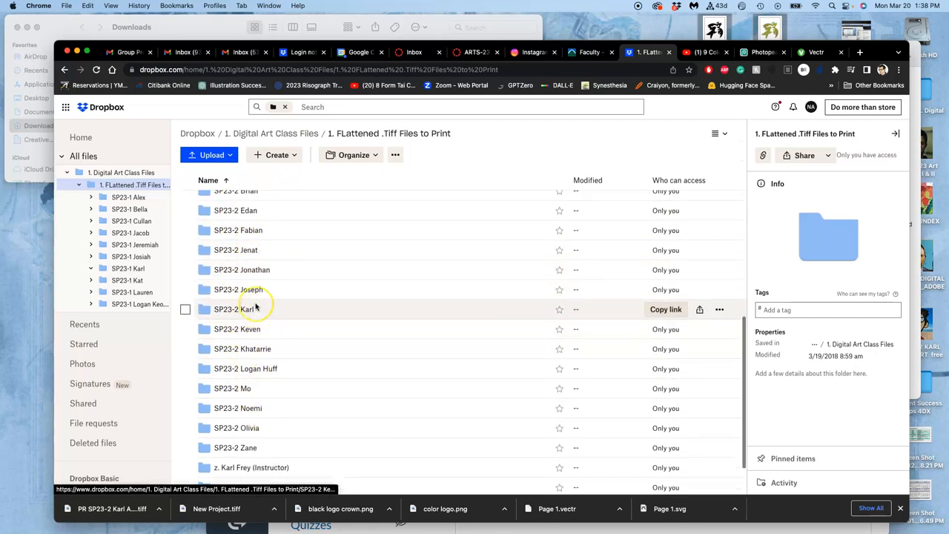
{"action": "scroll", "scroll_direction": "down", "scroll_amount": 3}
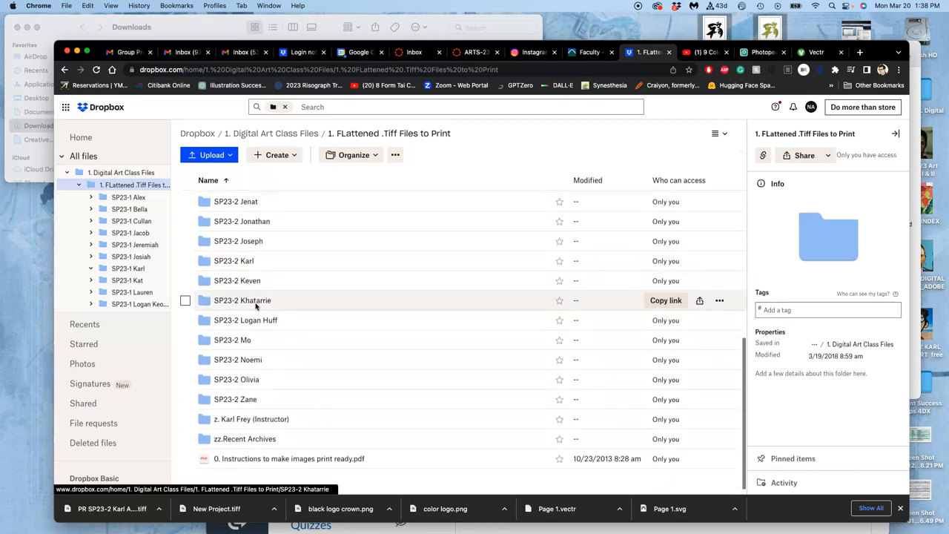
{"action": "double_click", "coordinate": [234, 261]}
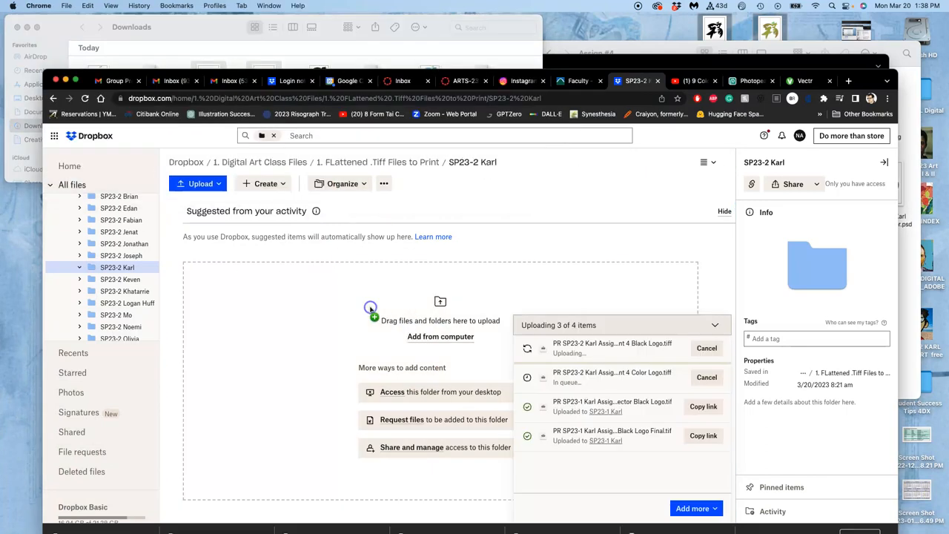
{"action": "mouse_move", "coordinate": [371, 313]}
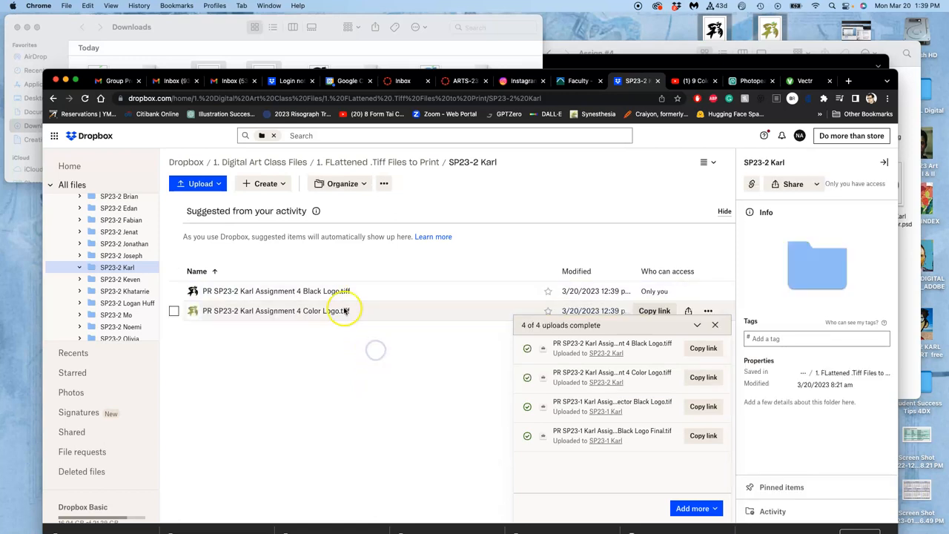
Upload both Assignment 4 logo TIFFs to SP23-2 Karl and open the print-ready instructions PDF
{"action": "left_click", "coordinate": [347, 162]}
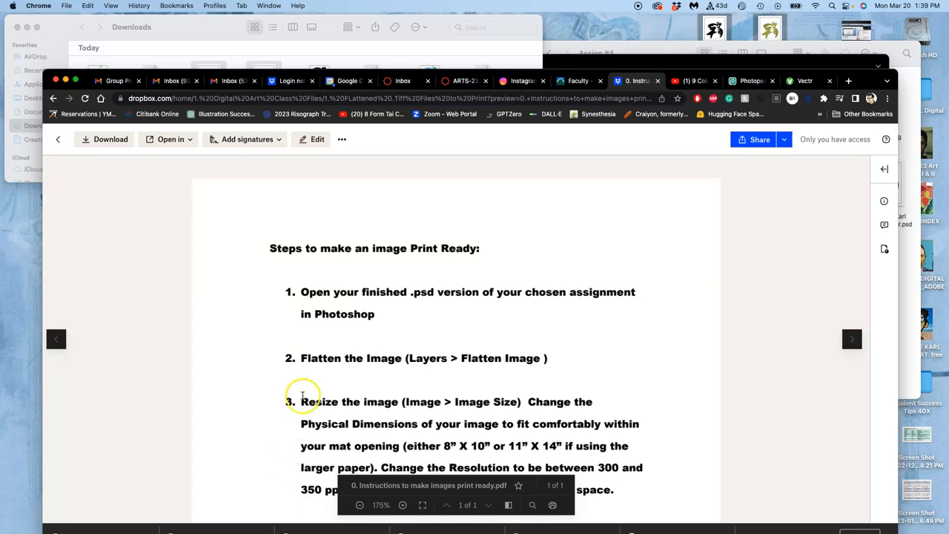
Close the instructions preview and climb the breadcrumbs back to the Dropbox home list
{"action": "scroll", "scroll_direction": "down", "scroll_amount": 3}
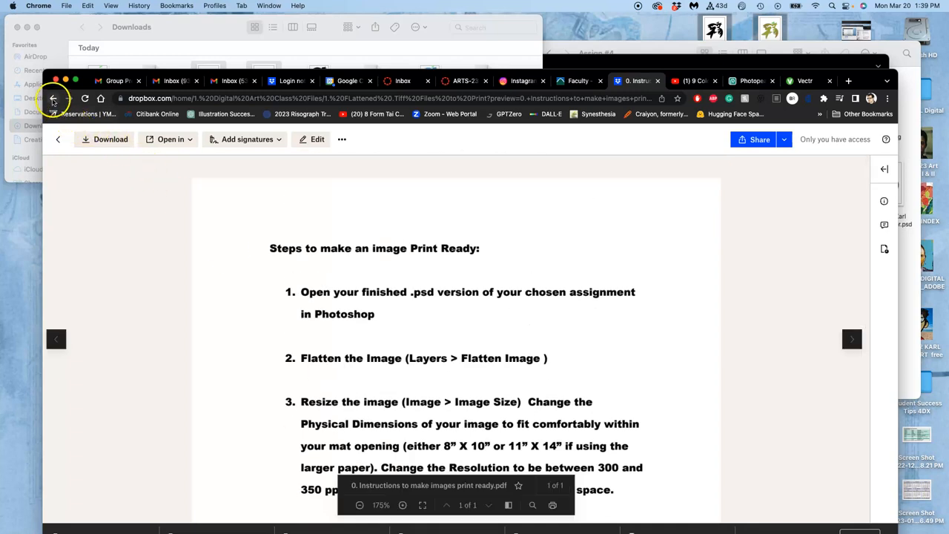
{"action": "left_click", "coordinate": [54, 98]}
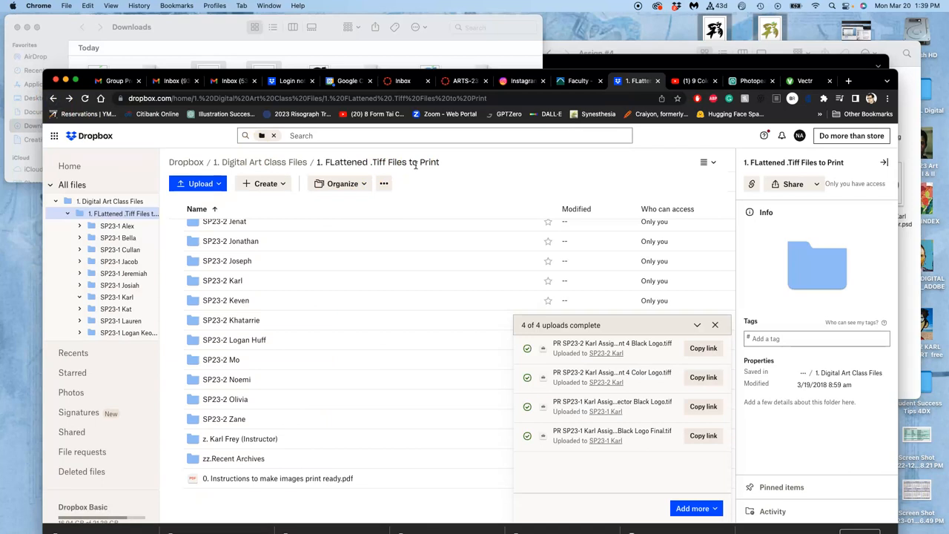
{"action": "mouse_move", "coordinate": [260, 169]}
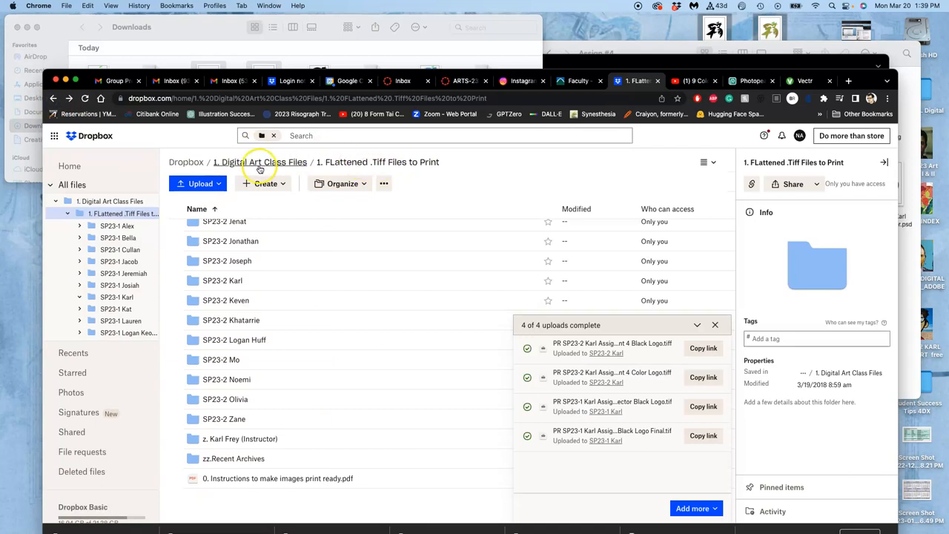
{"action": "left_click", "coordinate": [259, 162]}
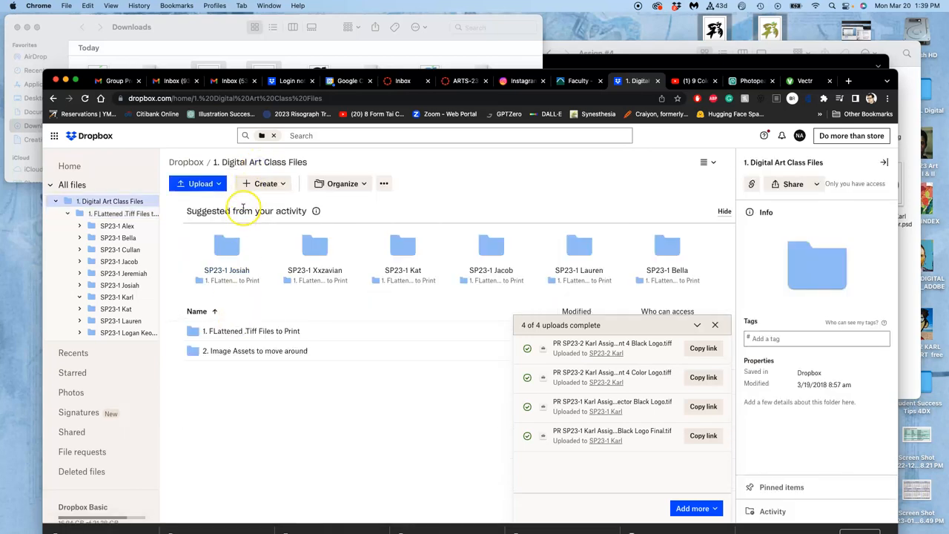
{"action": "left_click", "coordinate": [186, 162]}
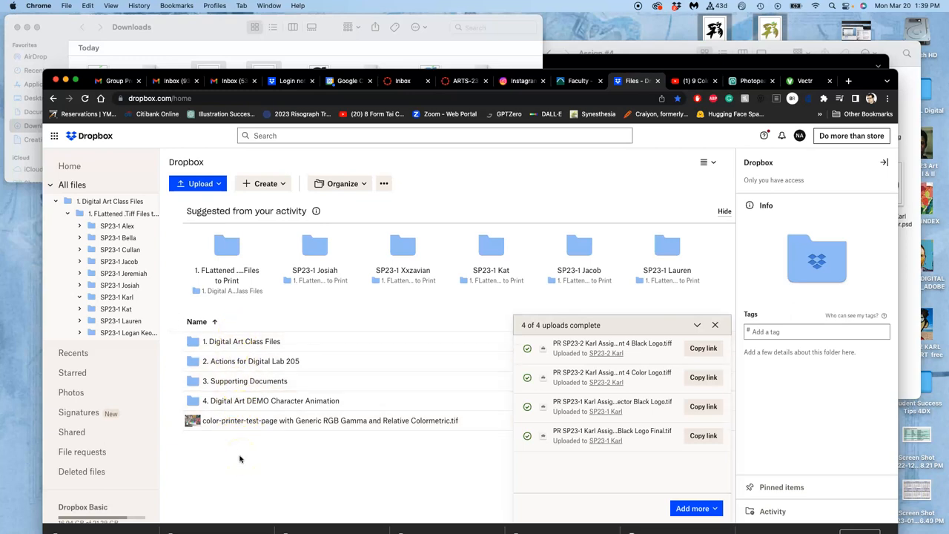
{"action": "mouse_move", "coordinate": [328, 280]}
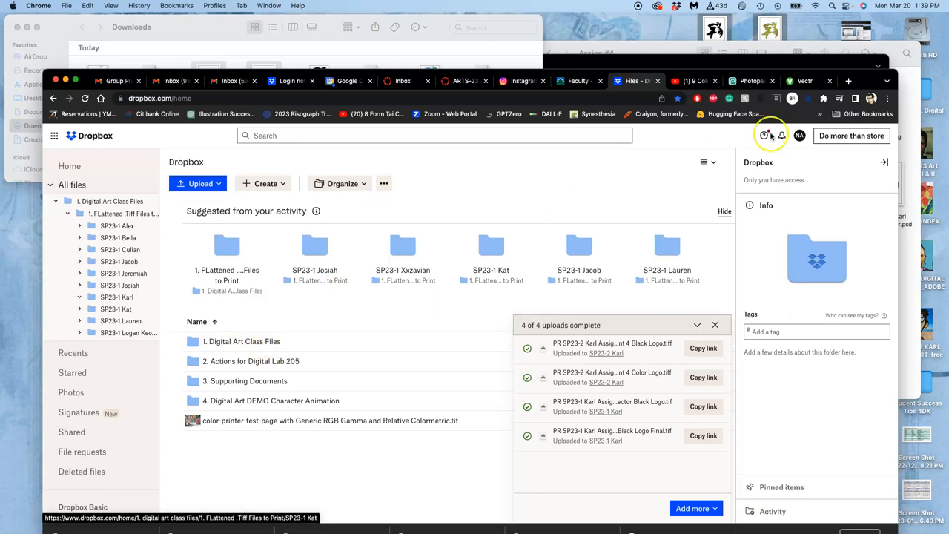
{"action": "mouse_move", "coordinate": [250, 348]}
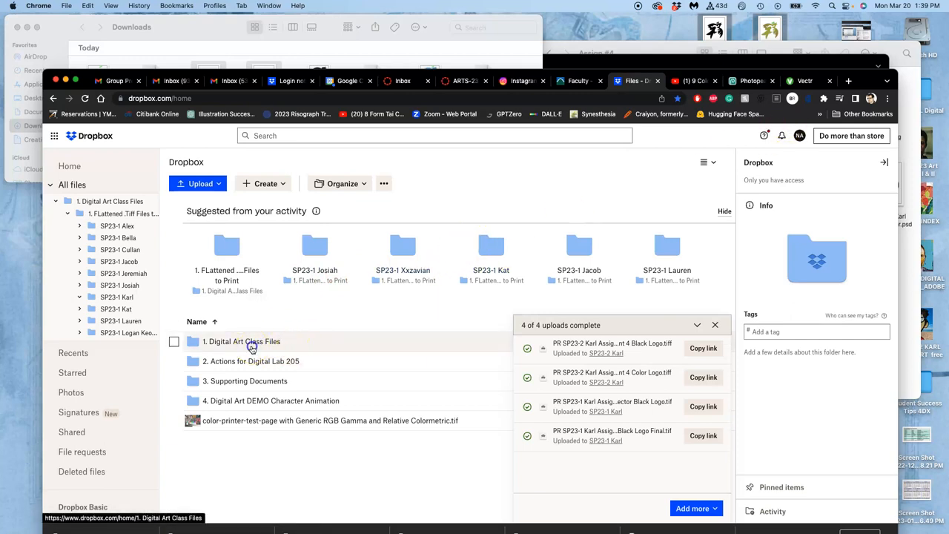
Open 1. Digital Art Class Files and then the SP23-2 Karl folder again
{"action": "double_click", "coordinate": [241, 341]}
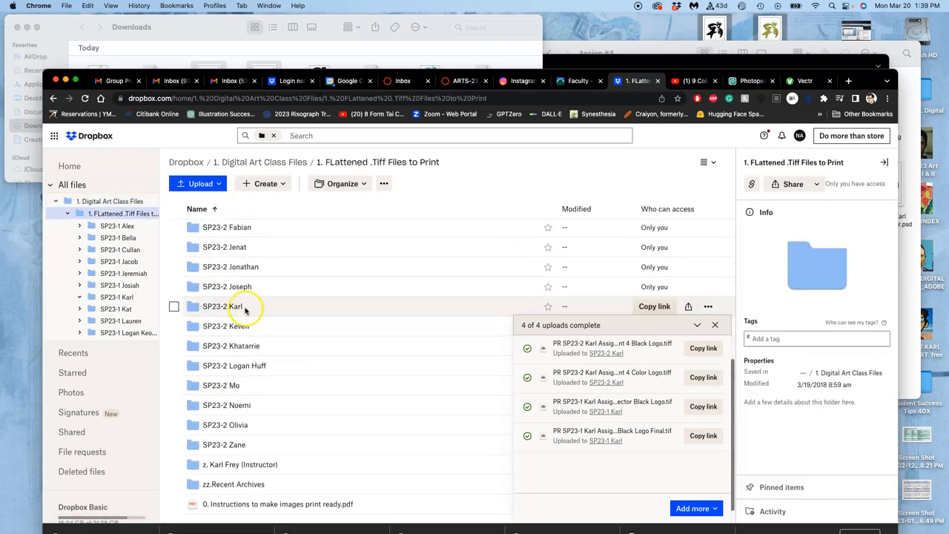
{"action": "double_click", "coordinate": [222, 306]}
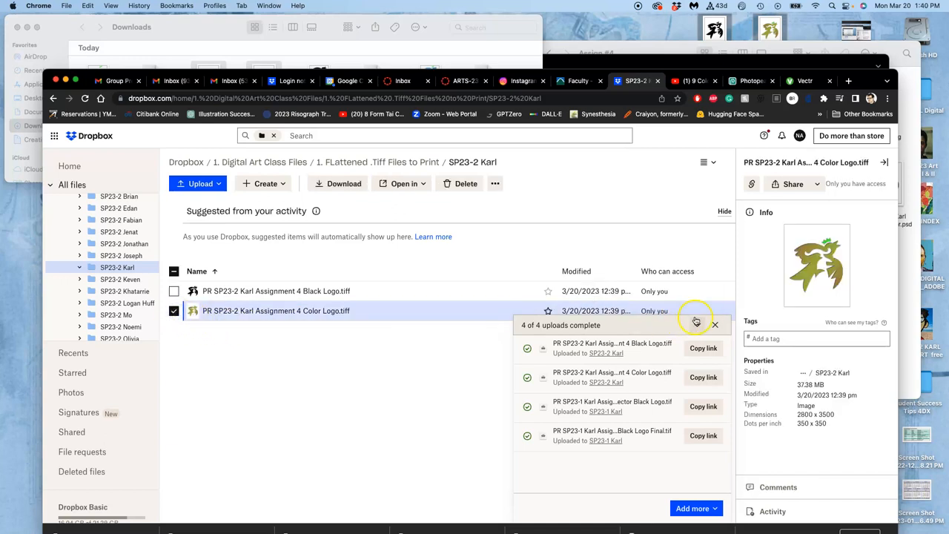
Delete Color Logo.tiff from SP23-2 Karl and confirm the deletion
{"action": "left_click", "coordinate": [710, 311]}
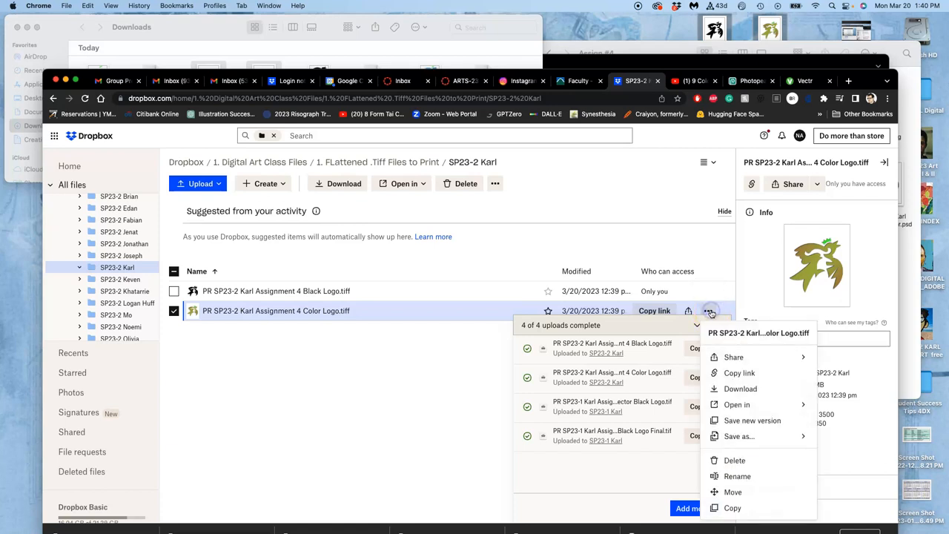
{"action": "mouse_move", "coordinate": [734, 464]}
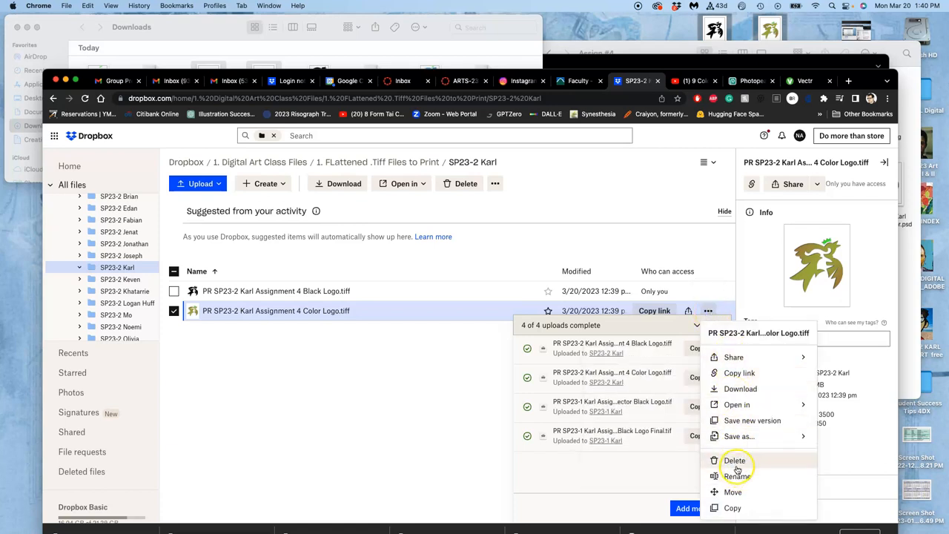
{"action": "left_click", "coordinate": [731, 459]}
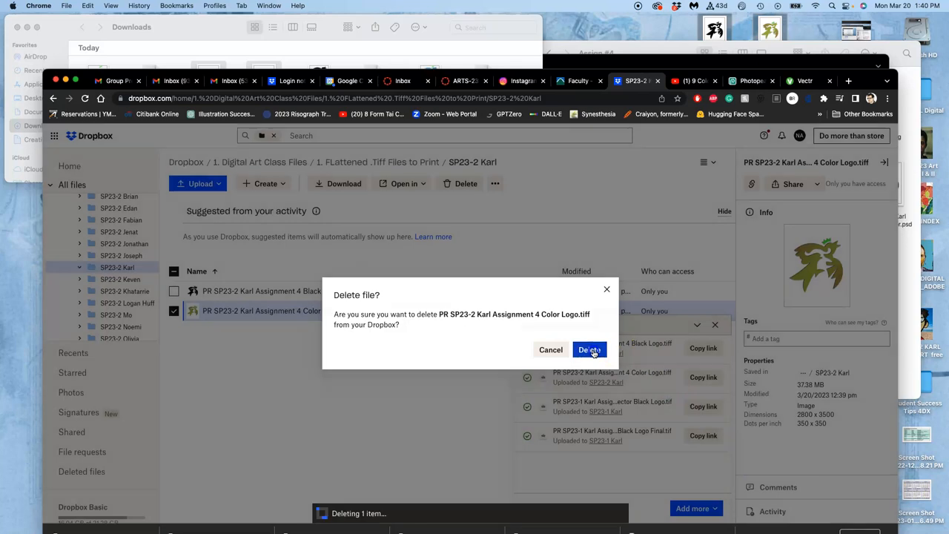
{"action": "left_click", "coordinate": [589, 349]}
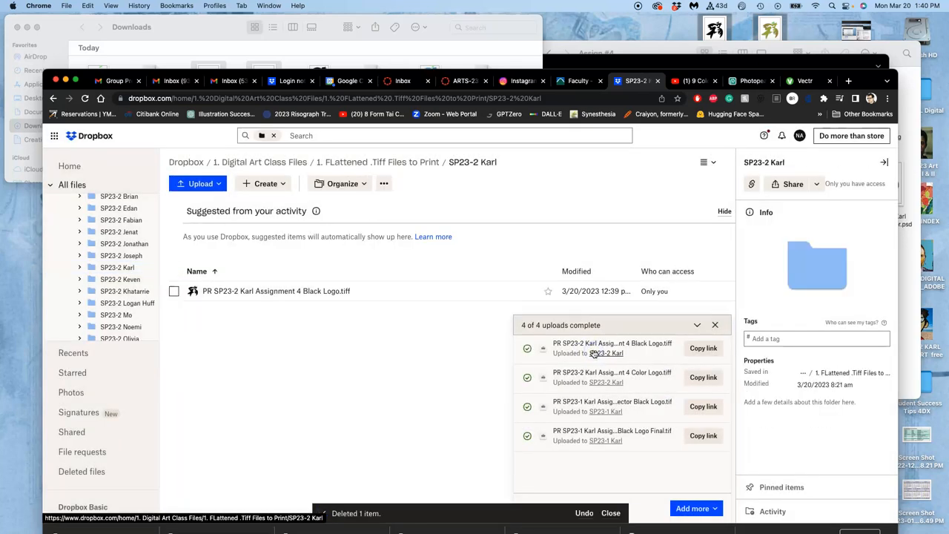
{"action": "mouse_move", "coordinate": [325, 298]}
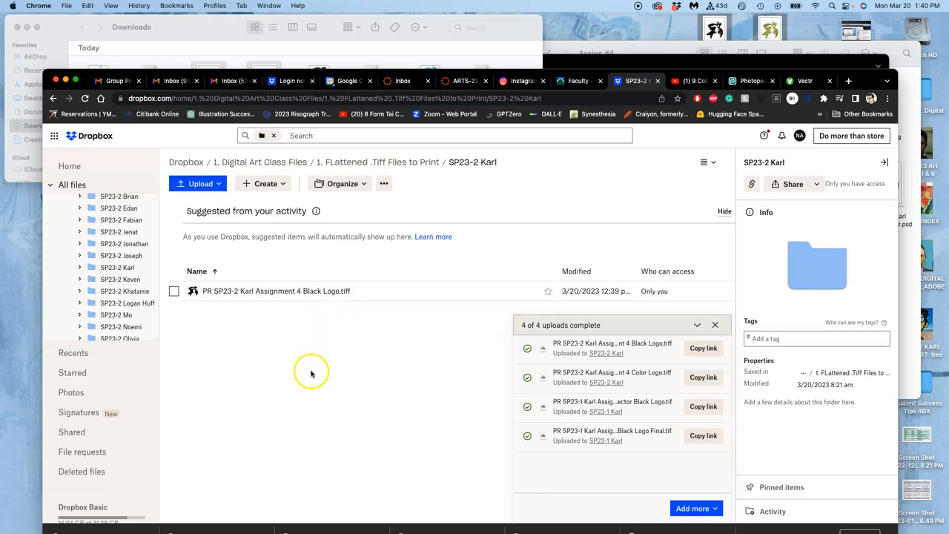
{"action": "mouse_move", "coordinate": [304, 364]}
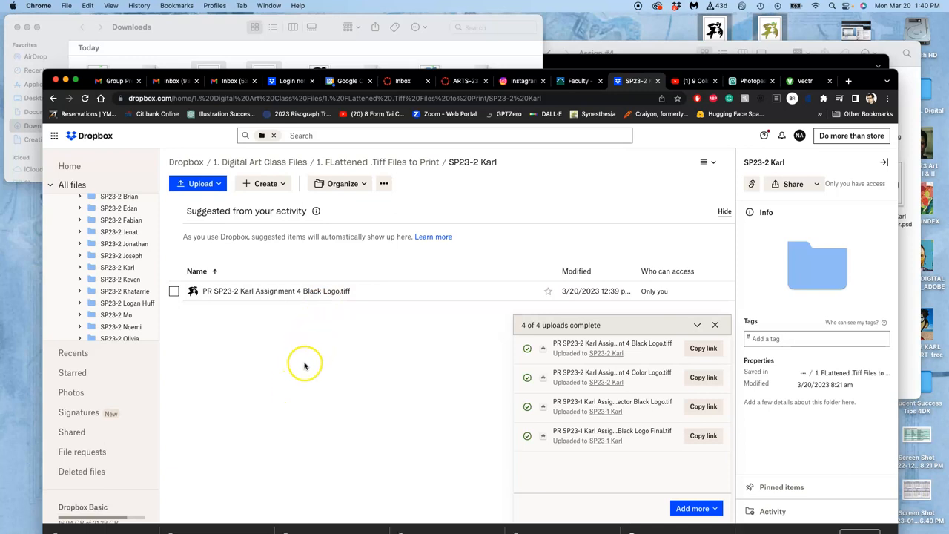